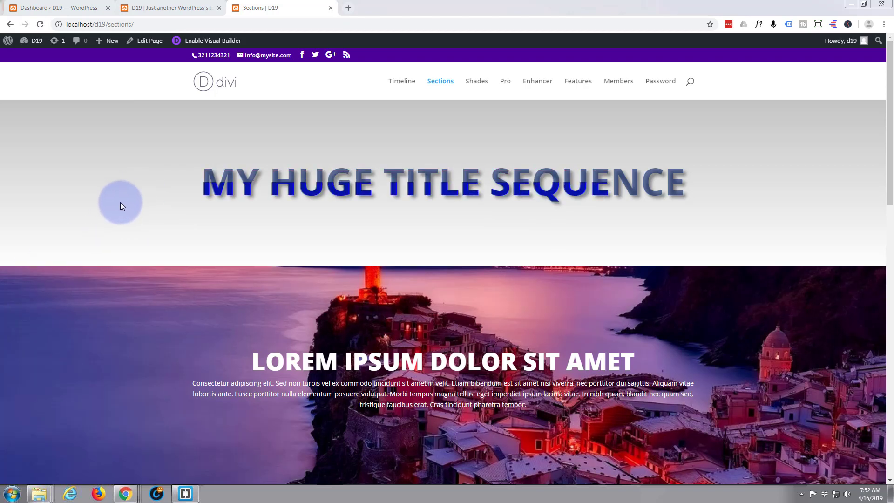
Step: Enable the Visual Builder on the Sections page and scroll down to the footer
{"action": "scroll", "scroll_direction": "down", "scroll_amount": 3}
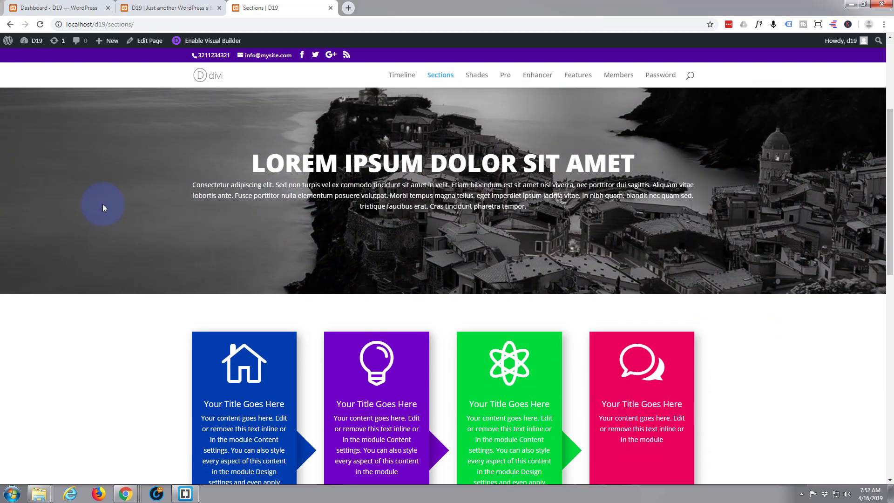
{"action": "scroll", "scroll_direction": "down", "scroll_amount": 3}
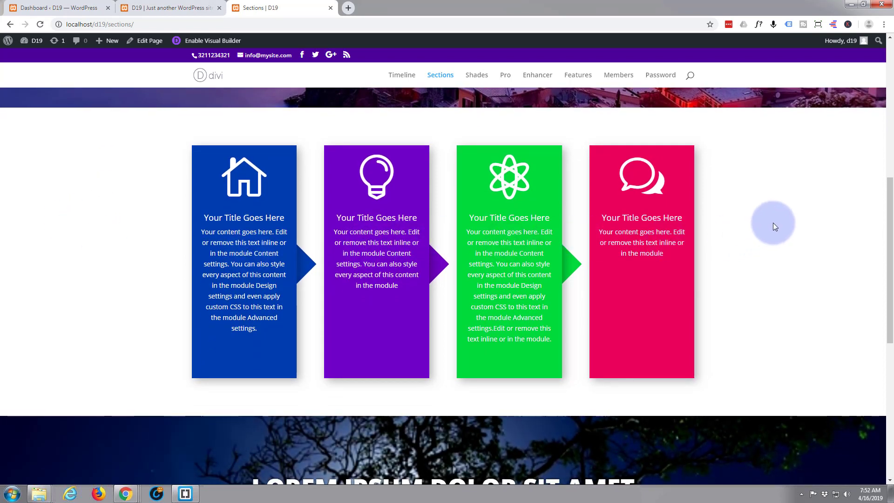
{"action": "mouse_move", "coordinate": [771, 212]}
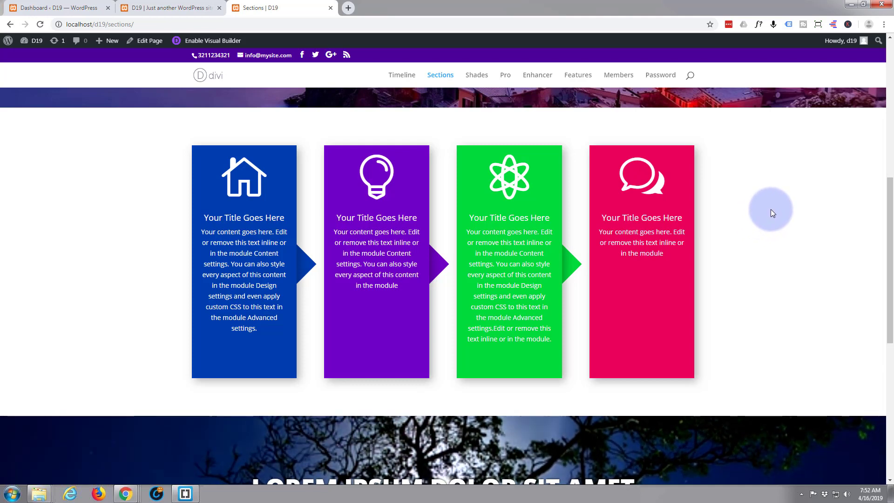
{"action": "mouse_move", "coordinate": [775, 212]}
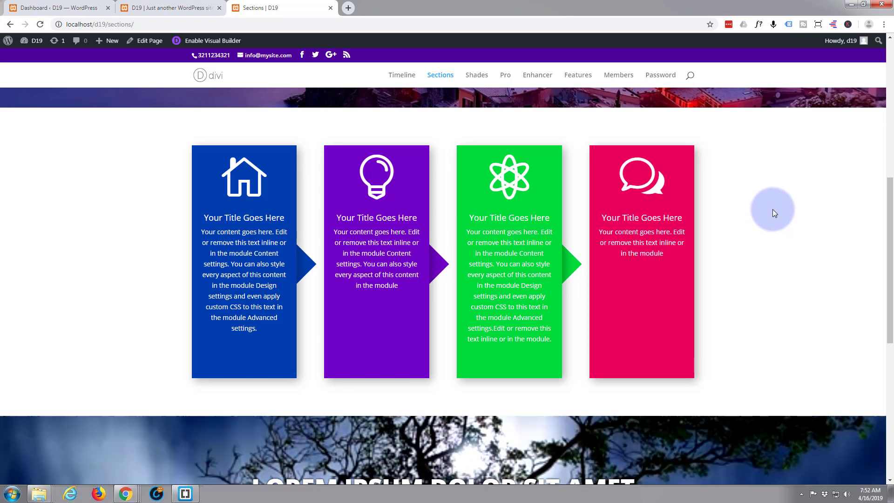
{"action": "mouse_move", "coordinate": [775, 212]}
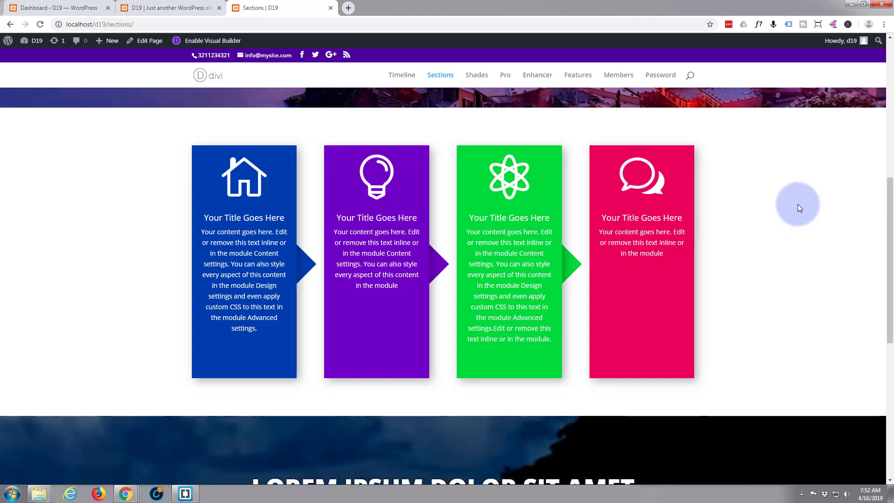
{"action": "mouse_move", "coordinate": [802, 209]}
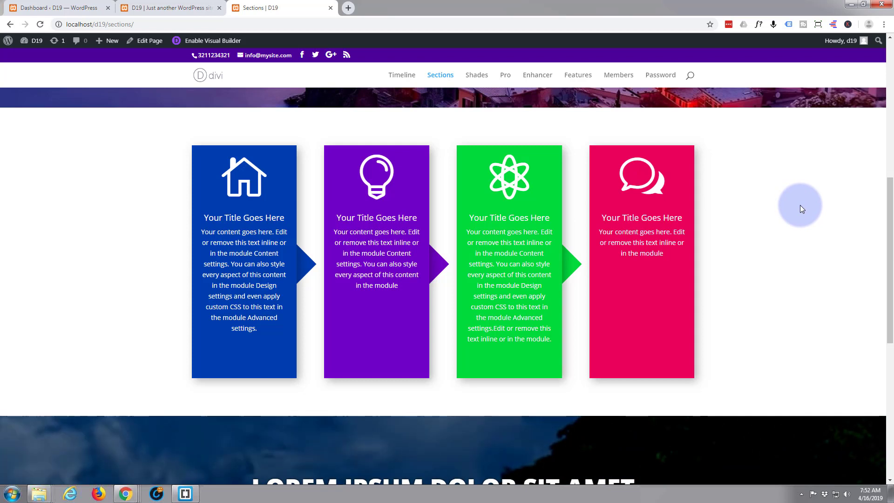
{"action": "mouse_move", "coordinate": [806, 203]}
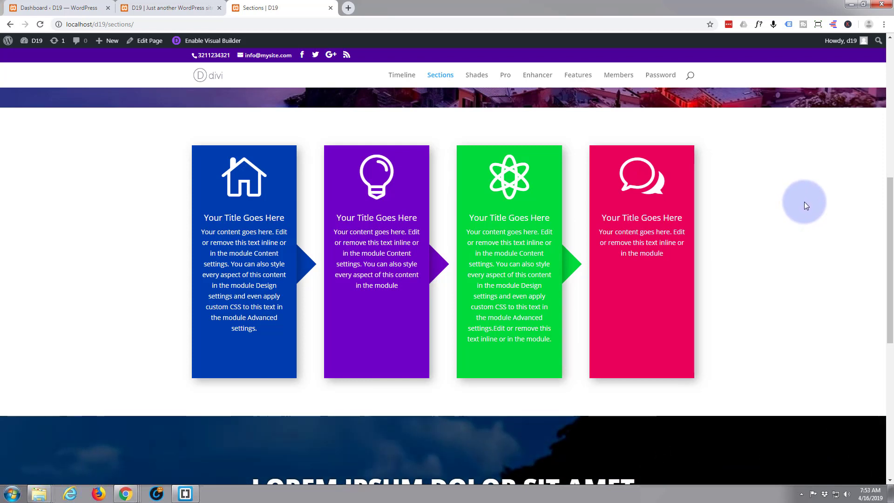
{"action": "mouse_move", "coordinate": [686, 279]}
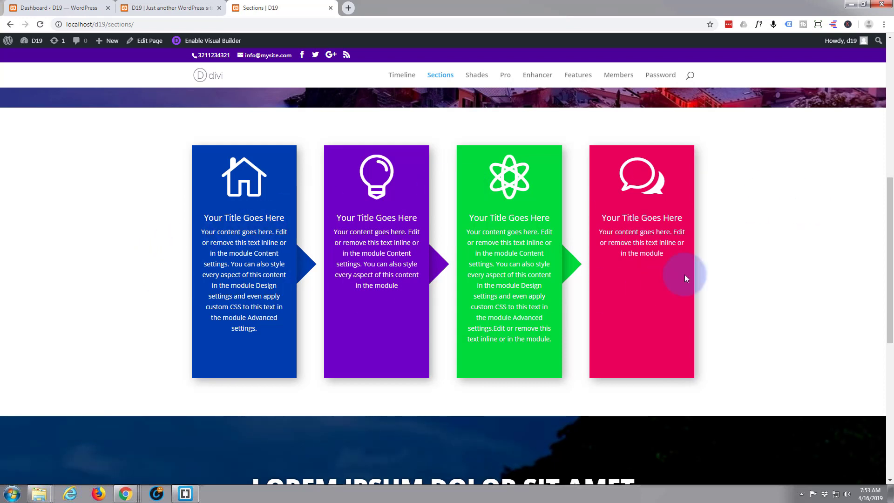
{"action": "mouse_move", "coordinate": [775, 256]}
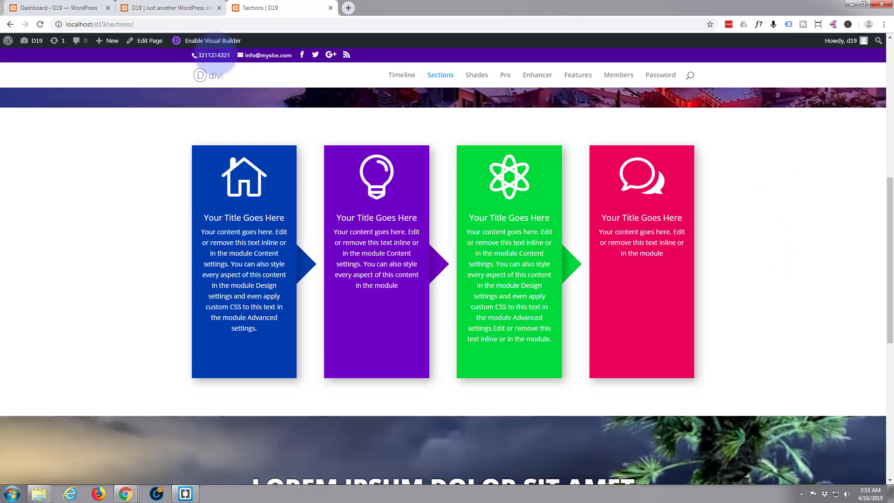
{"action": "mouse_move", "coordinate": [210, 44]}
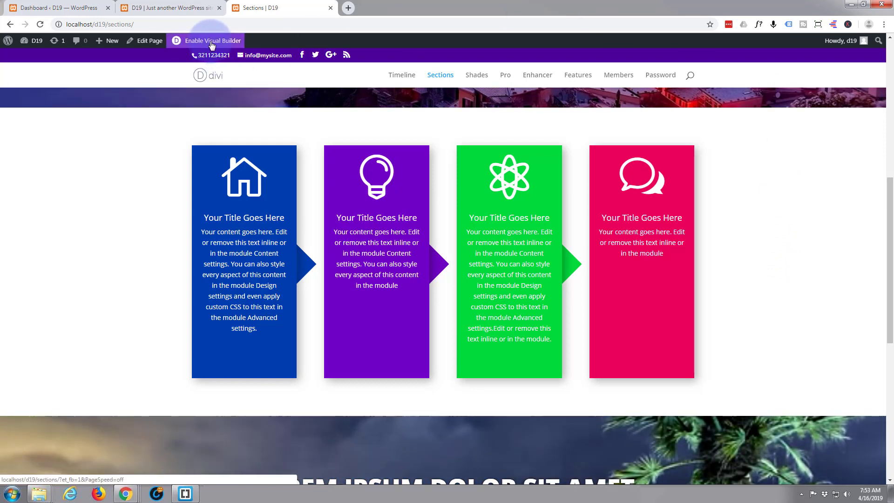
{"action": "left_click", "coordinate": [215, 41]}
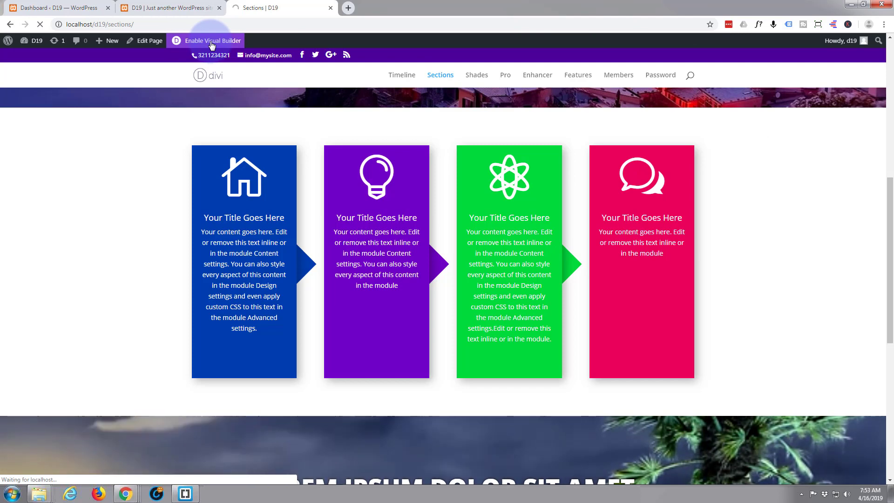
{"action": "left_click", "coordinate": [212, 41]}
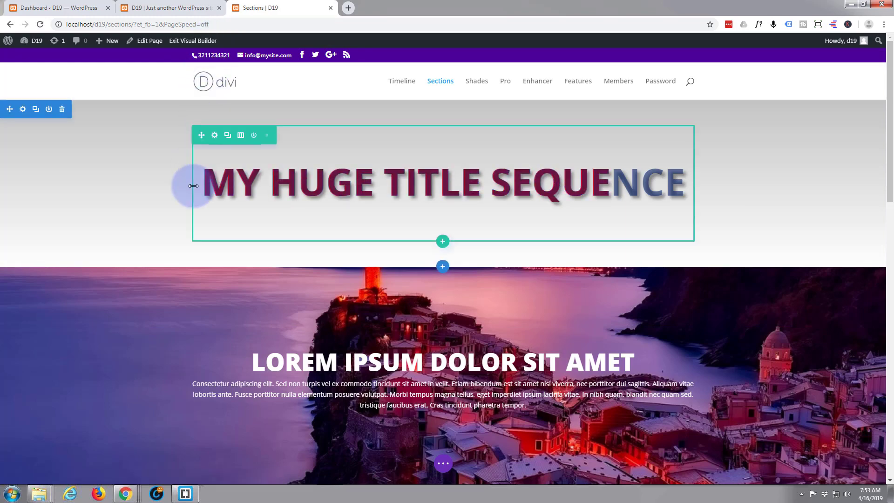
{"action": "scroll", "scroll_direction": "down", "scroll_amount": 3}
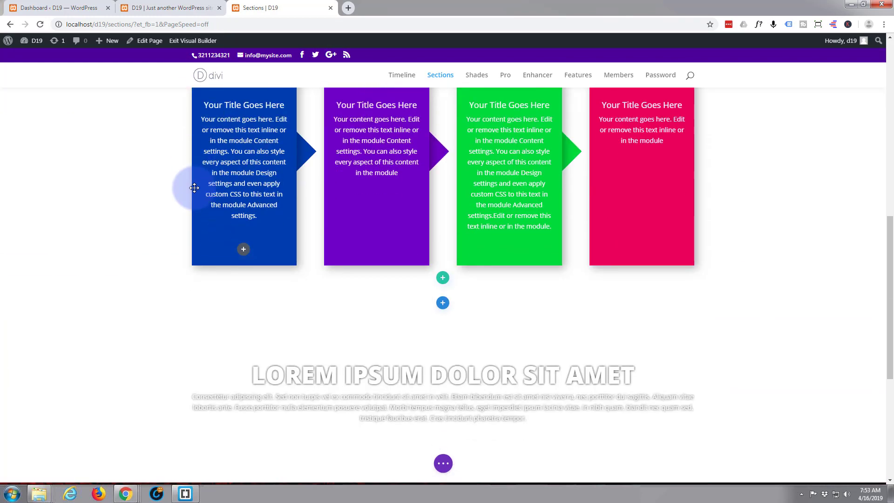
{"action": "scroll", "scroll_direction": "down", "scroll_amount": 3}
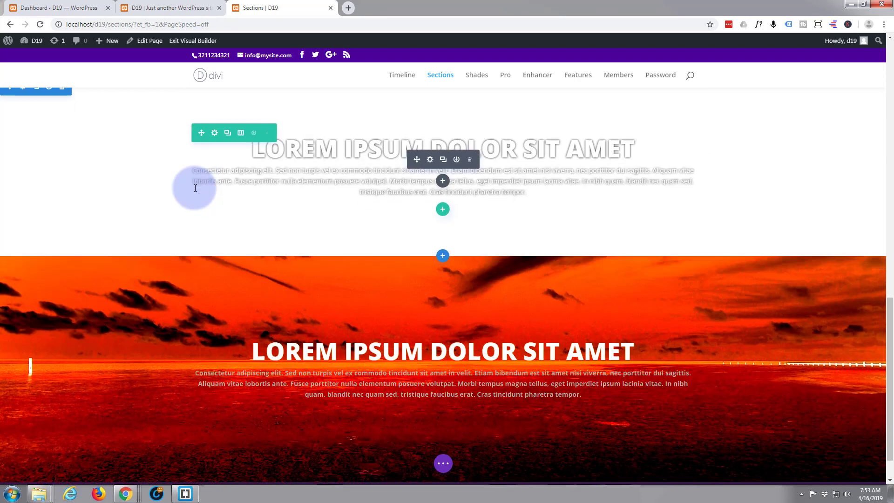
{"action": "scroll", "scroll_direction": "down", "scroll_amount": 3}
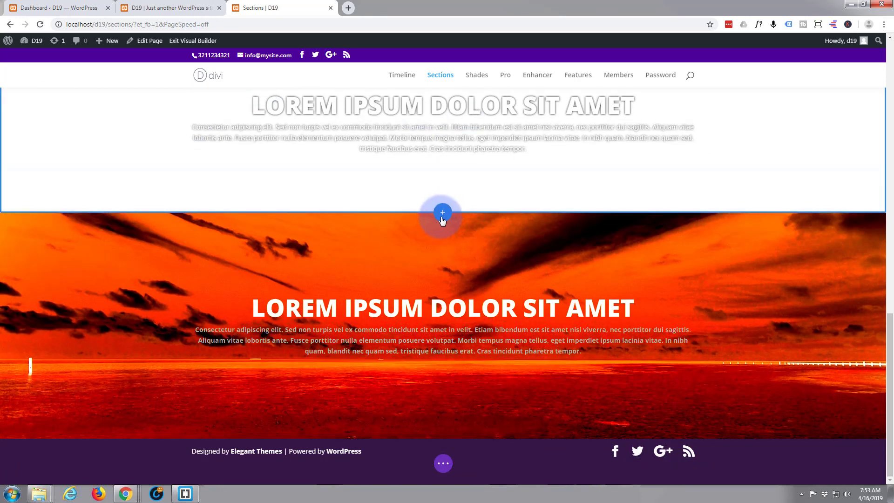
Step: Insert a Regular section with a four-column row above the sunset hero
{"action": "left_click", "coordinate": [443, 212]}
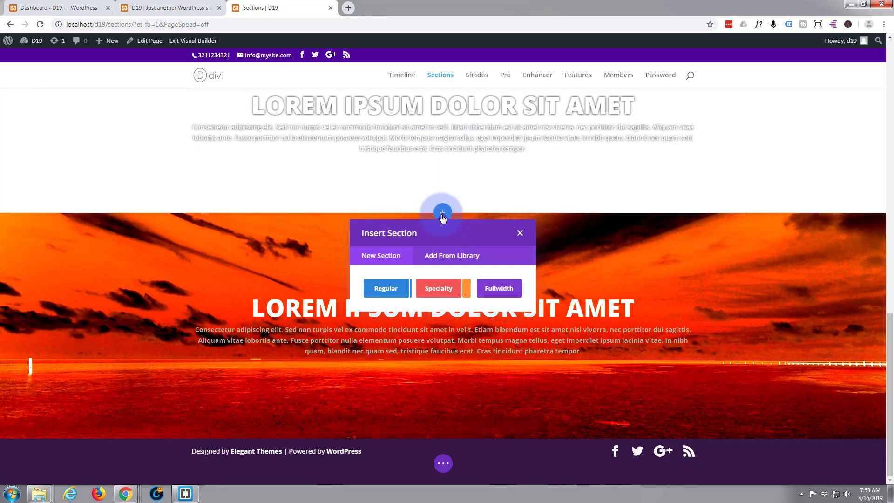
{"action": "left_click", "coordinate": [385, 288]}
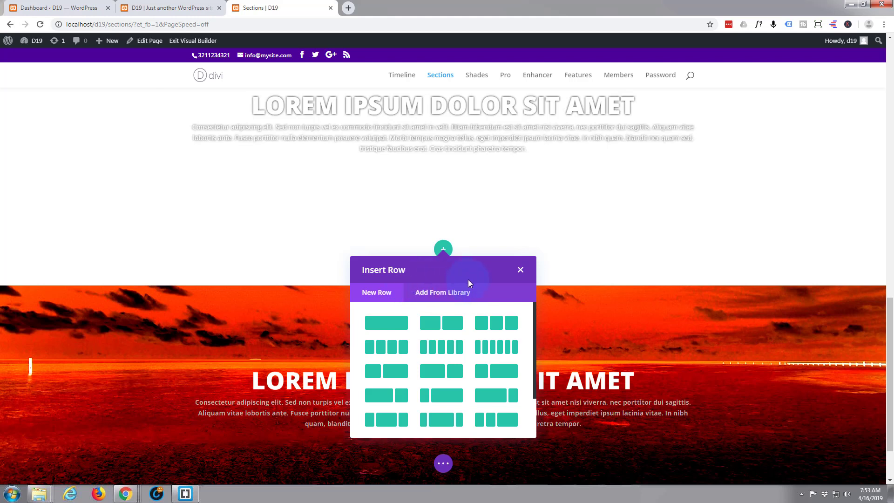
{"action": "left_click", "coordinate": [520, 270]}
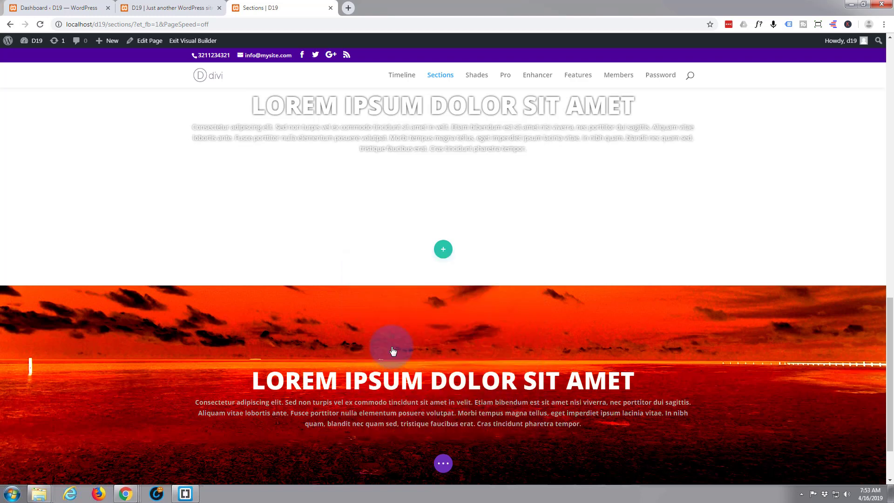
{"action": "left_click", "coordinate": [443, 248]}
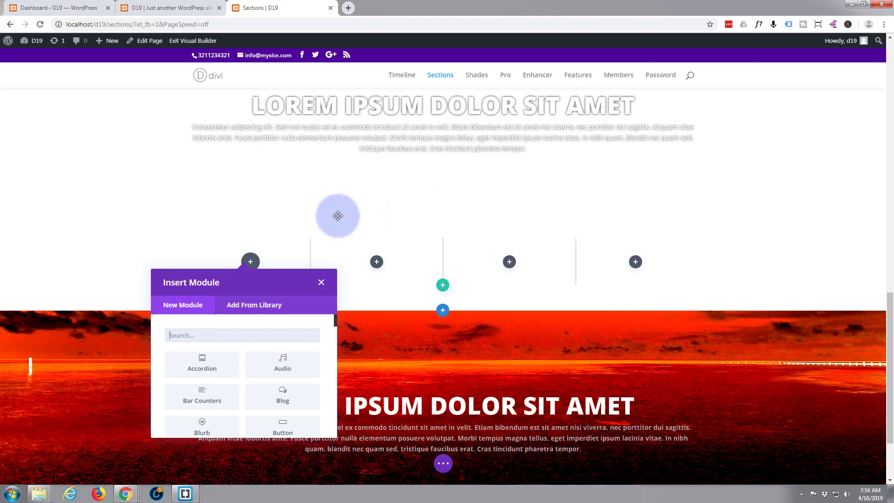
{"action": "mouse_move", "coordinate": [205, 410]}
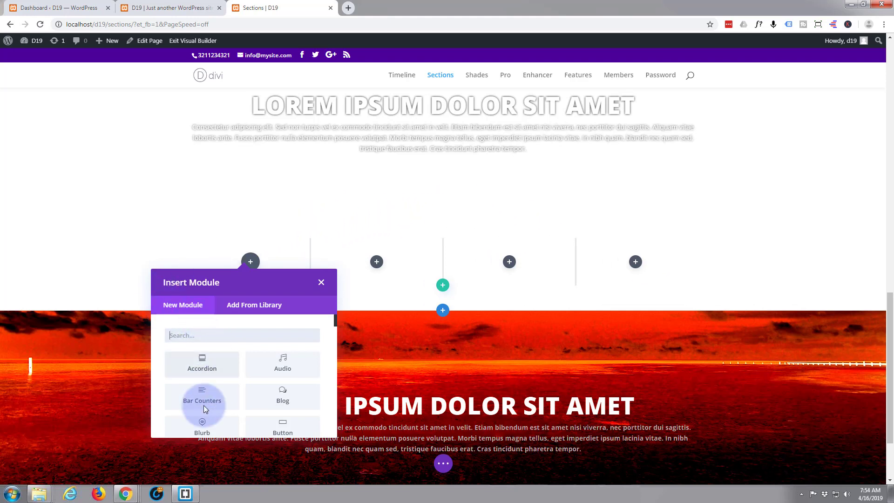
Step: Add a Blurb module to the first column and open its title field
{"action": "scroll", "scroll_direction": "down", "scroll_amount": 3}
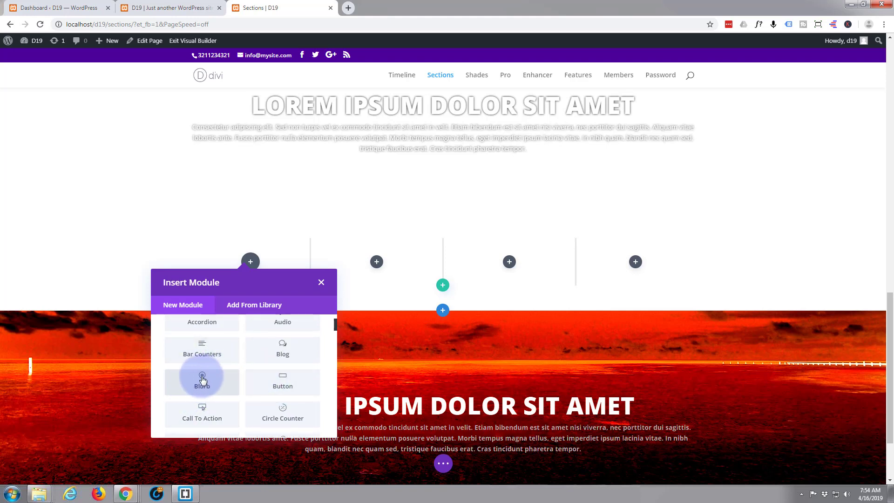
{"action": "left_click", "coordinate": [202, 382]}
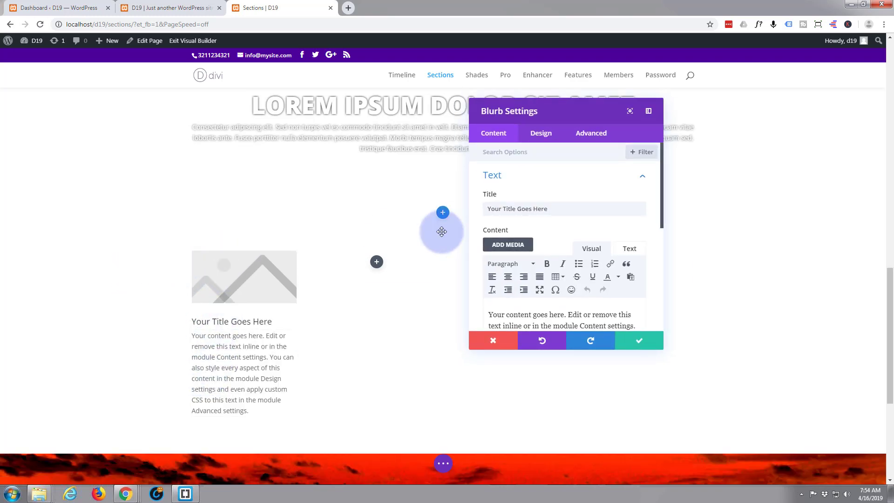
{"action": "left_click", "coordinate": [507, 208]}
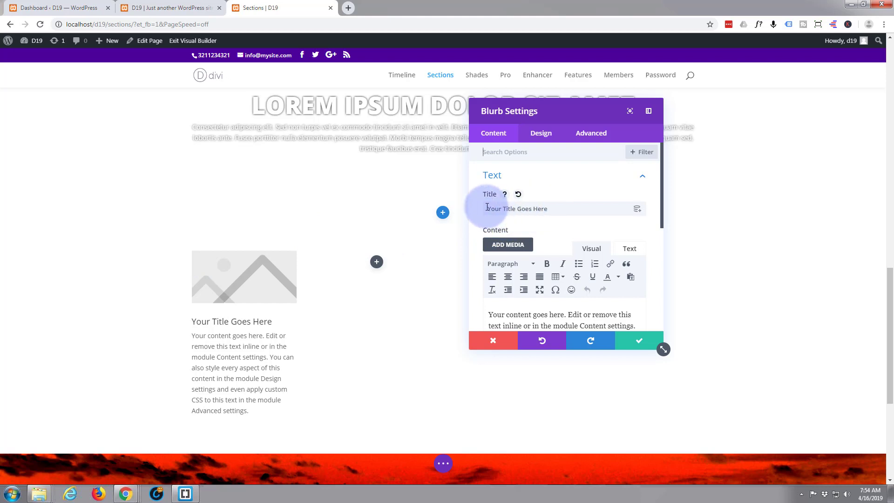
{"action": "scroll", "scroll_direction": "down", "scroll_amount": 3}
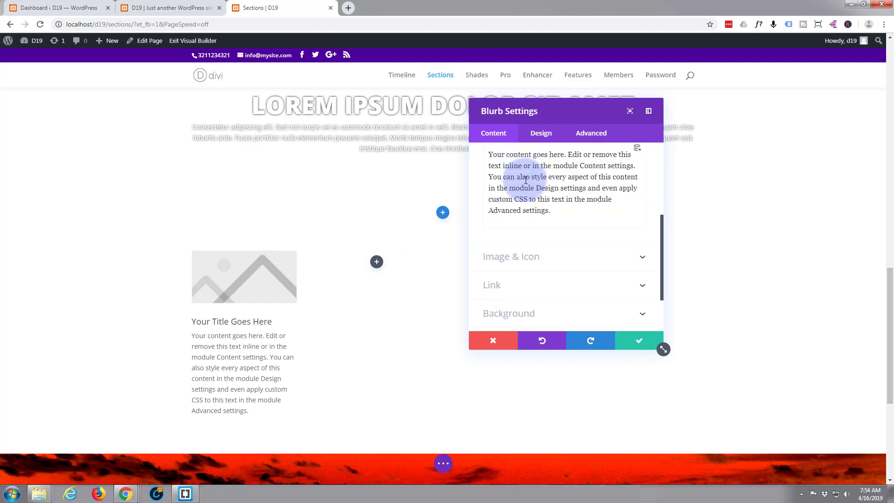
Step: Switch the first blurb from image to icon and choose the house icon
{"action": "left_click", "coordinate": [511, 257]}
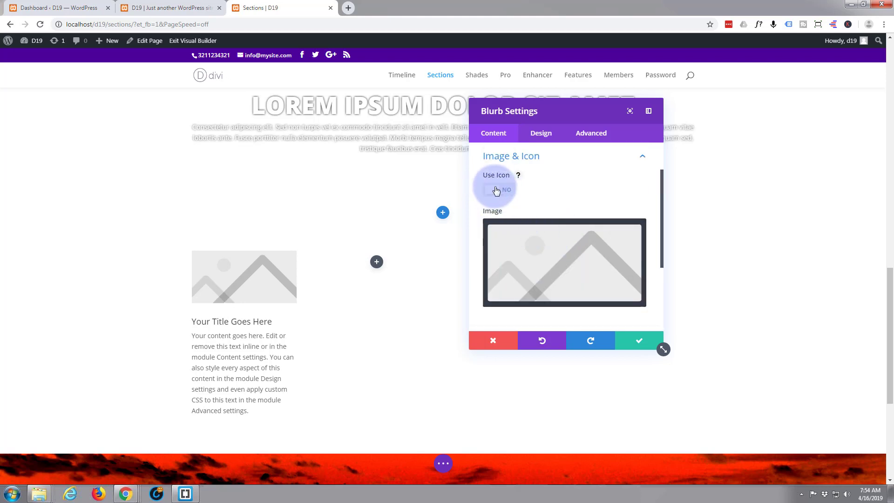
{"action": "left_click", "coordinate": [495, 189]}
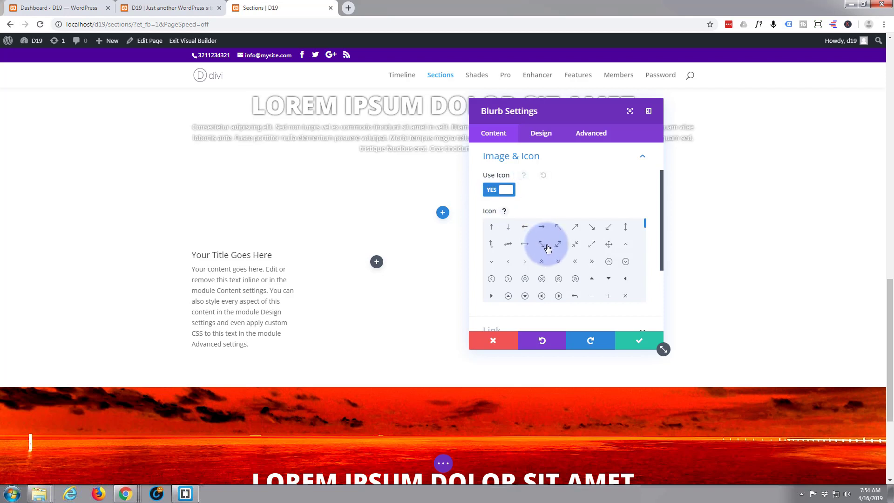
{"action": "scroll", "scroll_direction": "down", "scroll_amount": 3}
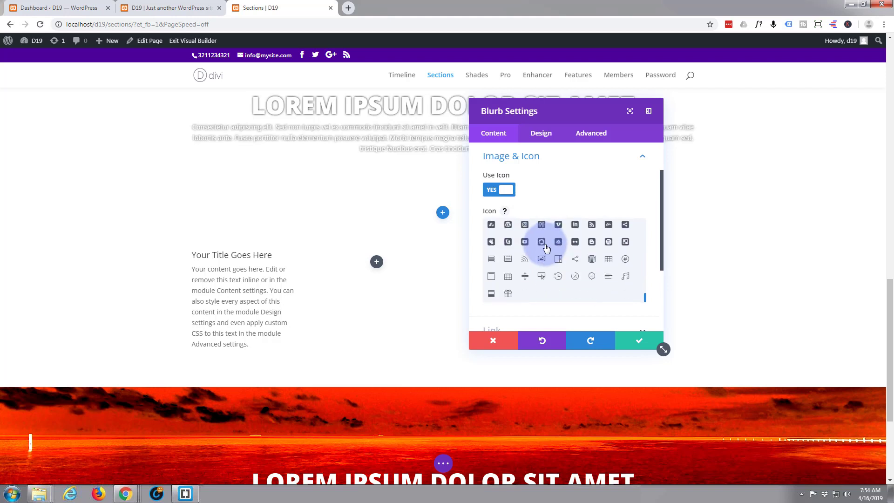
{"action": "scroll", "scroll_direction": "down", "scroll_amount": 3}
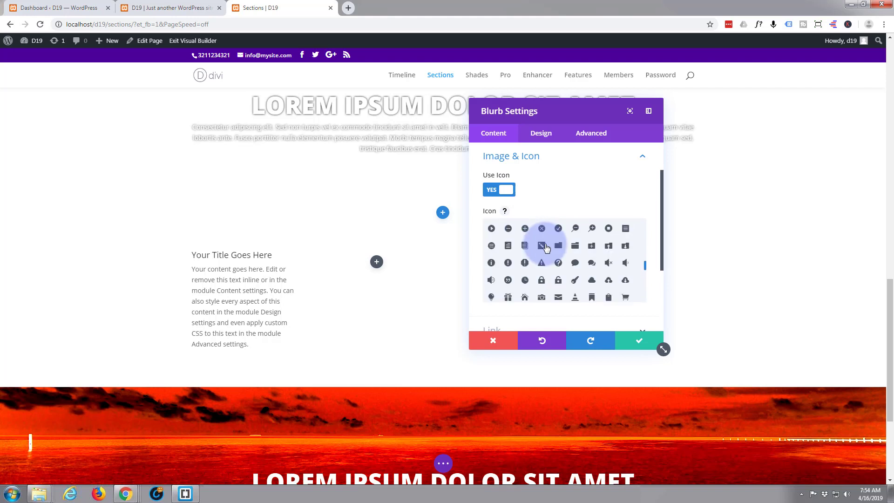
{"action": "scroll", "scroll_direction": "down", "scroll_amount": 3}
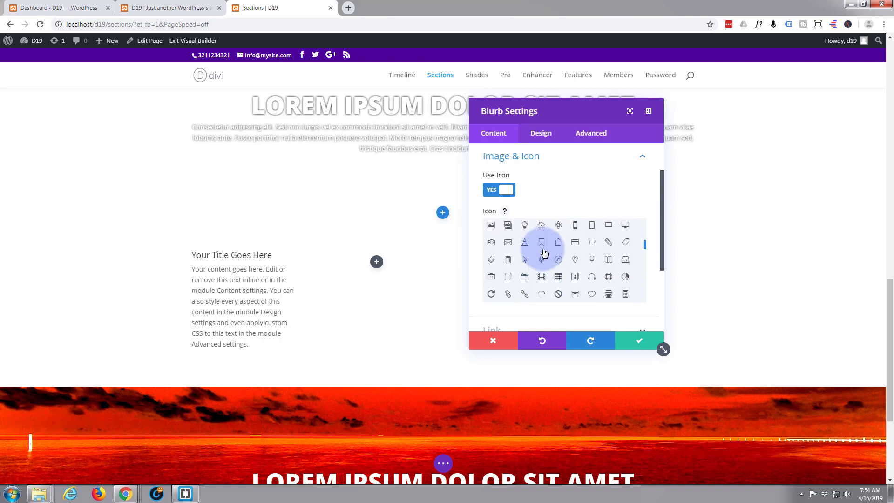
{"action": "mouse_move", "coordinate": [542, 224]}
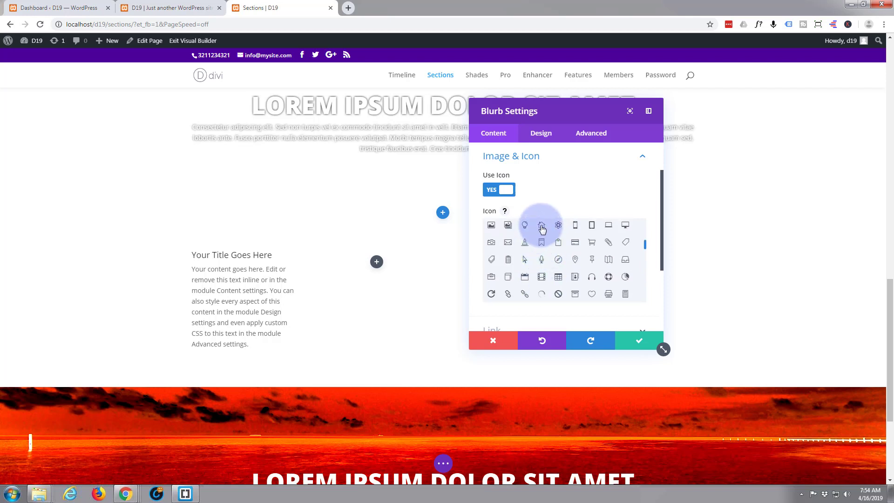
{"action": "left_click", "coordinate": [541, 225]}
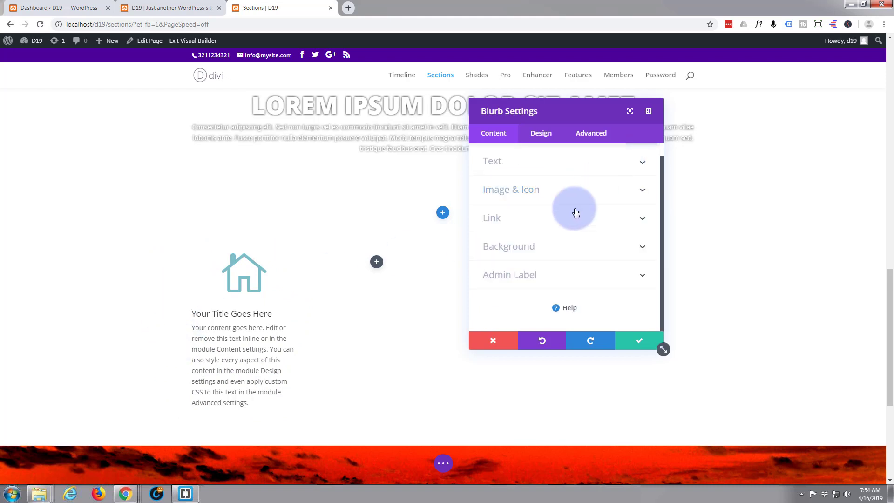
Step: Give the house-icon blurb a solid blue (#0c71c3) background colour
{"action": "left_click", "coordinate": [508, 247]}
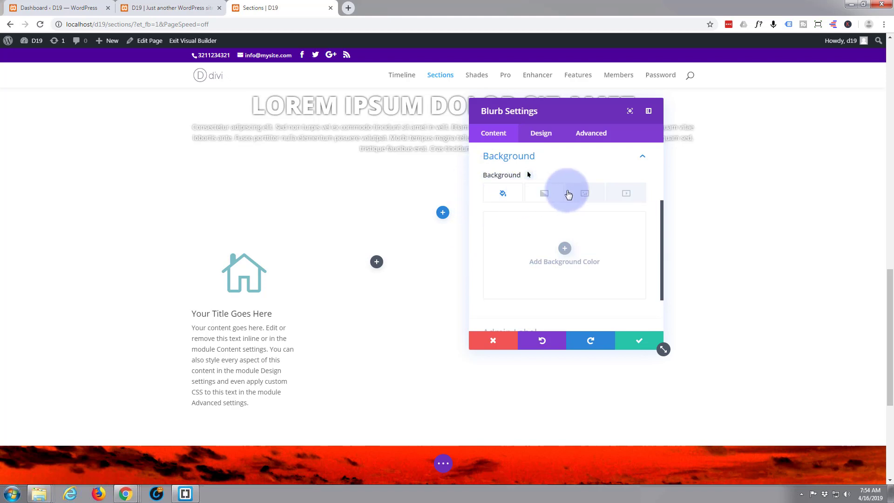
{"action": "mouse_move", "coordinate": [626, 194]}
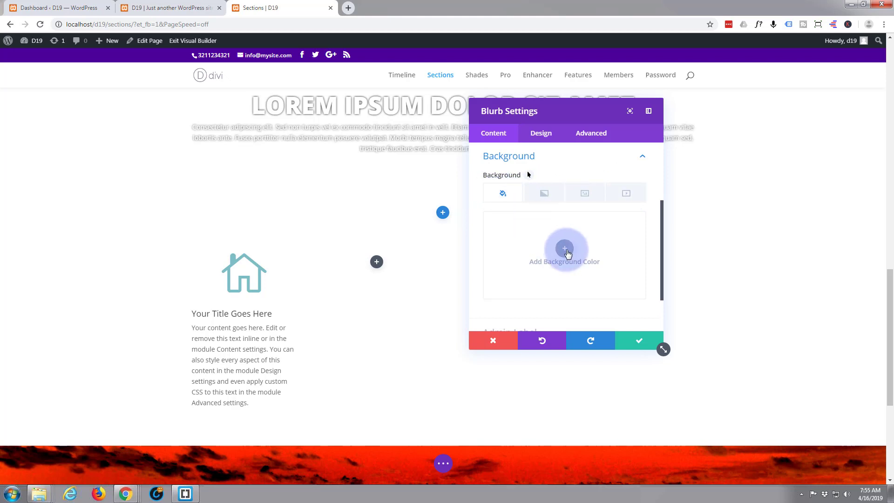
{"action": "left_click", "coordinate": [564, 249]}
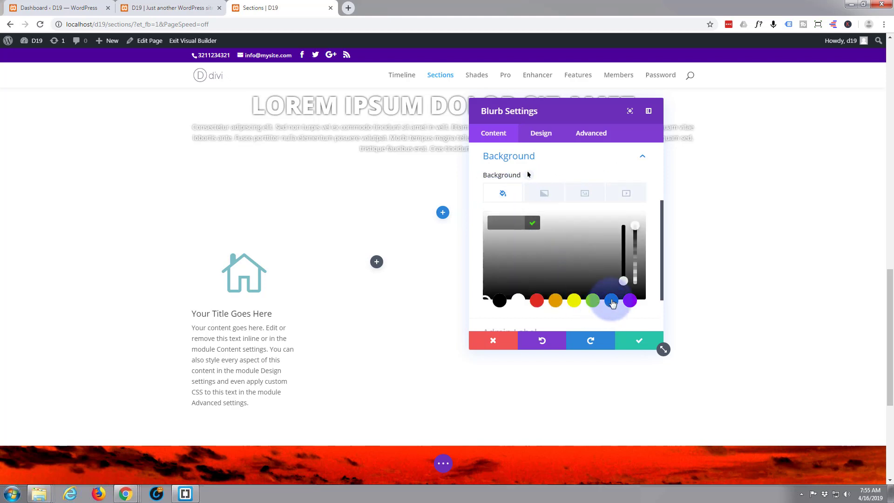
{"action": "left_click", "coordinate": [611, 300]}
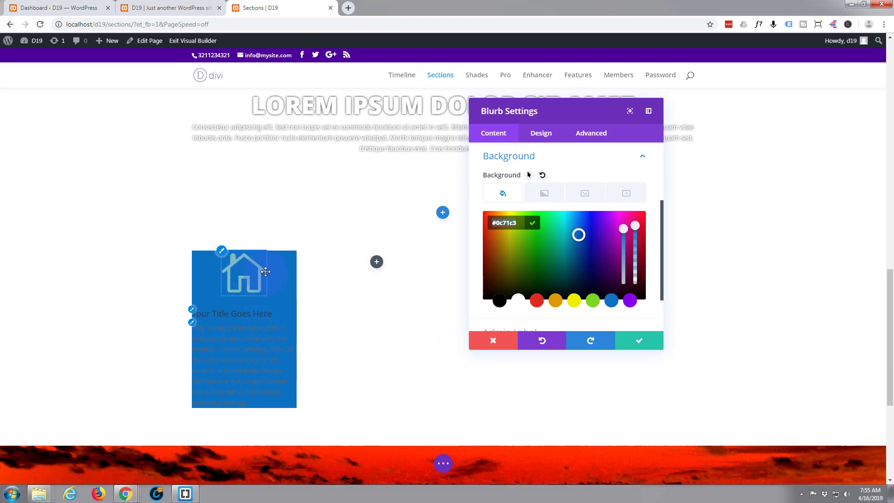
{"action": "mouse_move", "coordinate": [209, 279]}
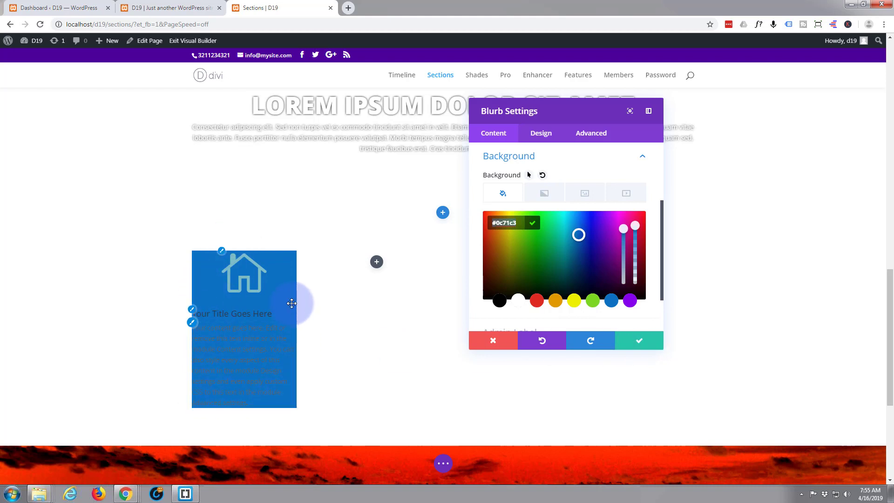
{"action": "mouse_move", "coordinate": [206, 311]}
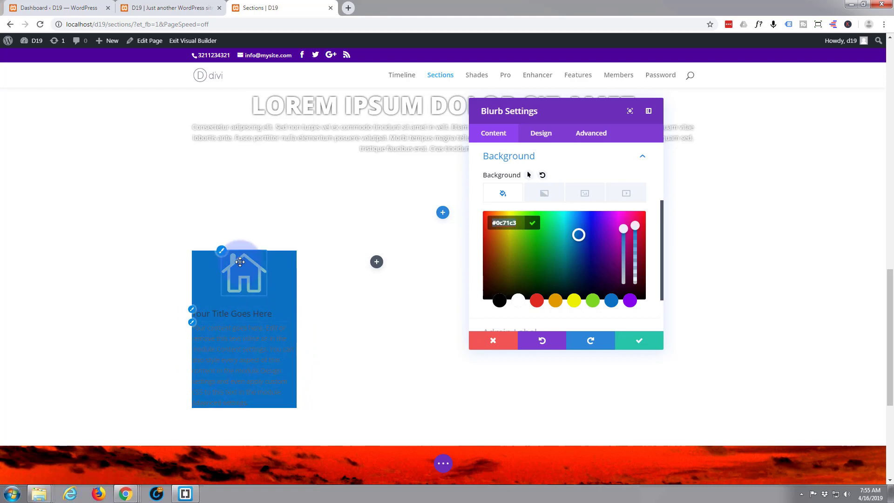
{"action": "left_click", "coordinate": [541, 133]}
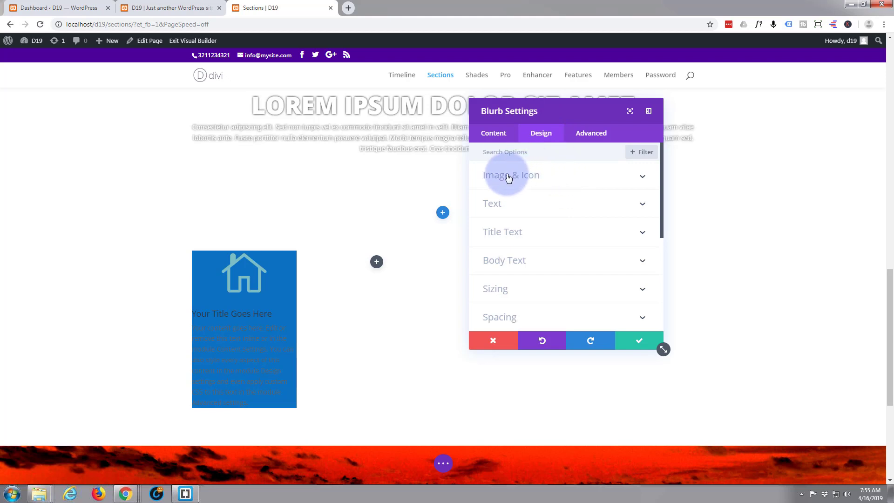
Step: Make the icon white, centre the blurb text and set text colour to Light
{"action": "left_click", "coordinate": [510, 175]}
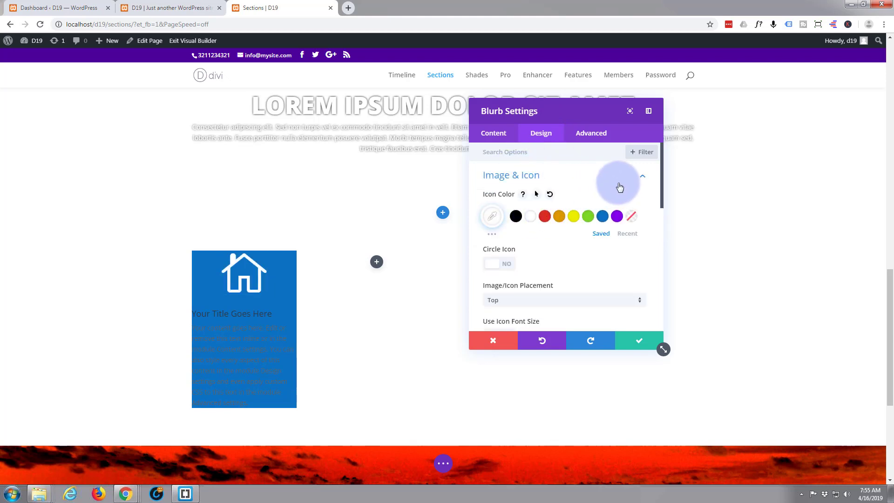
{"action": "left_click", "coordinate": [642, 176]}
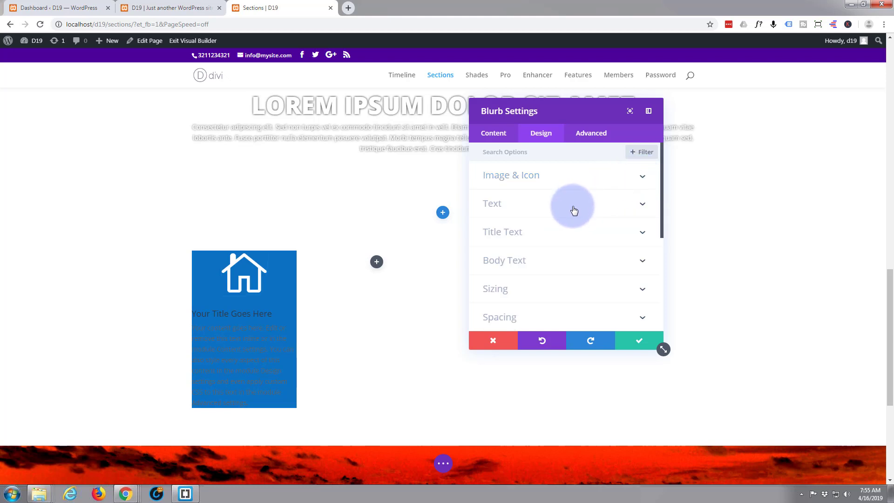
{"action": "left_click", "coordinate": [574, 203]}
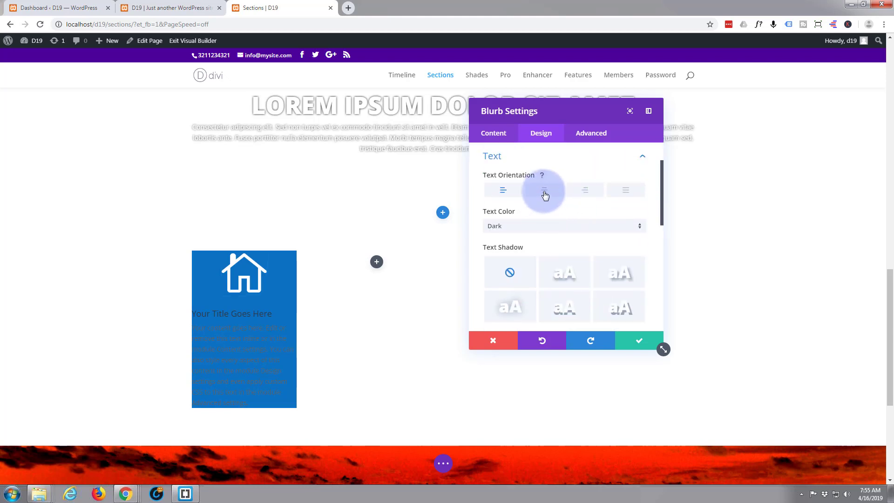
{"action": "left_click", "coordinate": [544, 190]}
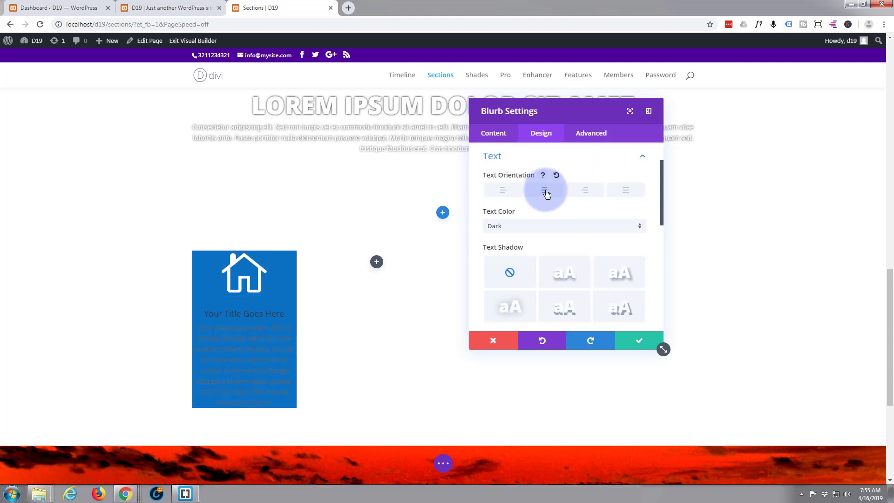
{"action": "left_click", "coordinate": [544, 190]}
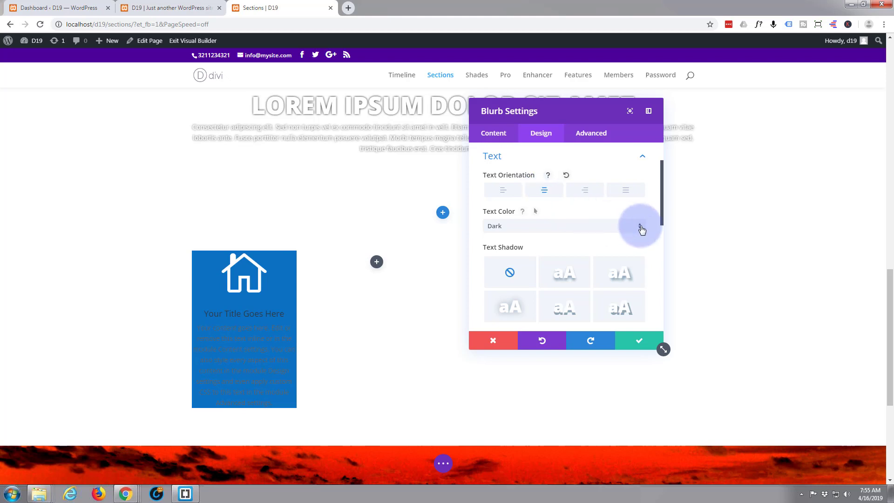
{"action": "left_click", "coordinate": [639, 225]}
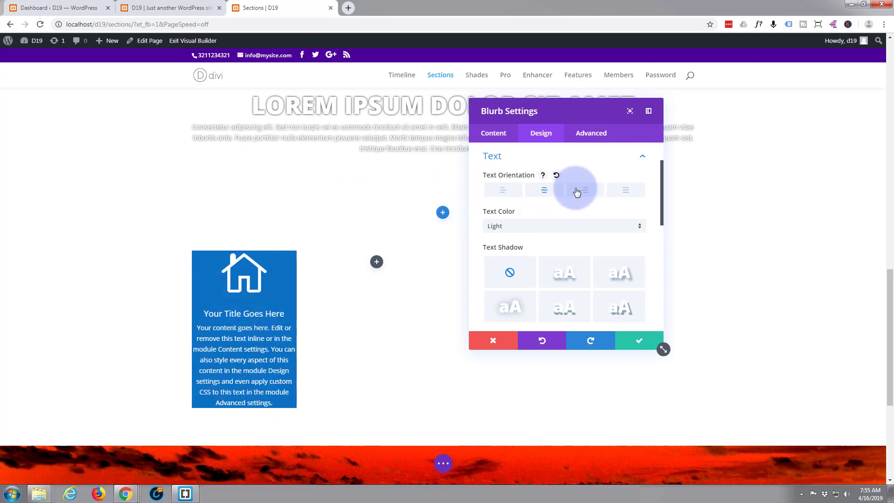
{"action": "left_click", "coordinate": [641, 156]}
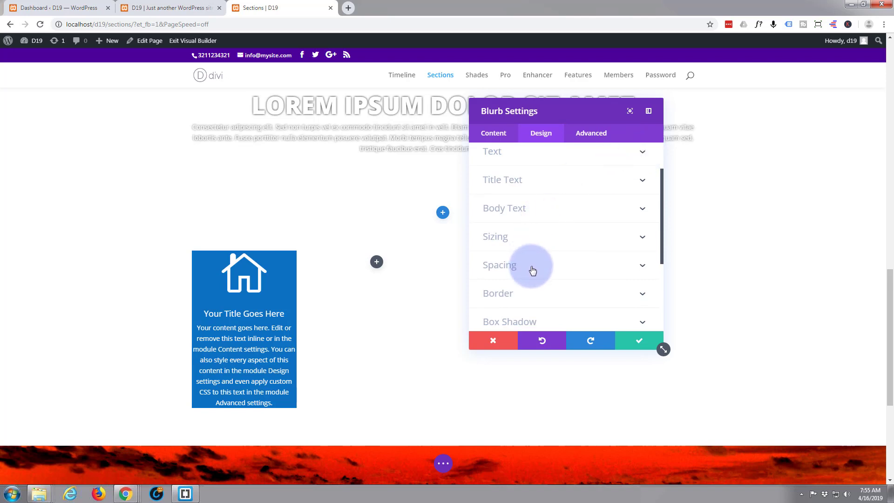
Step: Set 20px custom padding with top/bottom and left/right values linked
{"action": "left_click", "coordinate": [499, 265]}
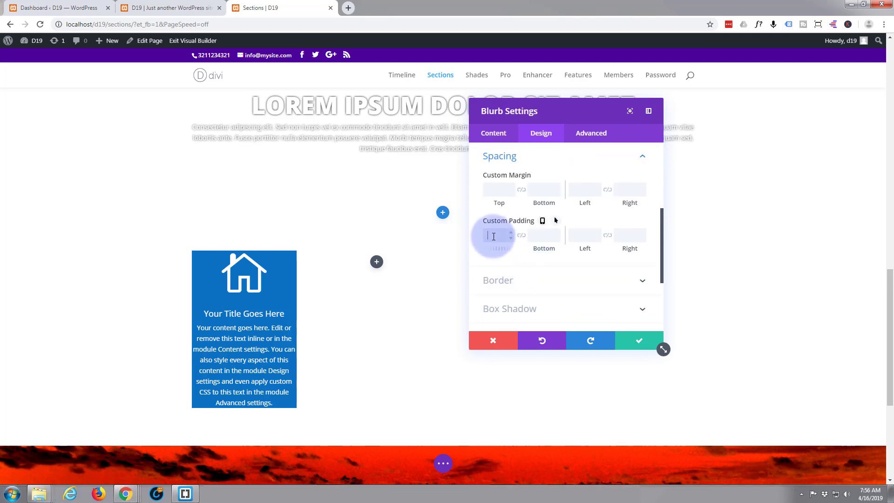
{"action": "type", "text": "20px"}
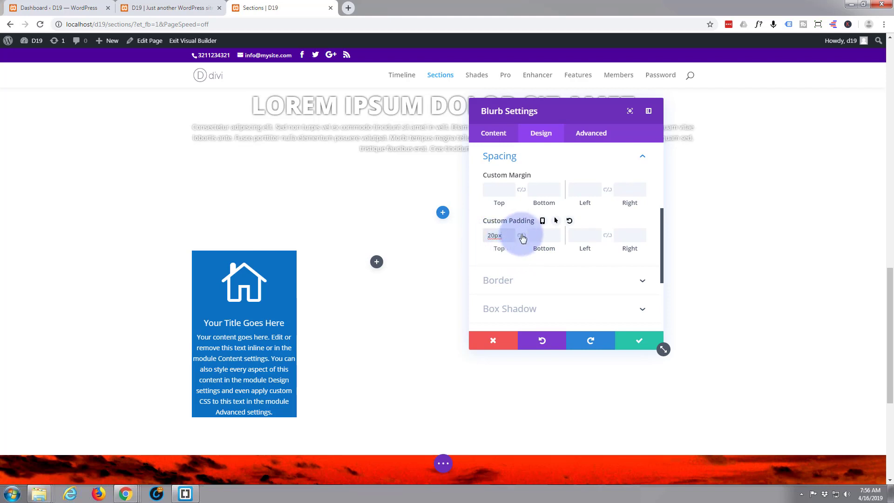
{"action": "left_click", "coordinate": [521, 235]}
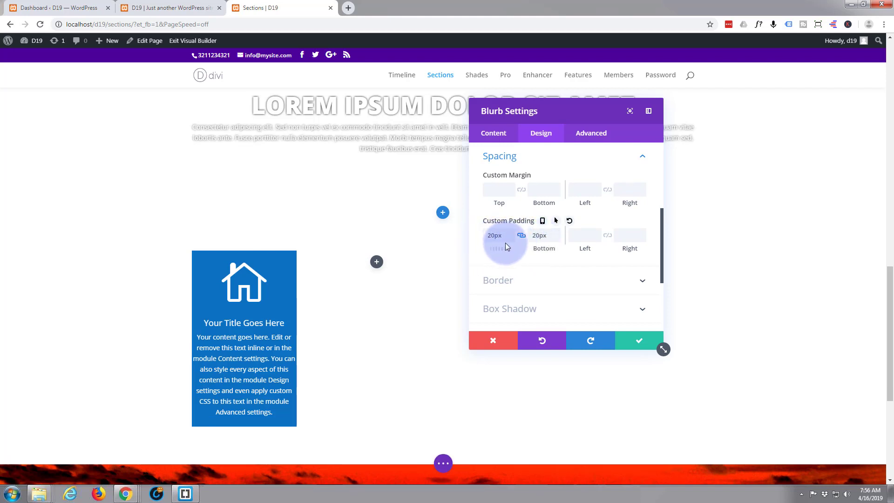
{"action": "left_click", "coordinate": [581, 235]}
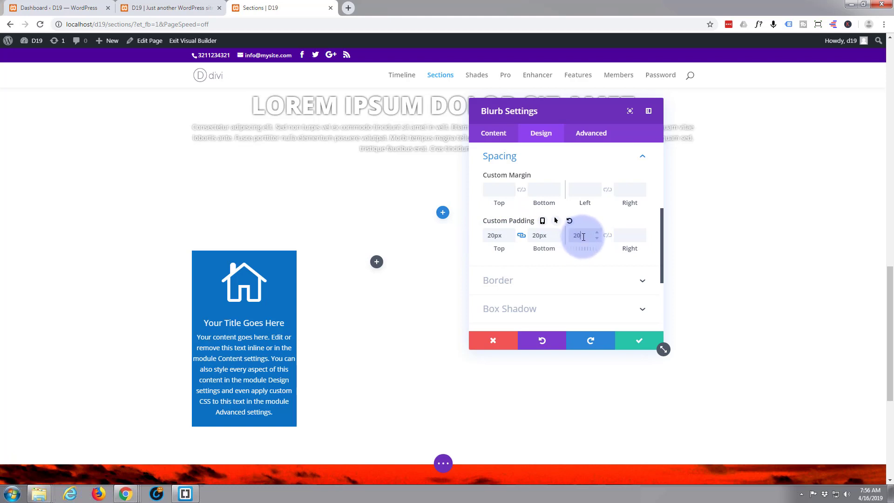
{"action": "left_click", "coordinate": [607, 236]}
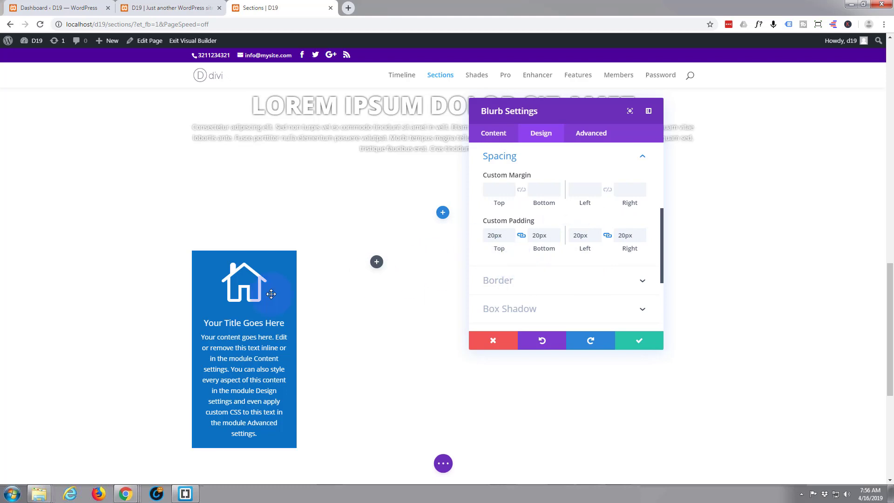
{"action": "mouse_move", "coordinate": [252, 250]}
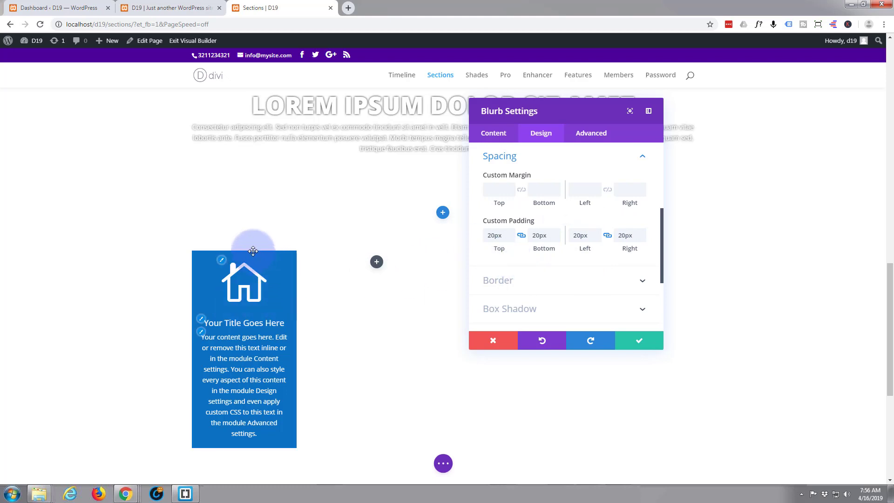
{"action": "scroll", "scroll_direction": "down", "scroll_amount": 3}
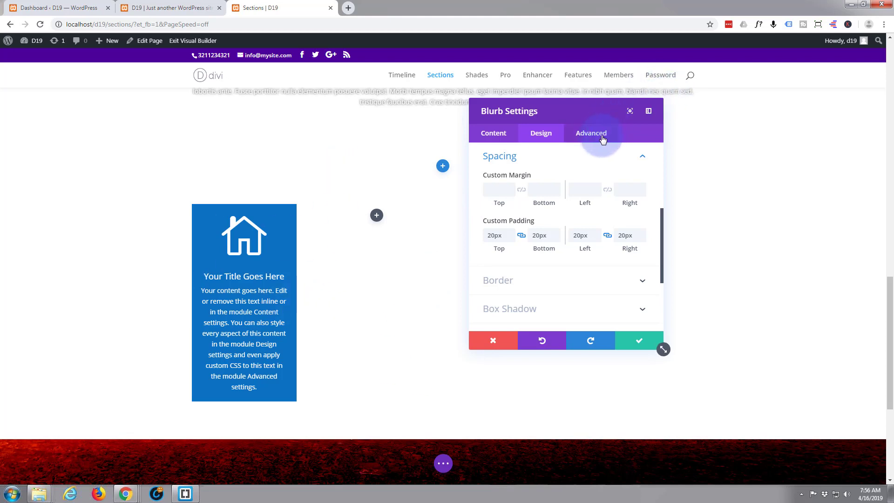
Step: Enter content:''; in the blurb's Advanced Custom CSS After field
{"action": "left_click", "coordinate": [590, 133]}
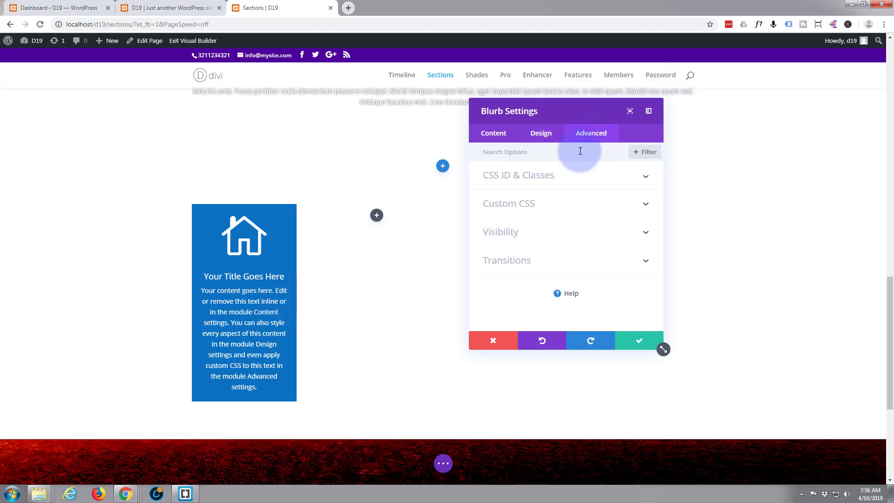
{"action": "mouse_move", "coordinate": [581, 202]}
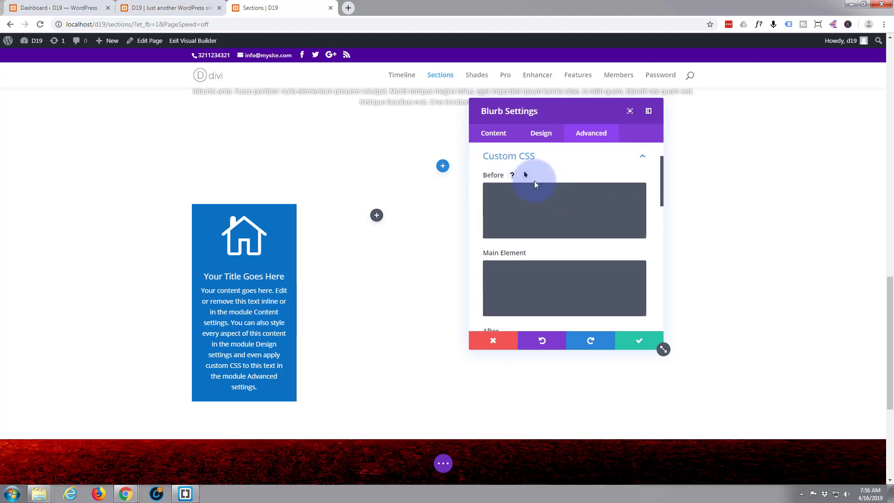
{"action": "scroll", "scroll_direction": "down", "scroll_amount": 3}
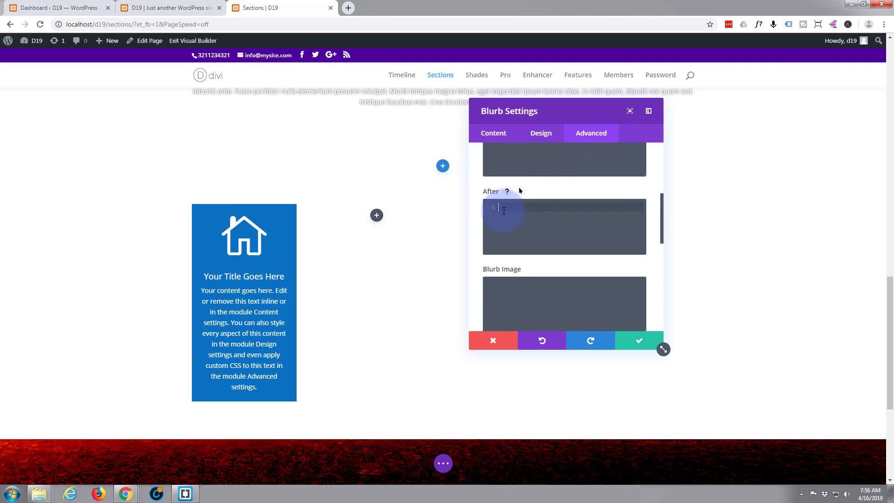
{"action": "mouse_move", "coordinate": [583, 183]}
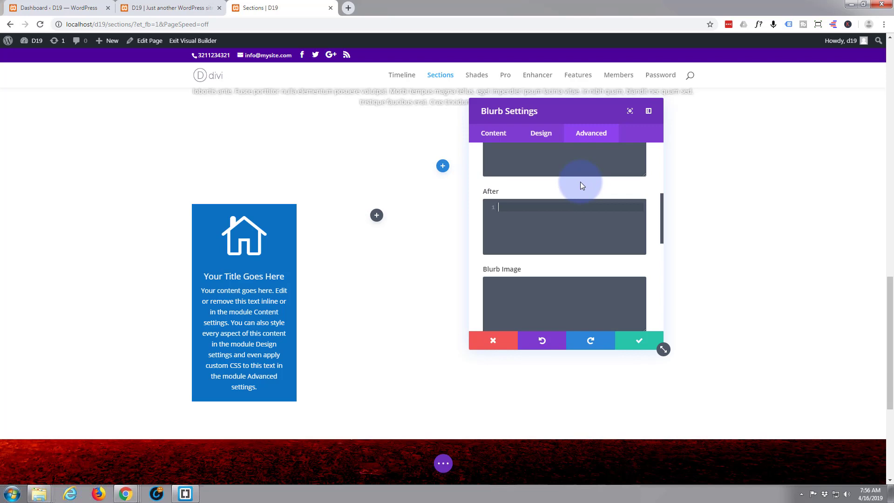
{"action": "type", "text": "con"}
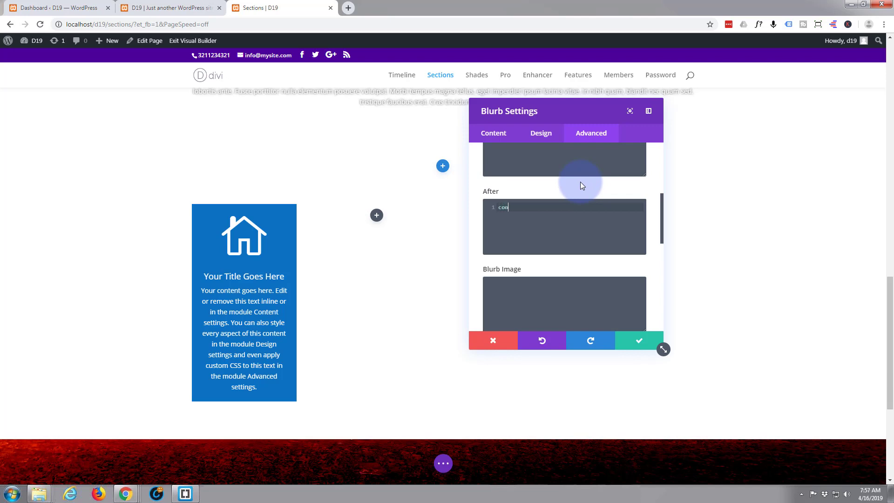
{"action": "type", "text": "tent"}
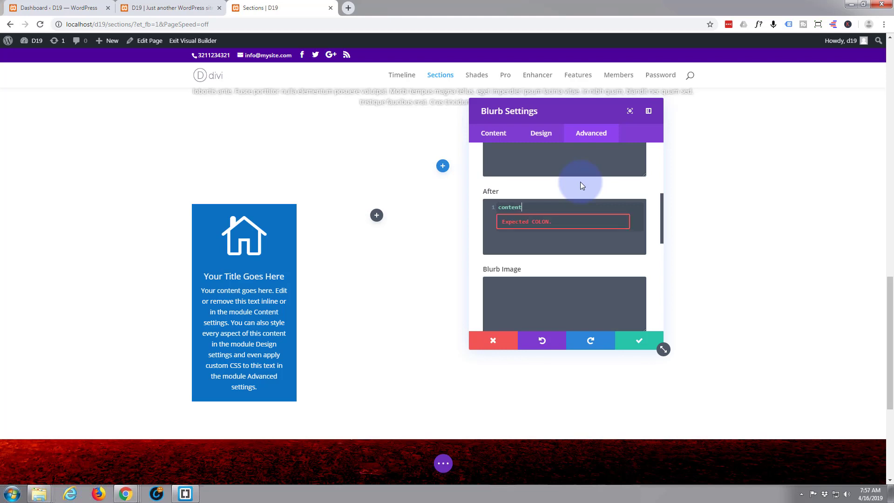
{"action": "type", "text": ":"}
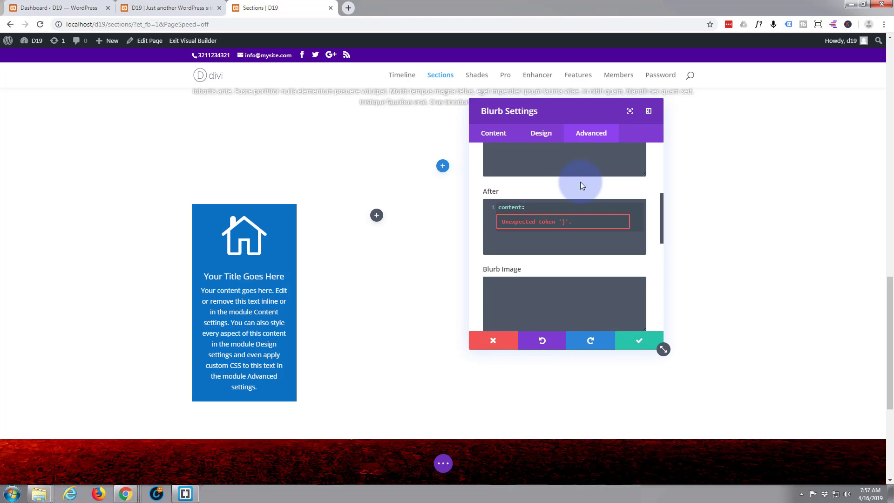
{"action": "type", "text": "''"}
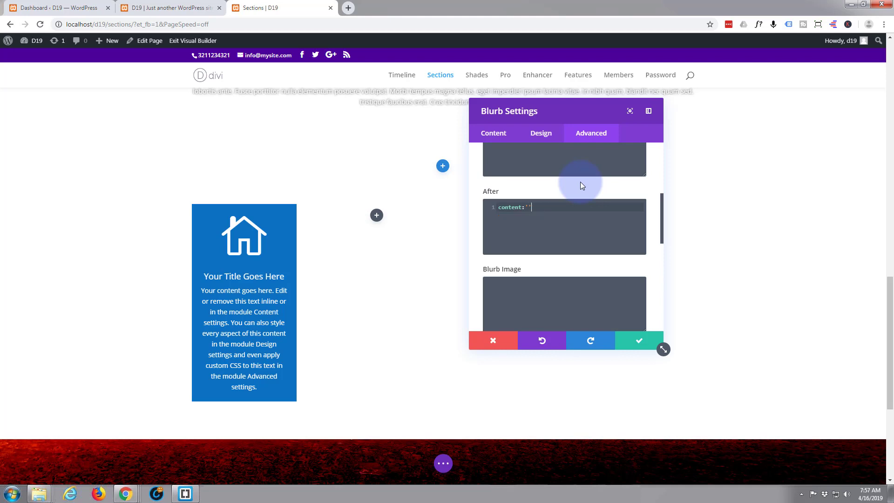
{"action": "type", "text": ";"}
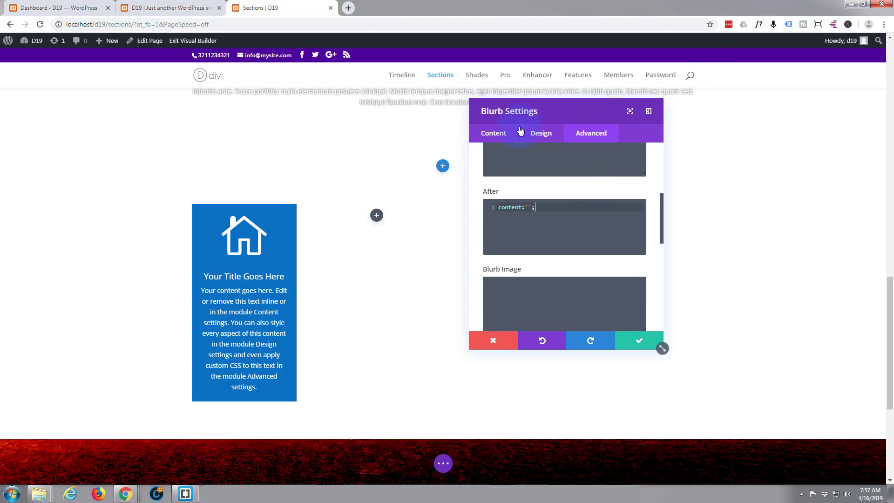
Step: Add display:block, height:60px and width:60px lines to the After CSS
{"action": "key", "text": "Enter"}
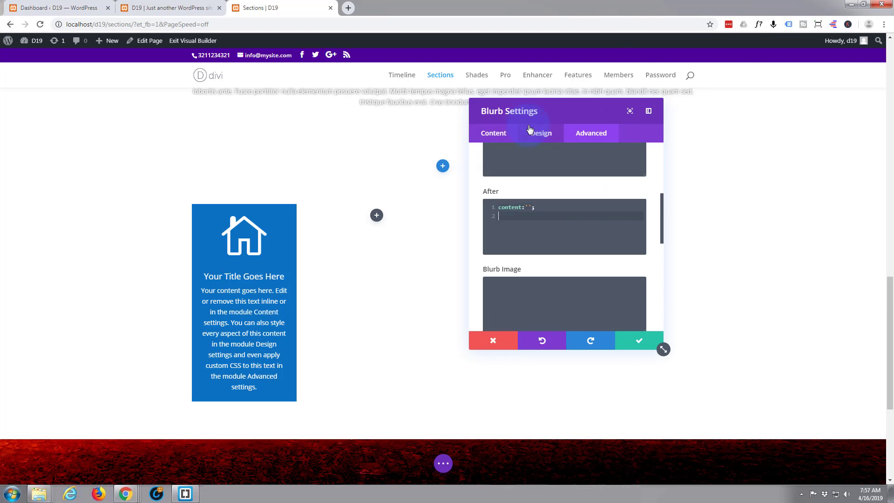
{"action": "type", "text": "display"}
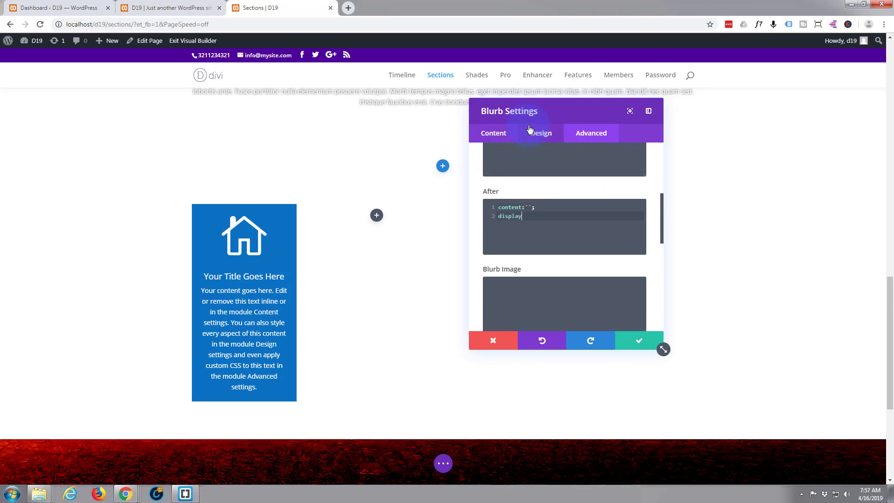
{"action": "type", "text": ":blo"}
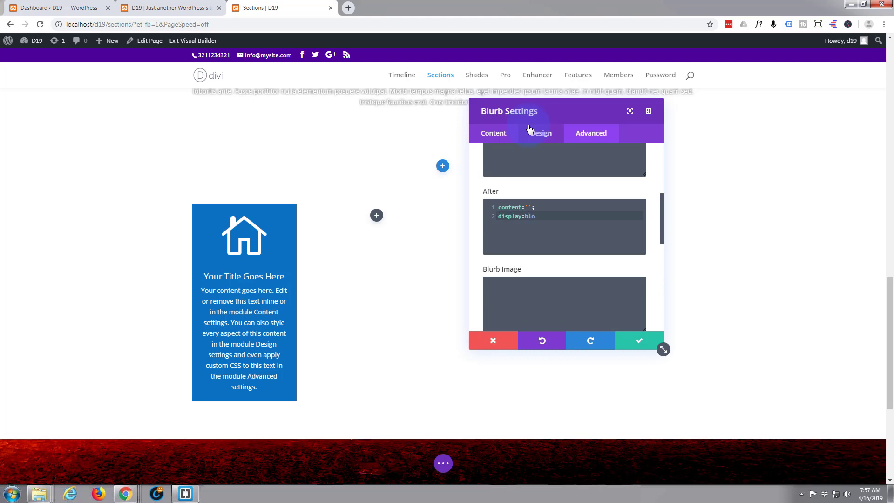
{"action": "type", "text": "ck;"}
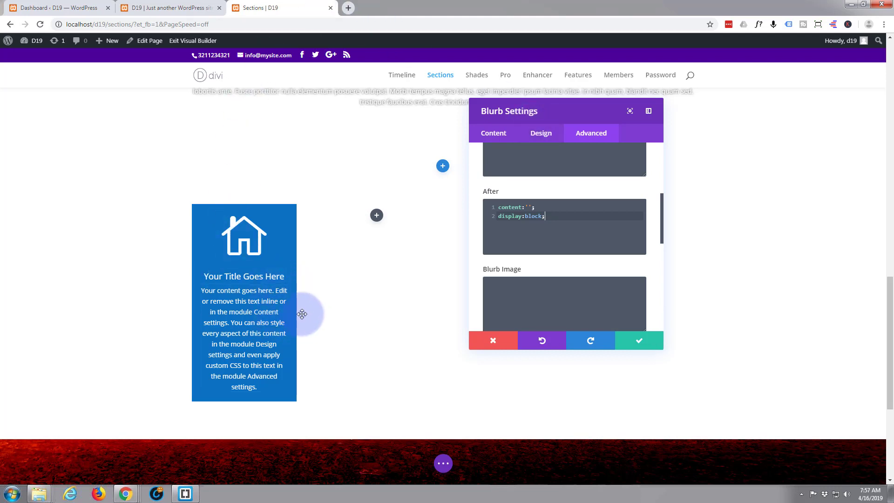
{"action": "mouse_move", "coordinate": [302, 295]}
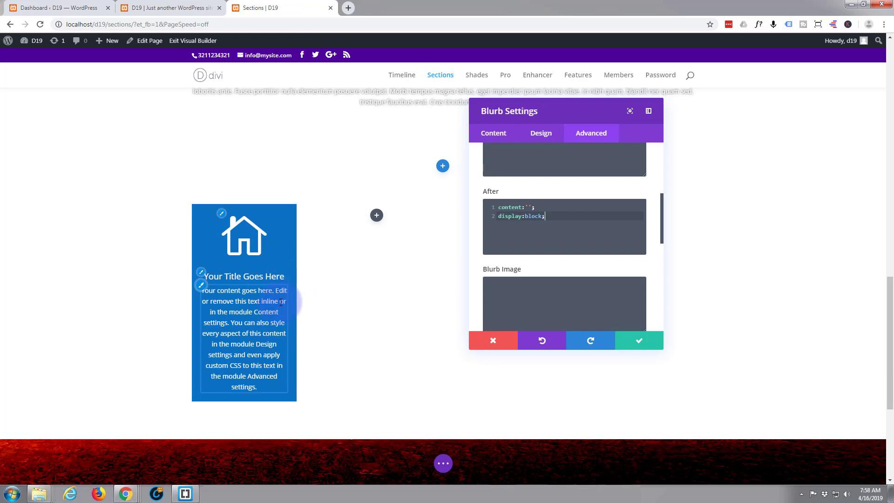
{"action": "mouse_move", "coordinate": [297, 297]}
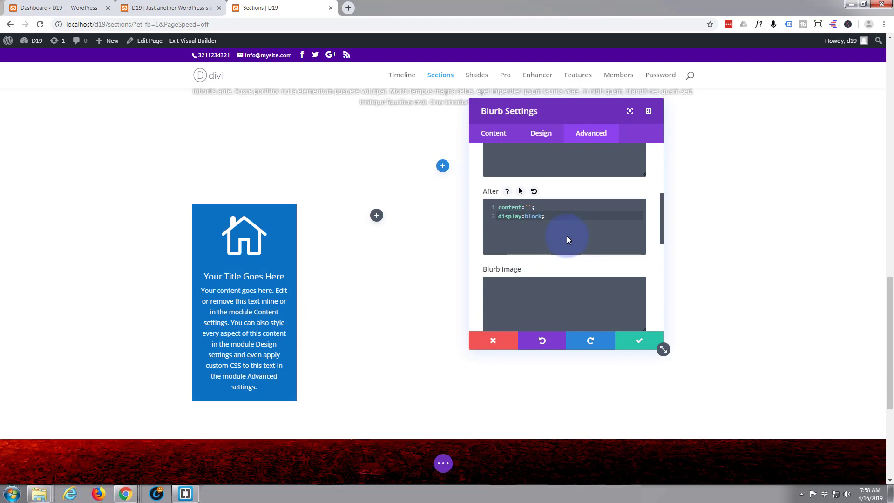
{"action": "key", "text": "Enter"}
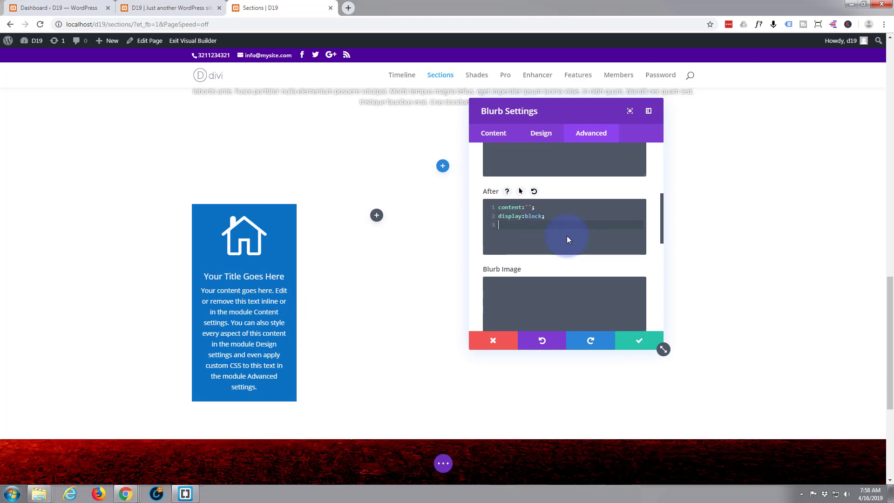
{"action": "type", "text": "height:60px;"}
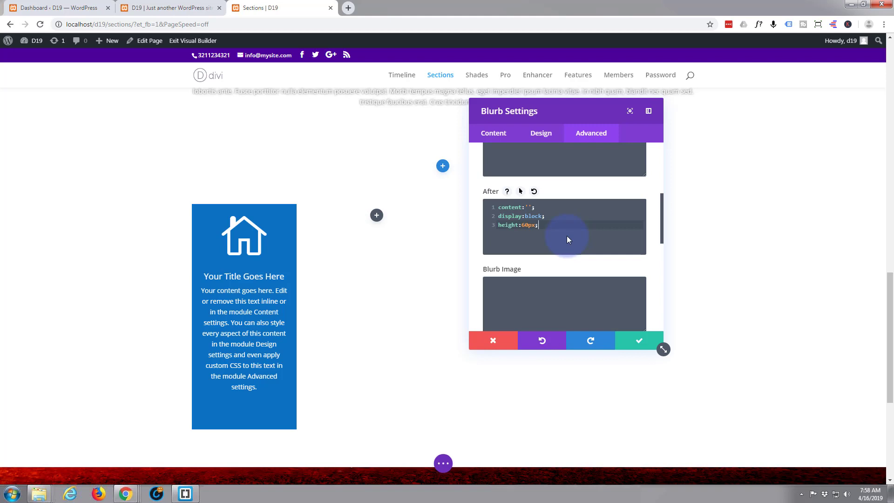
{"action": "key", "text": "Enter"}
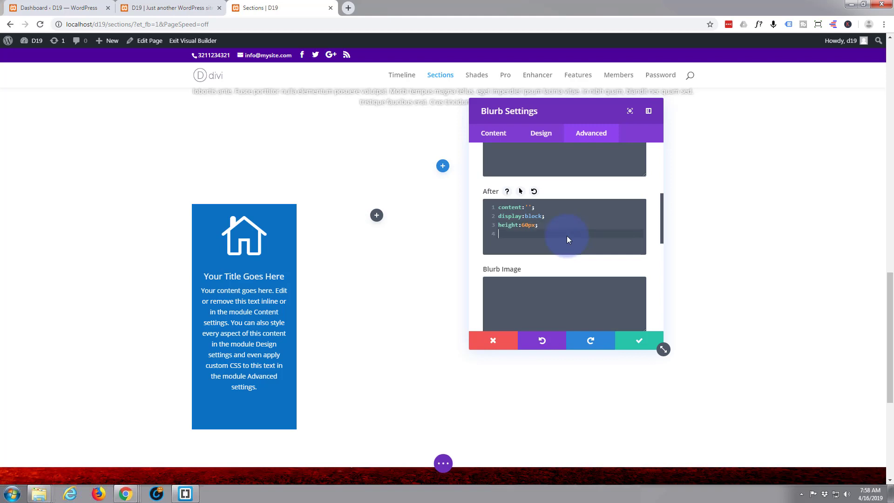
{"action": "type", "text": "w:"}
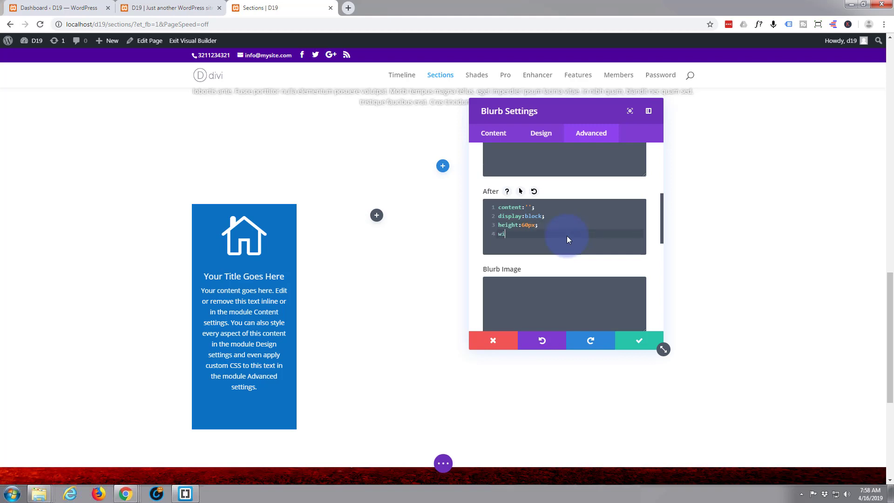
{"action": "type", "text": "idth:"}
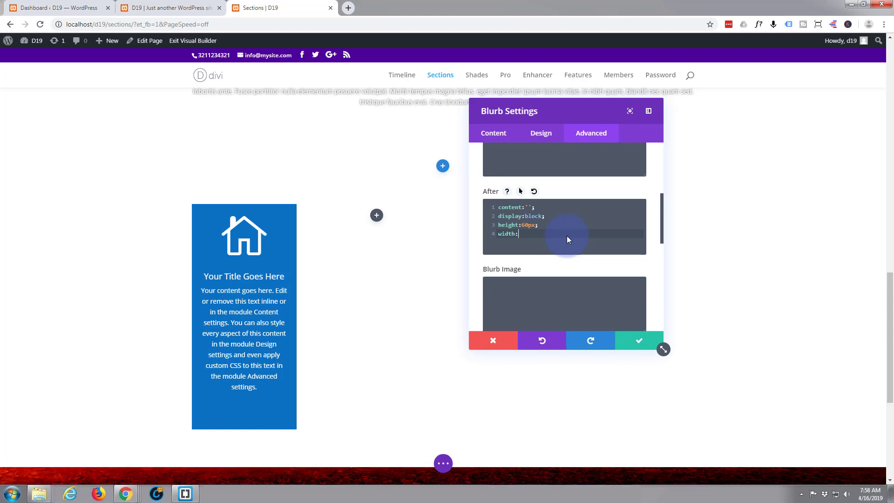
{"action": "type", "text": "60px;"}
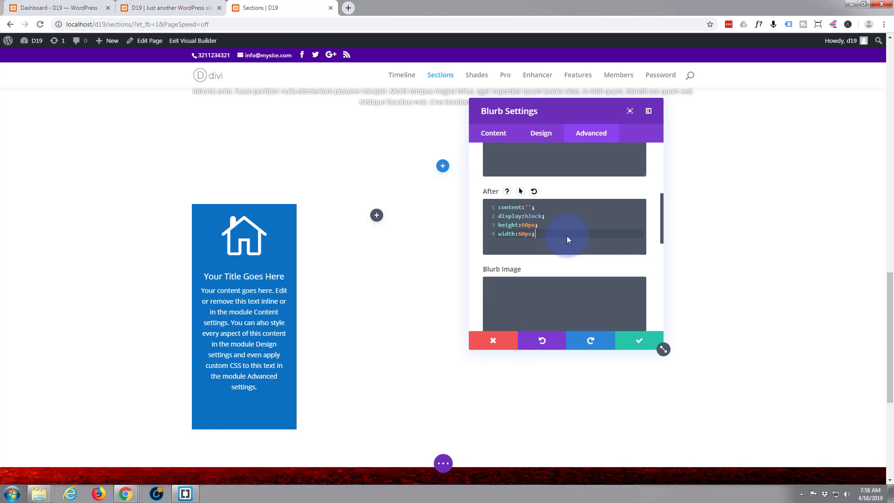
Step: Add position:absolute and top:50% to the After CSS
{"action": "type", "text": "p"}
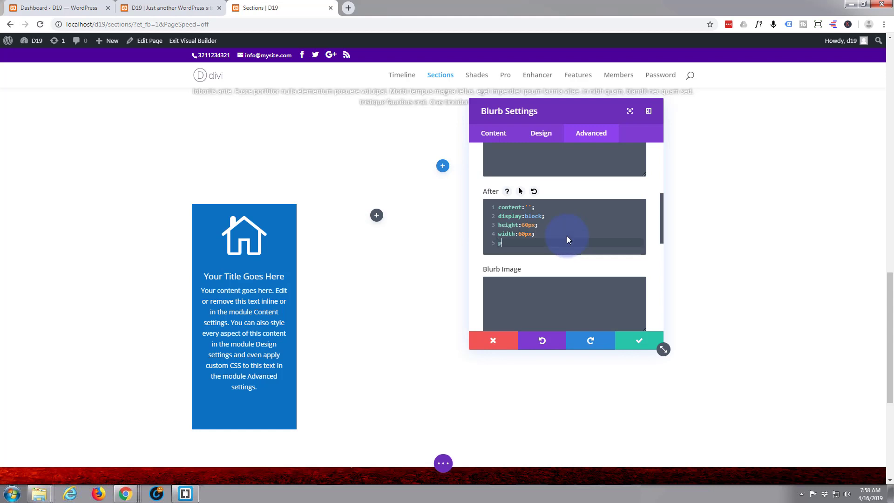
{"action": "type", "text": "osition"}
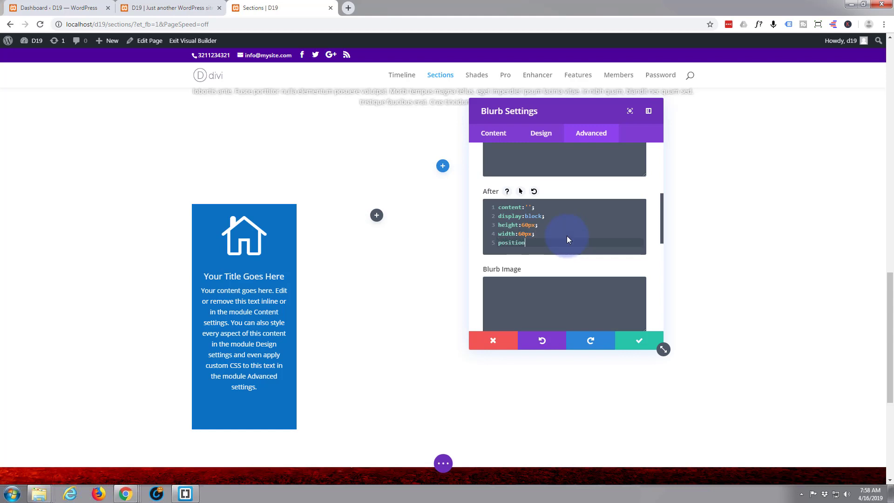
{"action": "type", "text": ":ab"}
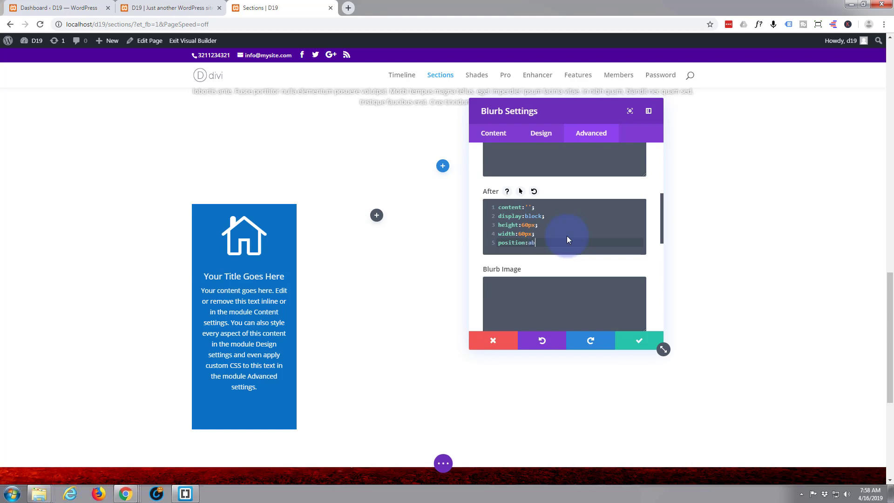
{"action": "type", "text": "solute;"}
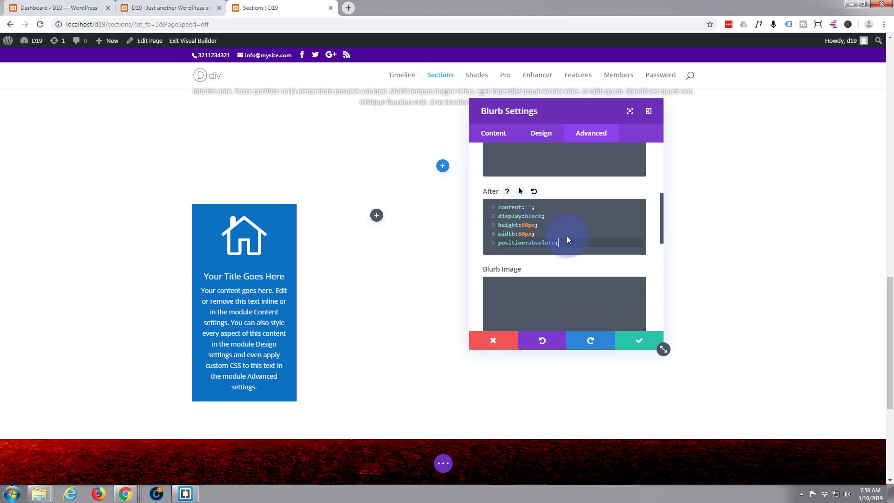
{"action": "mouse_move", "coordinate": [305, 243]}
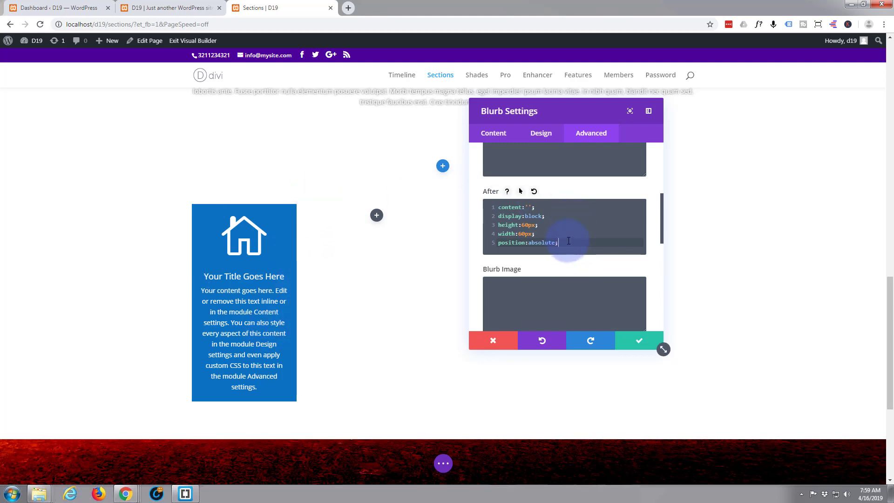
{"action": "key", "text": "Enter"}
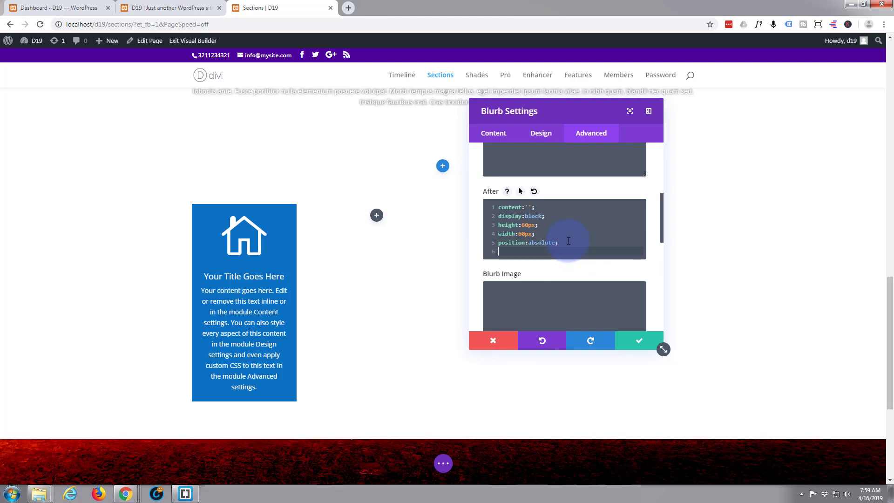
{"action": "type", "text": "top"}
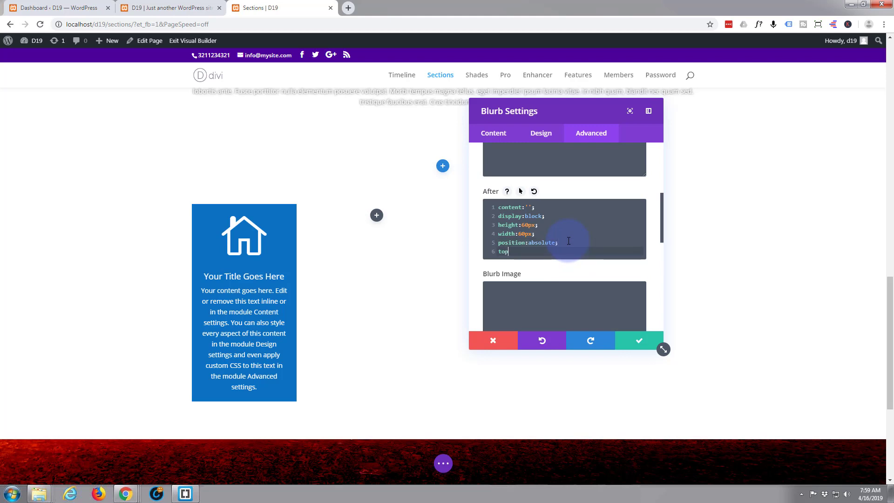
{"action": "type", "text": ":"}
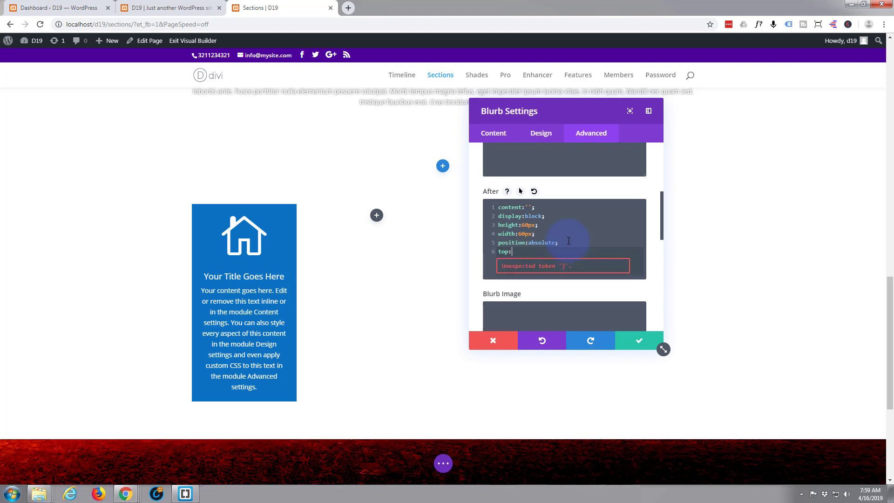
{"action": "type", "text": "50"}
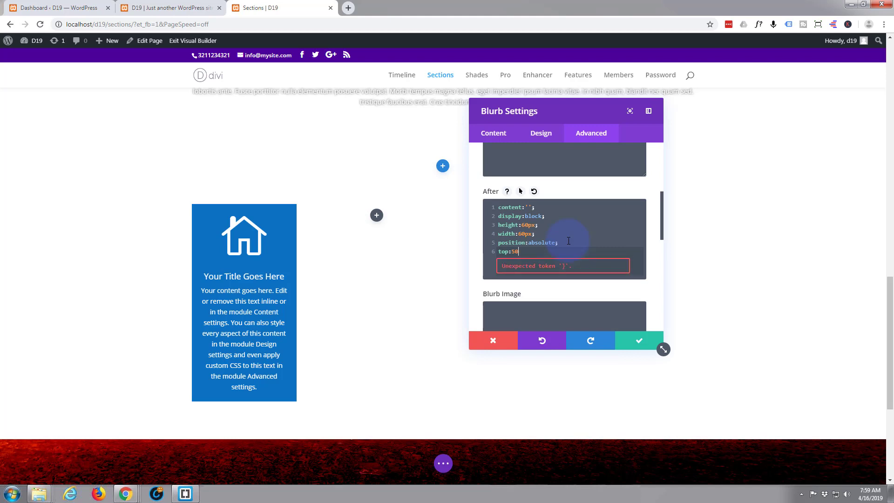
{"action": "type", "text": "%"}
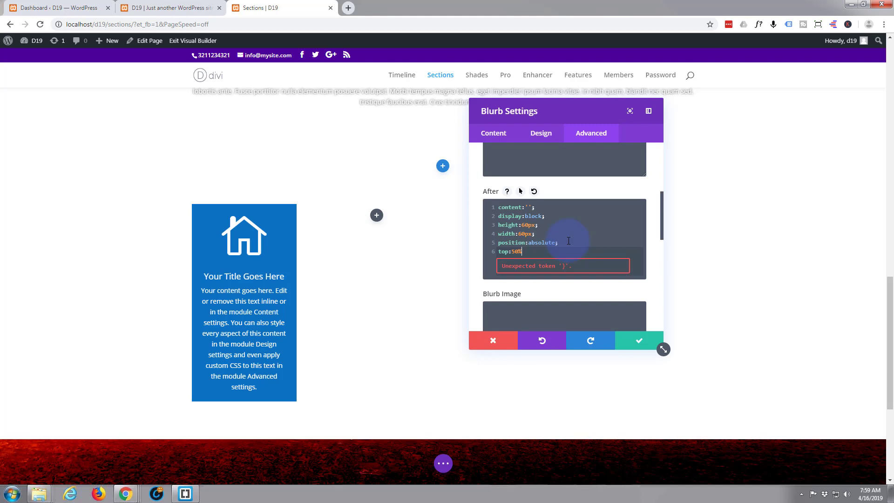
{"action": "type", "text": ";"}
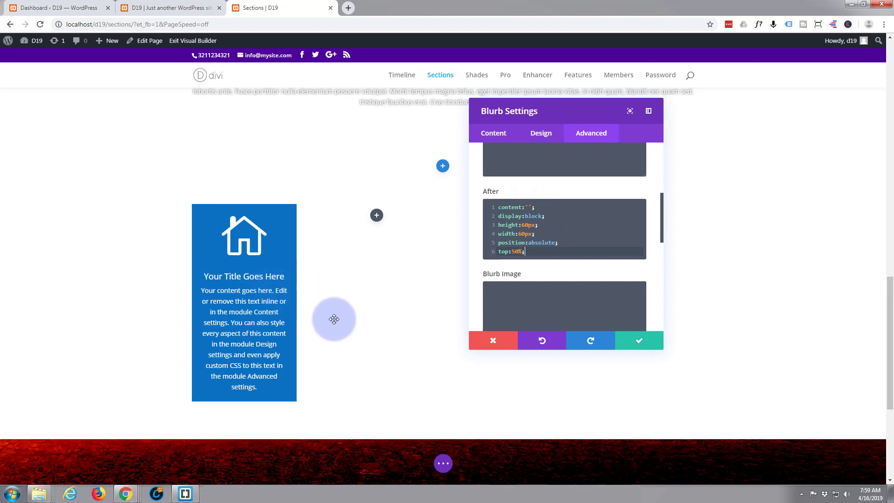
{"action": "mouse_move", "coordinate": [297, 281]}
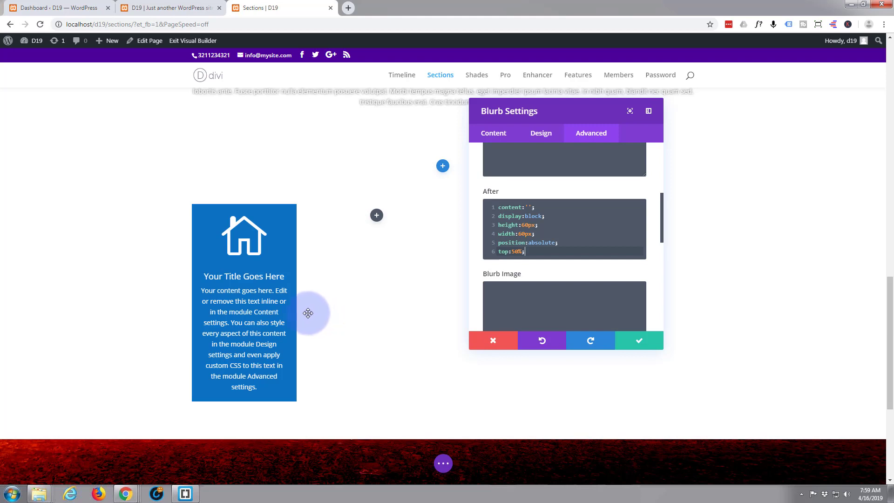
{"action": "mouse_move", "coordinate": [297, 307]}
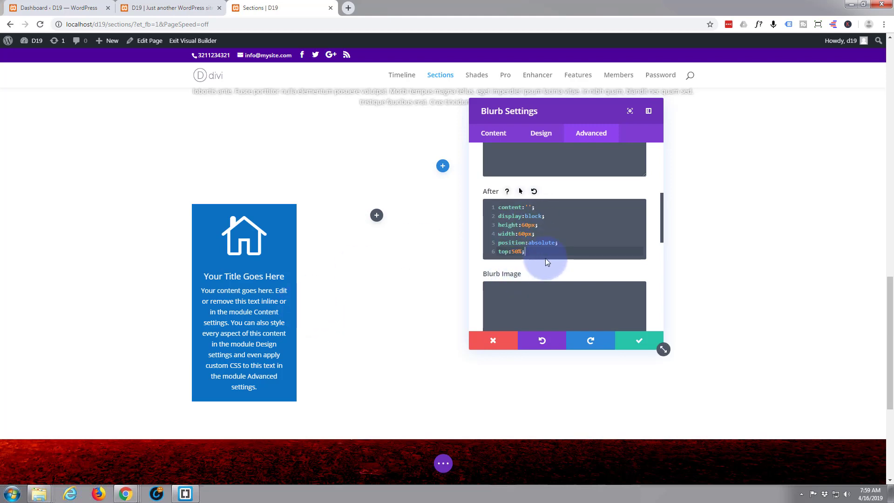
Step: Add right:-30px and z-index:-1 to the After CSS
{"action": "type", "text": "right"}
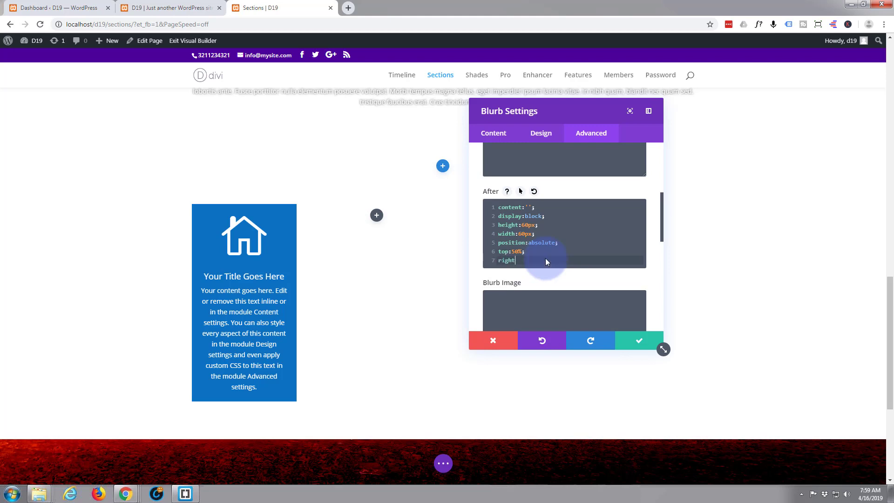
{"action": "type", "text": ":"}
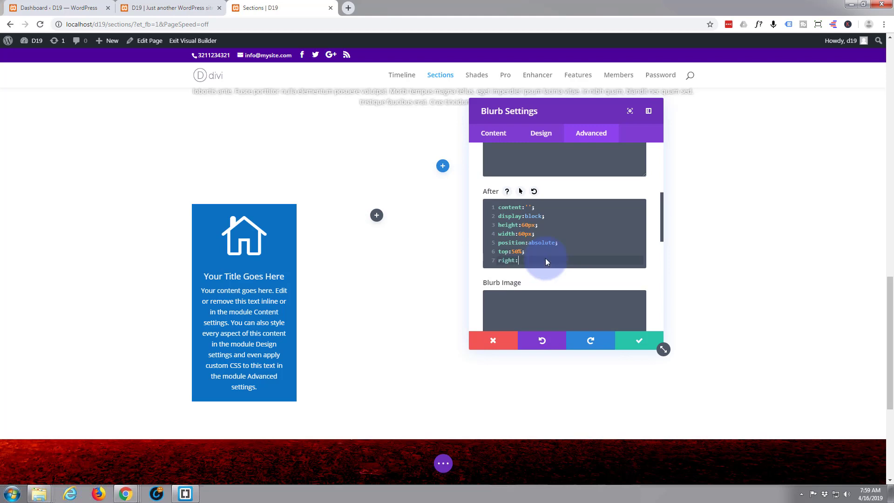
{"action": "type", "text": "-30"}
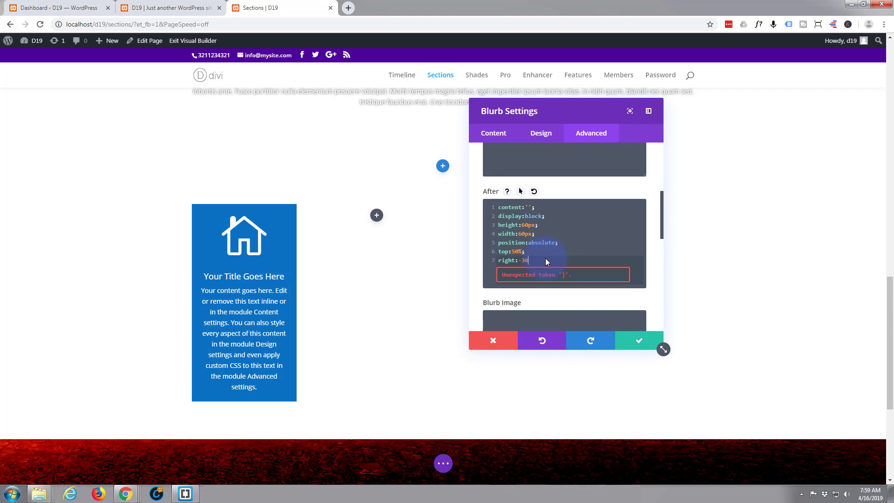
{"action": "type", "text": "px;"}
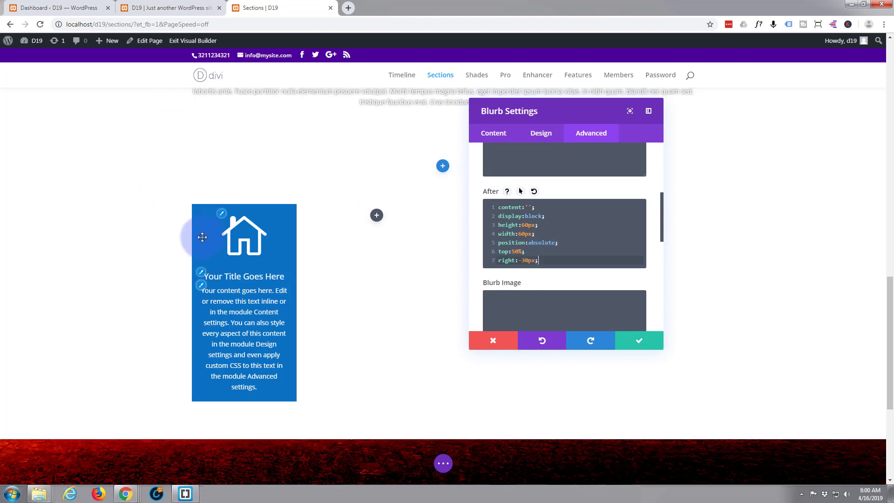
{"action": "mouse_move", "coordinate": [302, 271]}
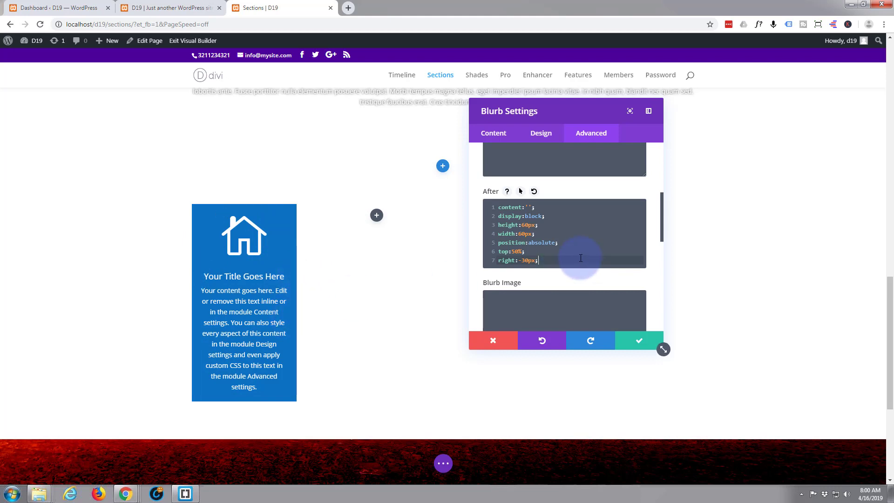
{"action": "key", "text": "Enter"}
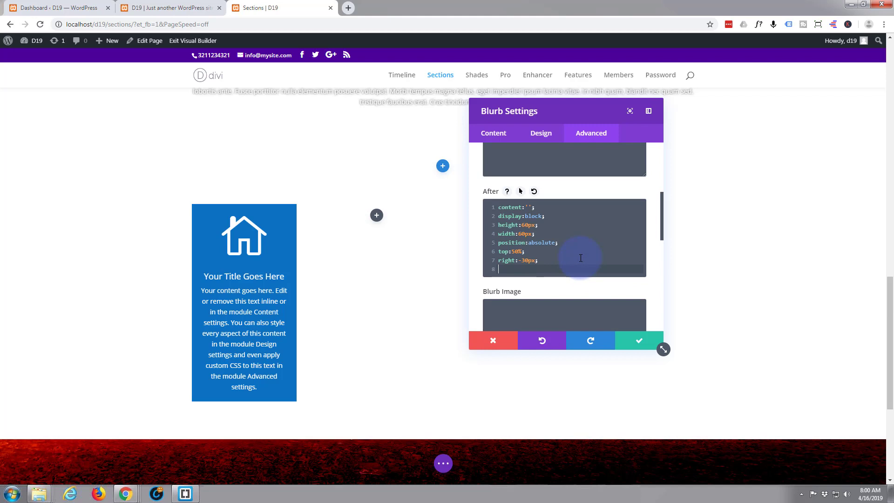
{"action": "type", "text": "z-ind"}
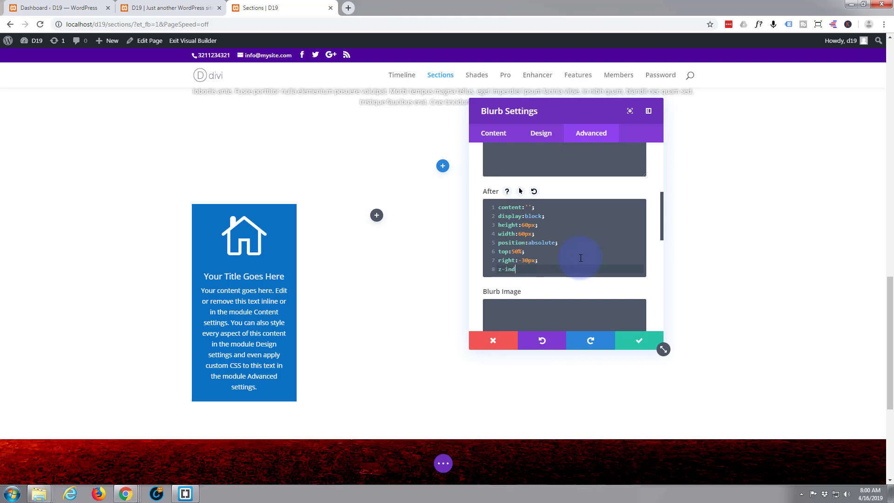
{"action": "type", "text": "ex"}
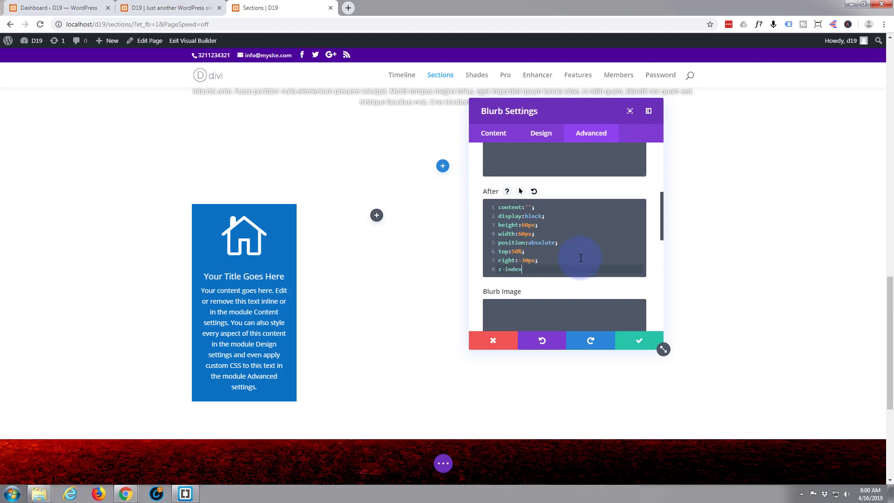
{"action": "type", "text": ":-1;"}
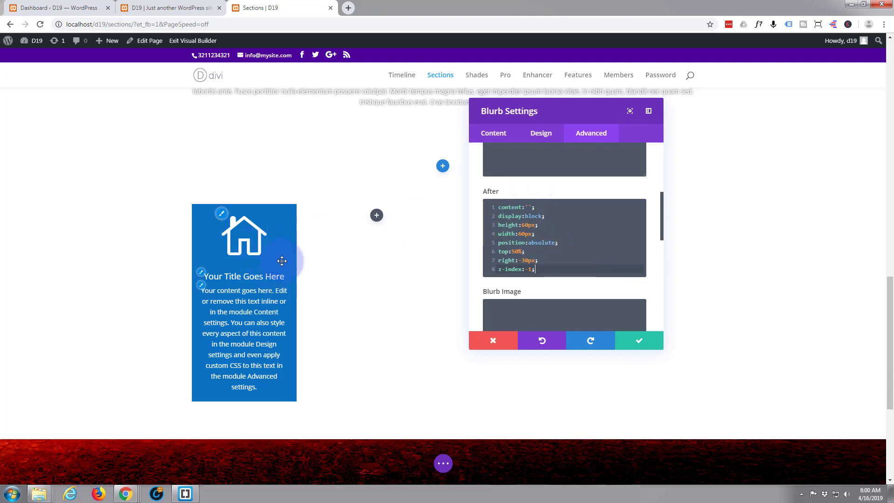
{"action": "mouse_move", "coordinate": [363, 256]}
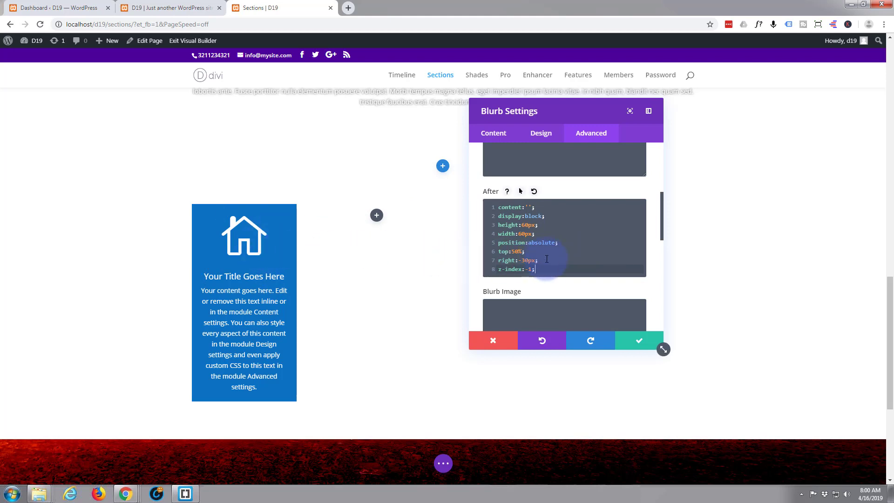
Step: Add background-color: #0c71c3 to the blurb's After CSS field
{"action": "type", "text": "backg"}
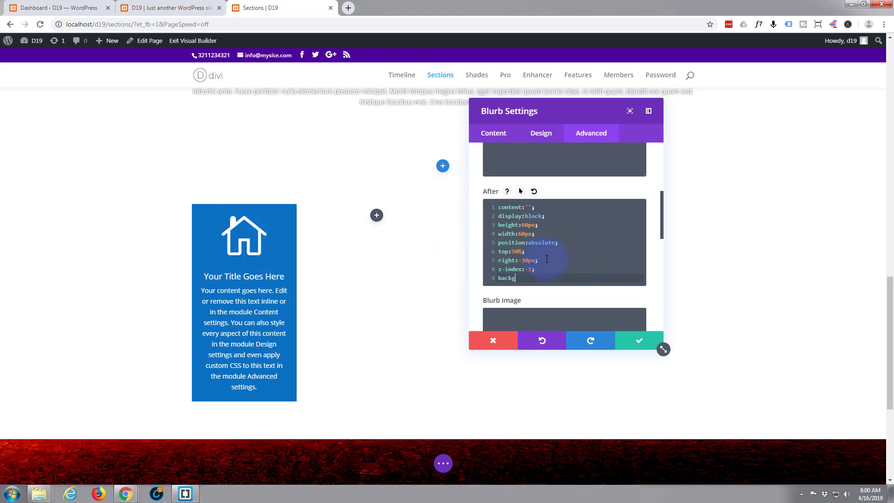
{"action": "type", "text": "round"}
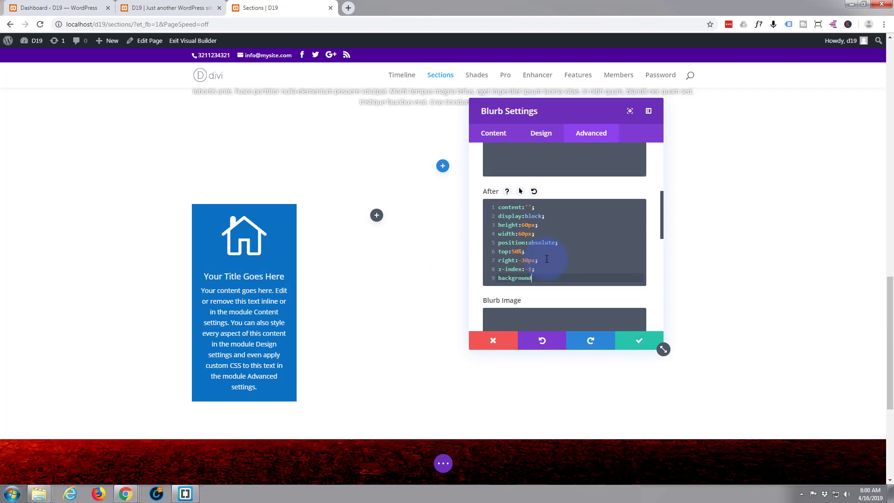
{"action": "type", "text": "-color"}
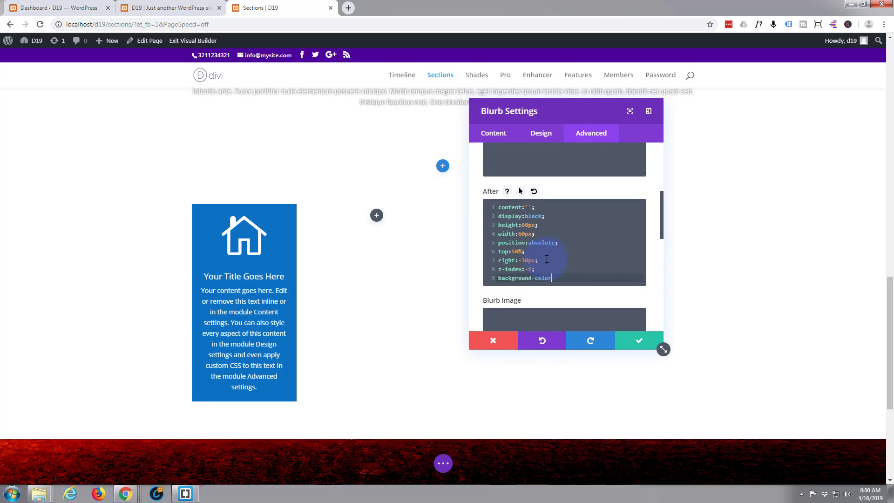
{"action": "type", "text": ":"}
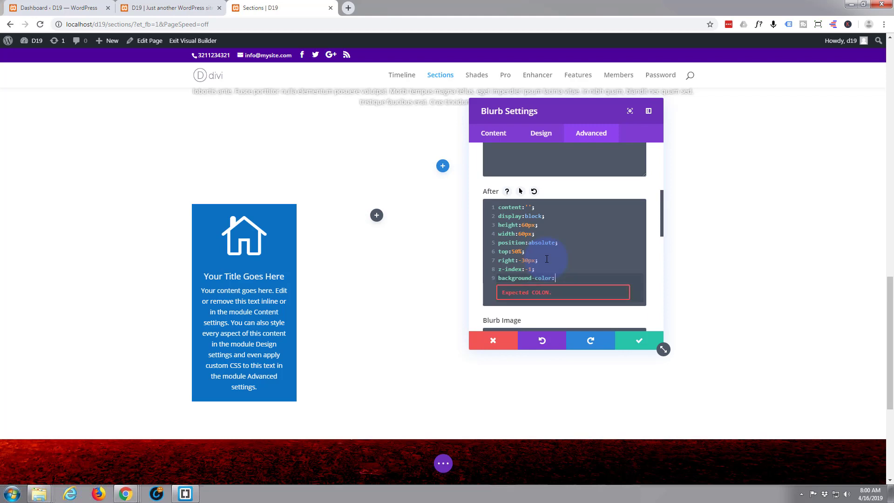
{"action": "type", "text": "#0c71c3;"}
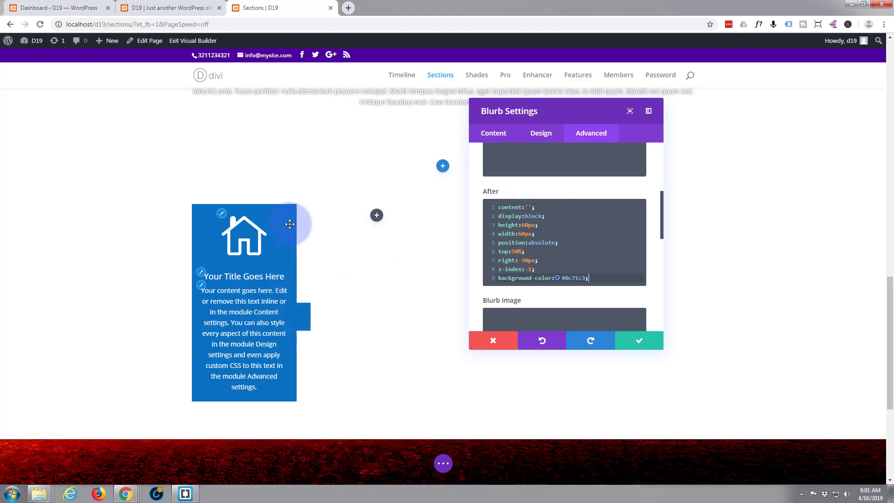
{"action": "mouse_move", "coordinate": [276, 259]}
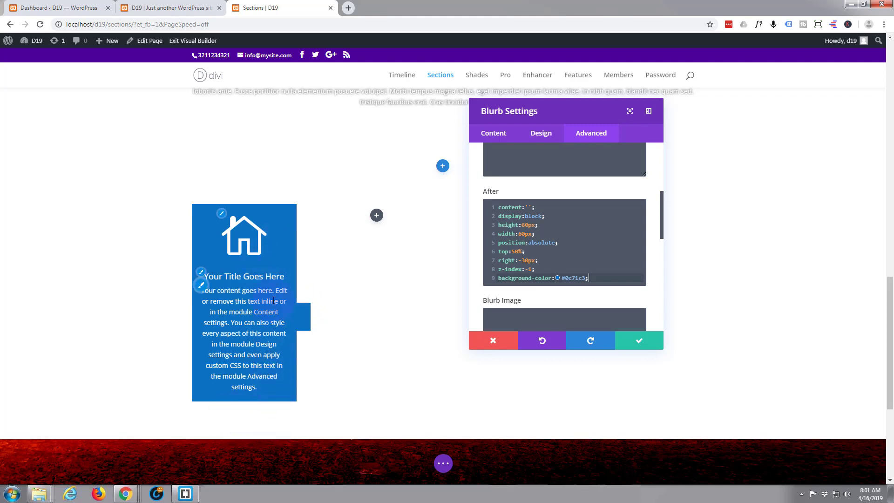
{"action": "mouse_move", "coordinate": [358, 288]}
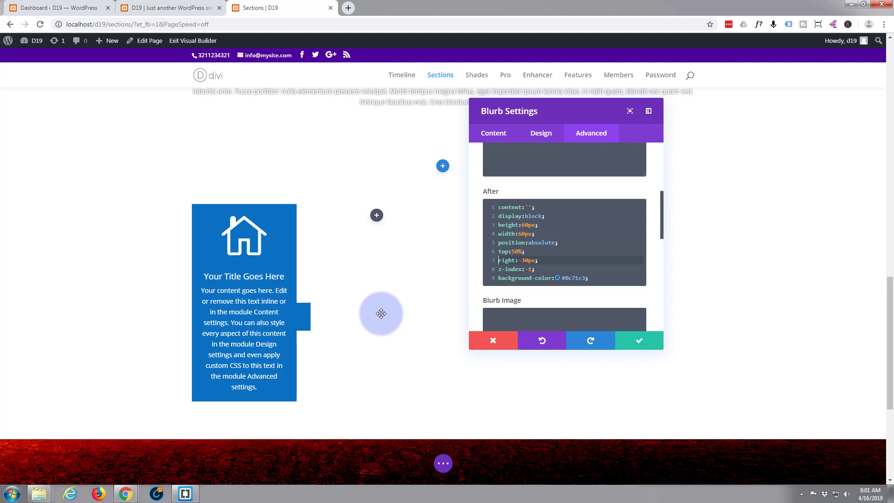
Step: Add transform: rotate(45deg) on a new line in the After CSS field
{"action": "left_click", "coordinate": [594, 278]}
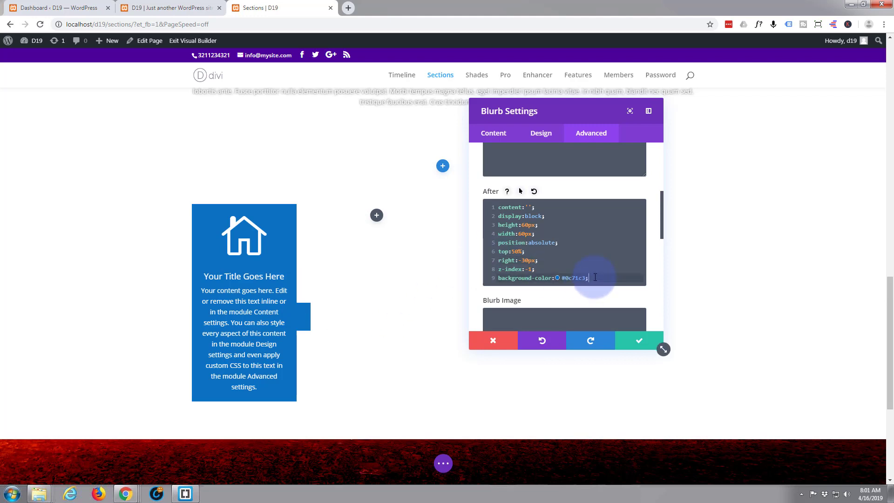
{"action": "key", "text": "Enter"}
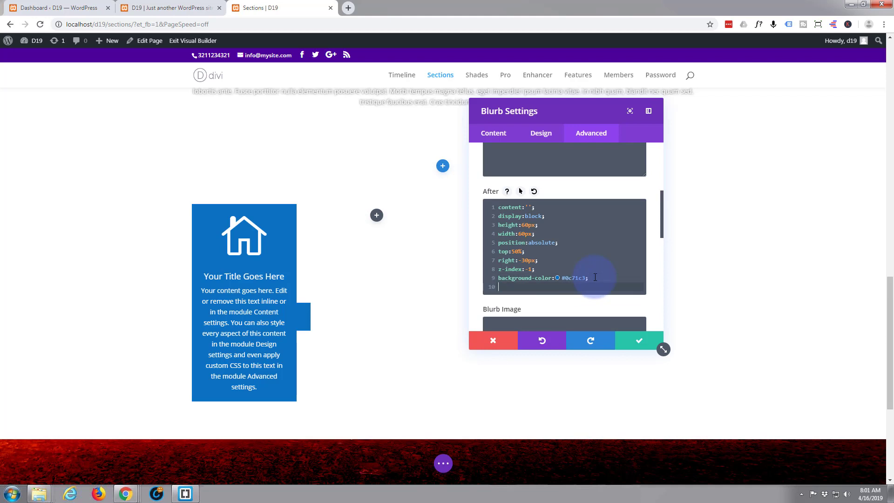
{"action": "type", "text": "tra"}
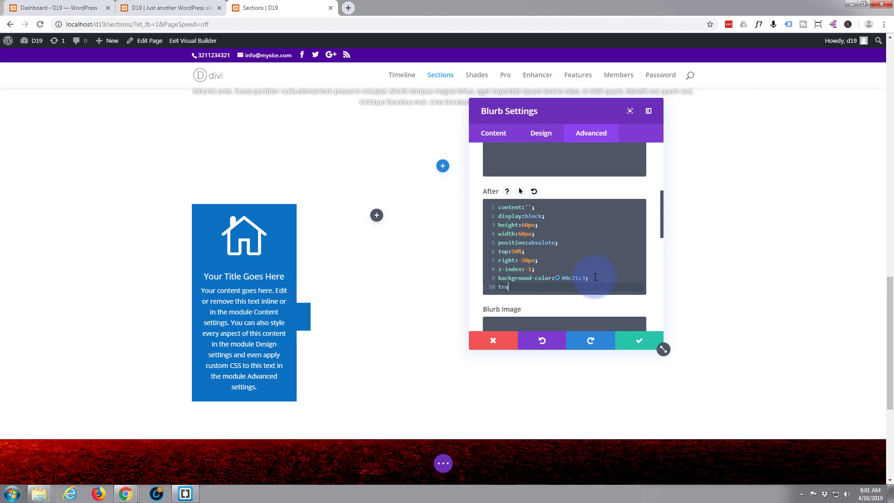
{"action": "type", "text": "nsform"}
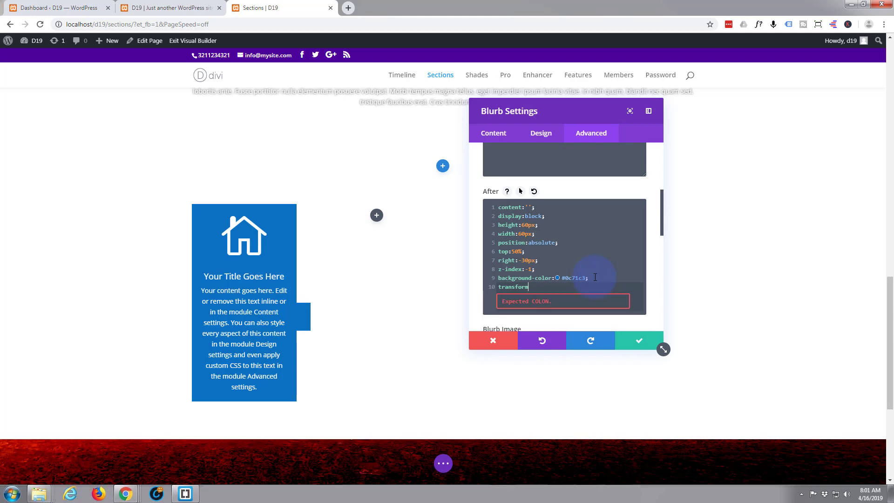
{"action": "type", "text": ":"}
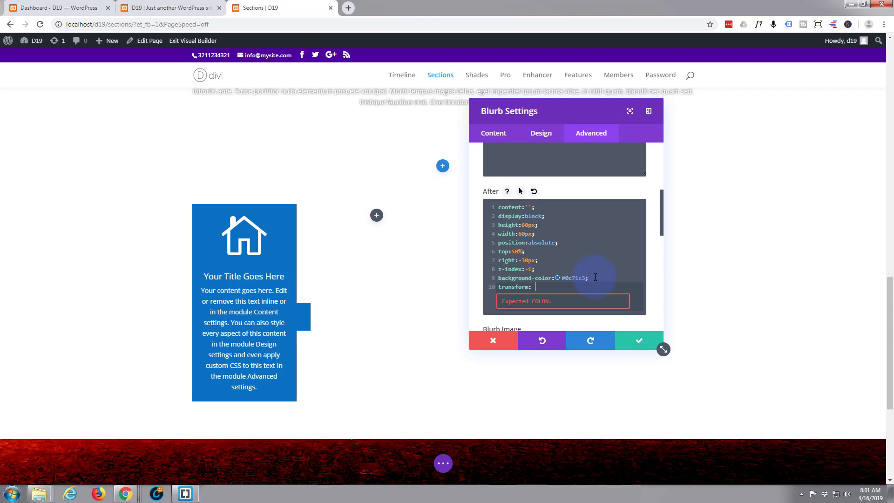
{"action": "type", "text": "r"}
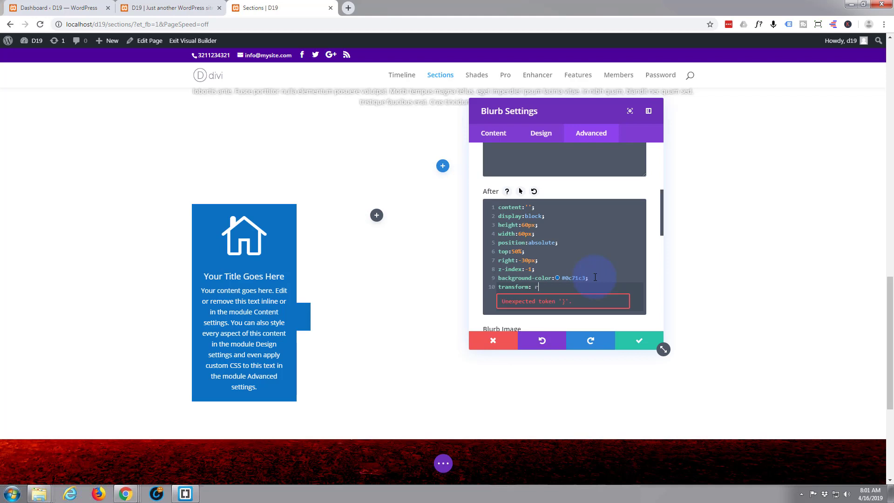
{"action": "type", "text": "otate"}
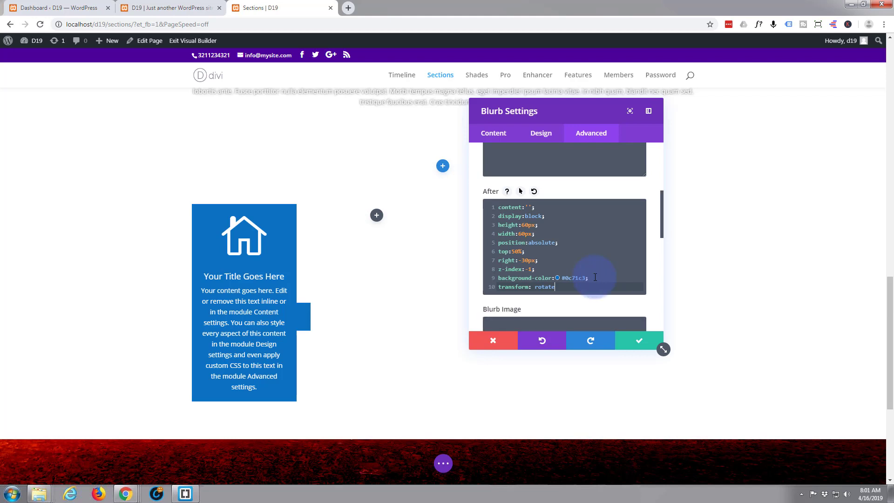
{"action": "type", "text": "()"}
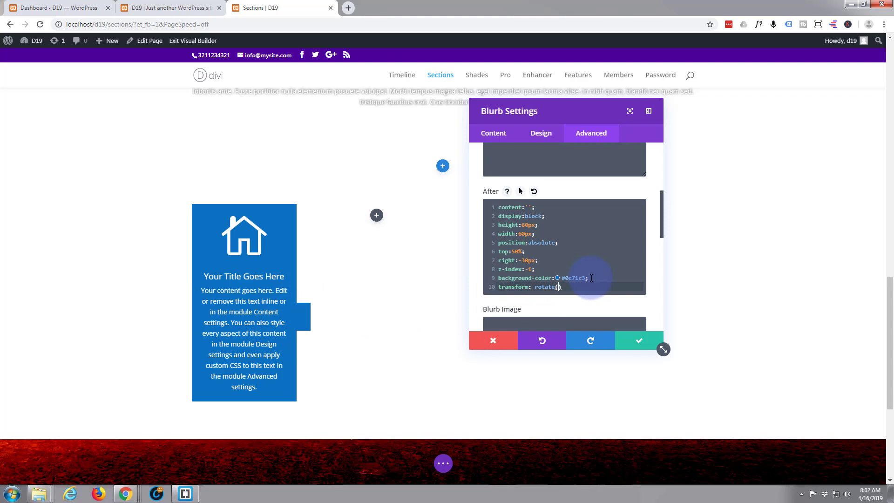
{"action": "type", "text": "45deg"}
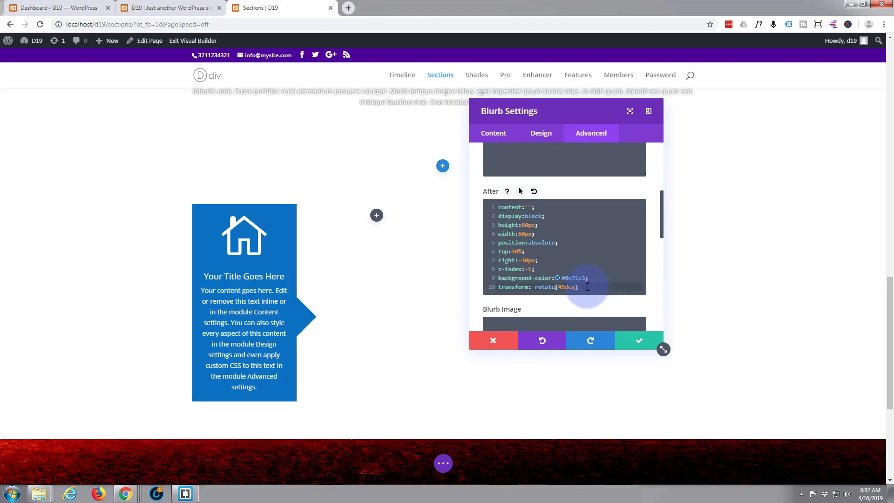
Step: End the rule with a semicolon and add -ms-transform and -webkit-transform rotate(45deg) lines
{"action": "type", "text": ";"}
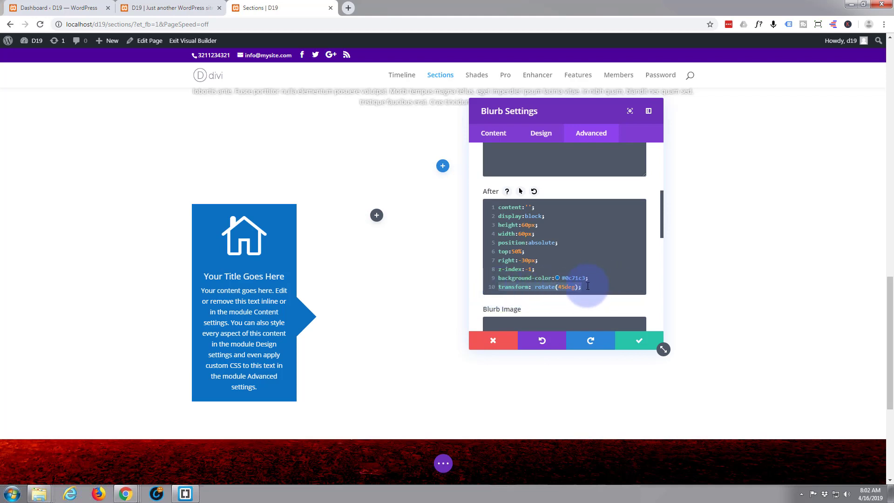
{"action": "key", "text": "Enter"}
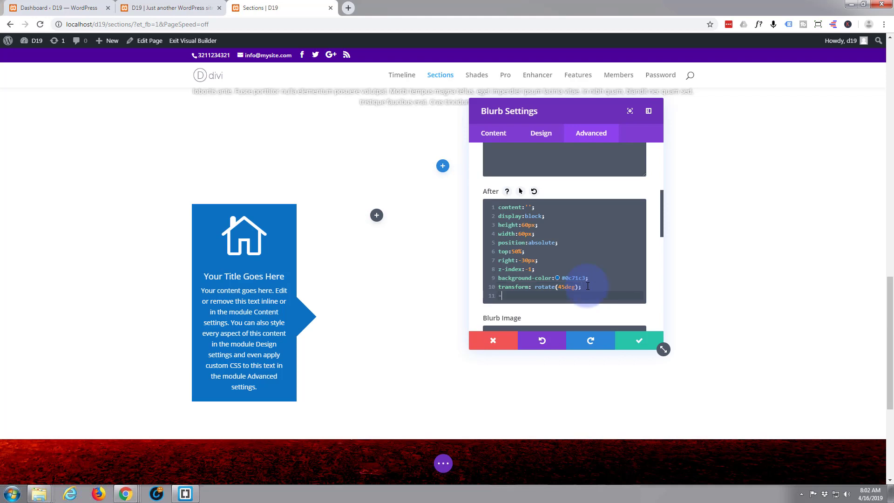
{"action": "type", "text": "-ms-"}
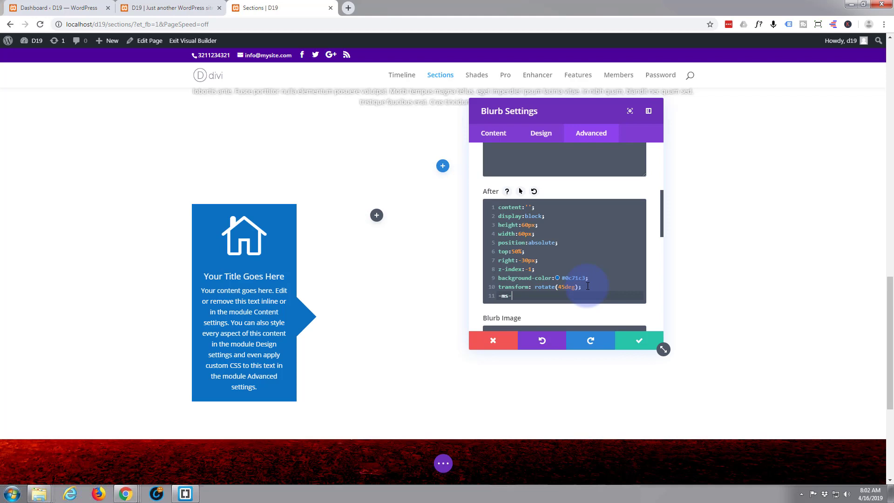
{"action": "type", "text": "transform: rotate(45deg);"}
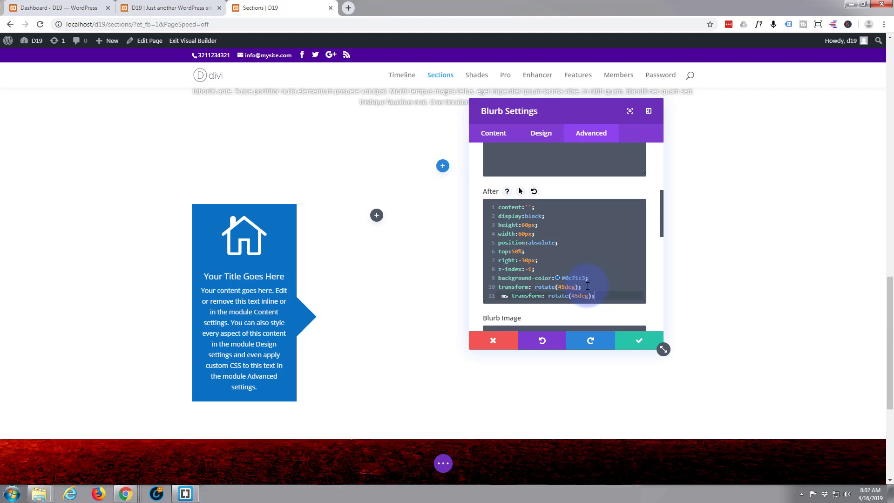
{"action": "key", "text": "Enter"}
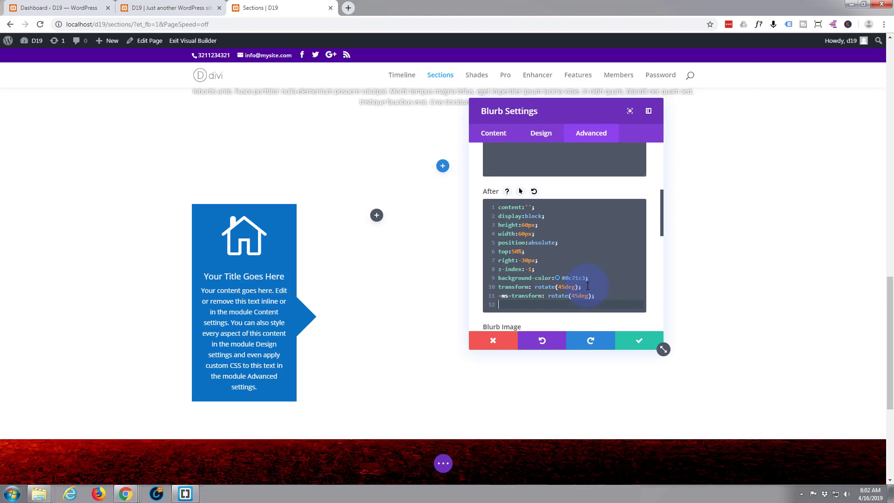
{"action": "type", "text": "-webkit"}
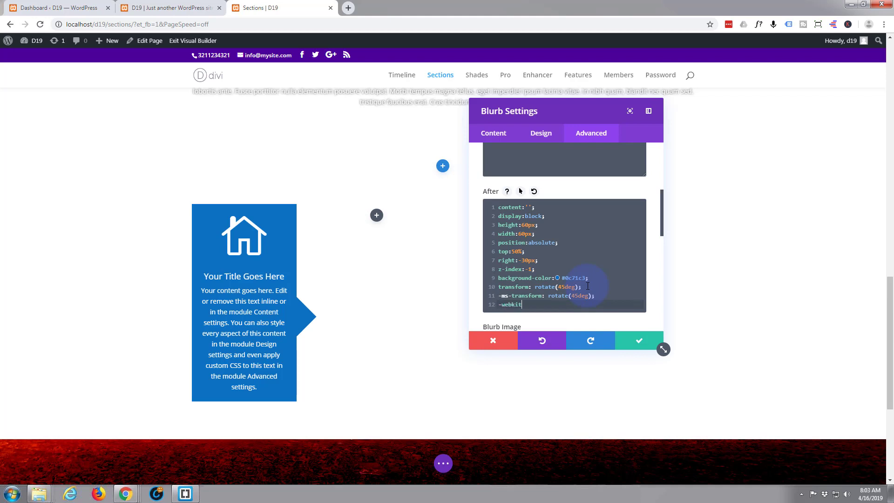
{"action": "type", "text": "-"}
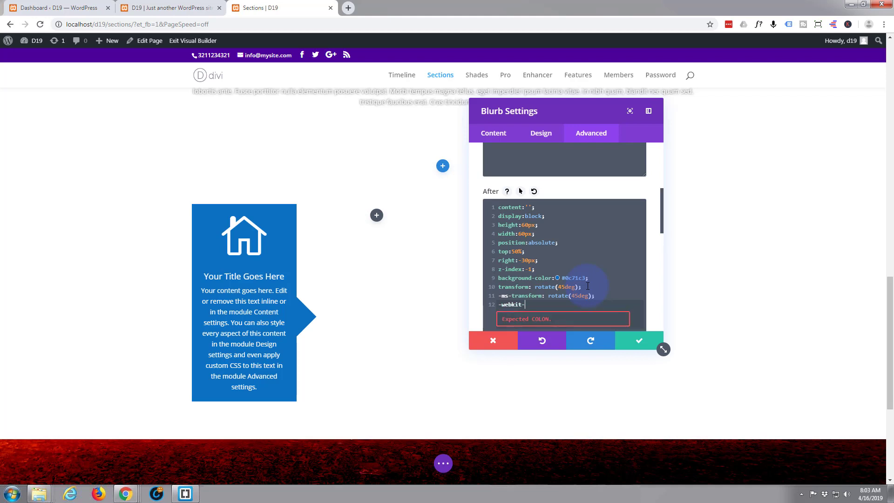
{"action": "type", "text": "transform: rotate(45deg);"}
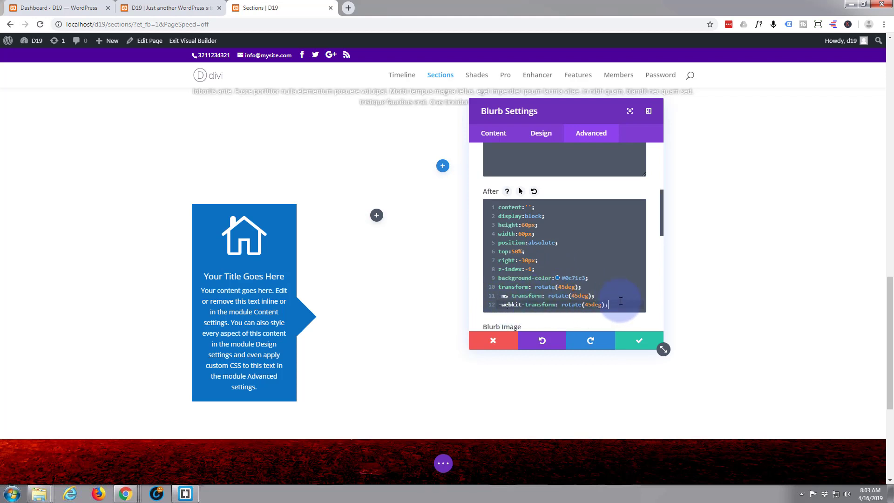
{"action": "mouse_move", "coordinate": [617, 281]}
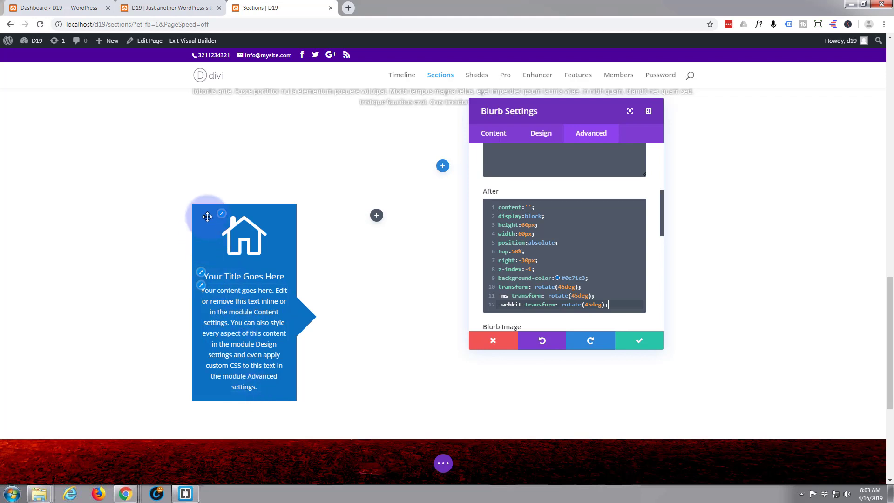
{"action": "mouse_move", "coordinate": [274, 401]}
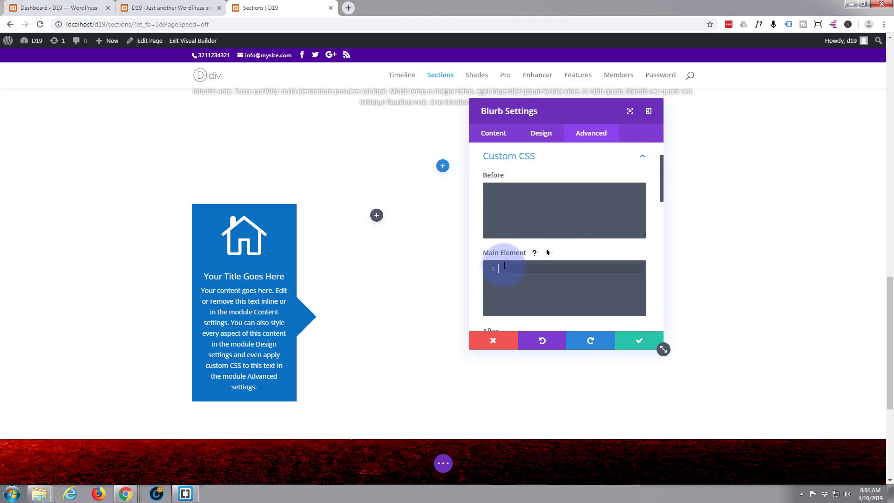
Step: Set height: 500px; in the blurb's Main Element CSS
{"action": "type", "text": "height"}
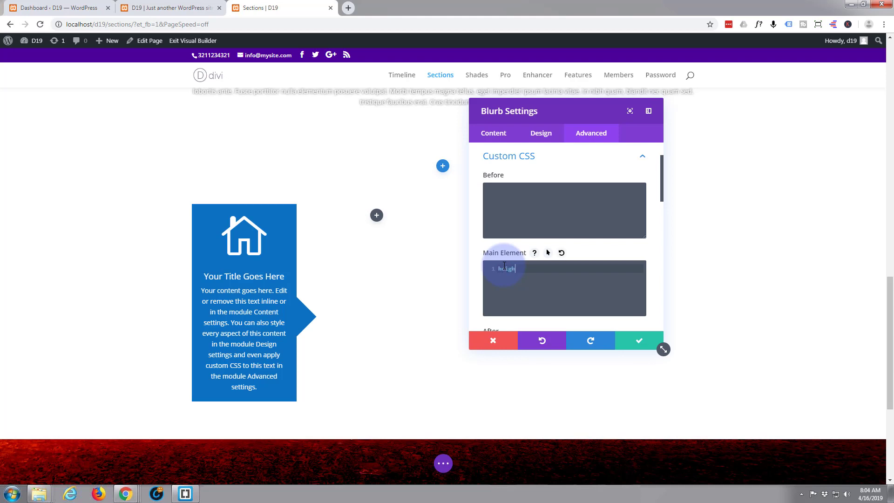
{"action": "type", "text": ":"}
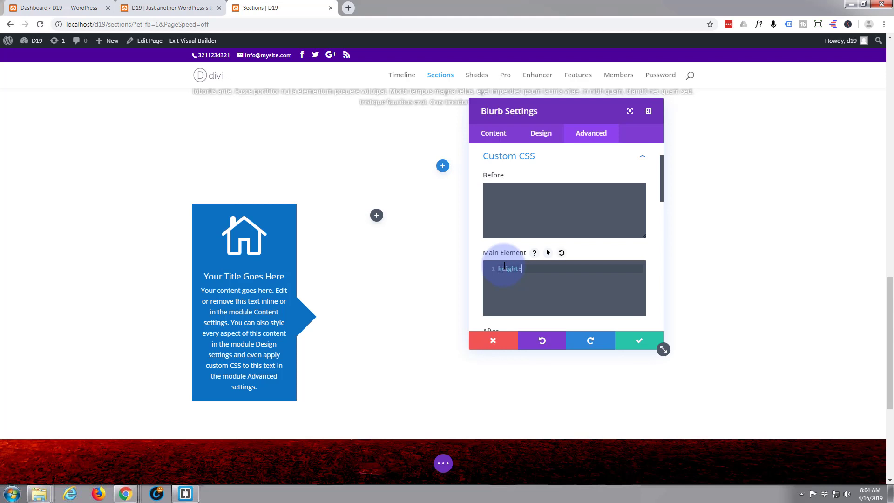
{"action": "type", "text": "height:"}
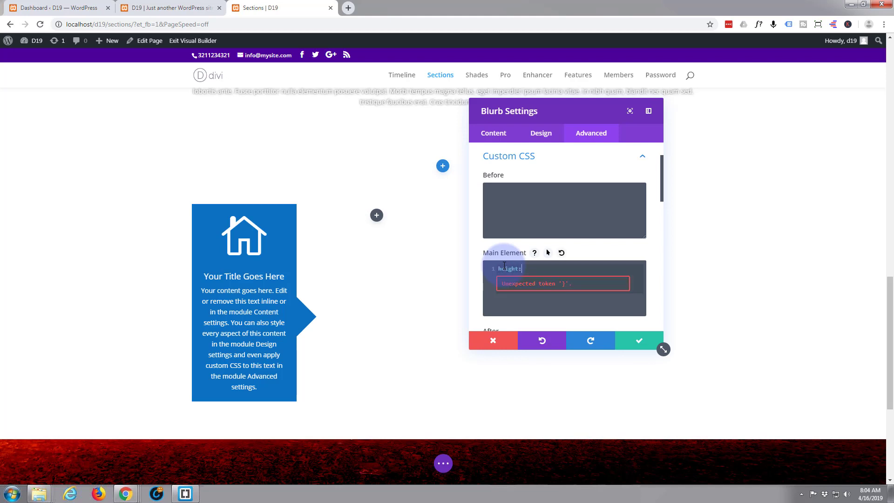
{"action": "type", "text": "500"}
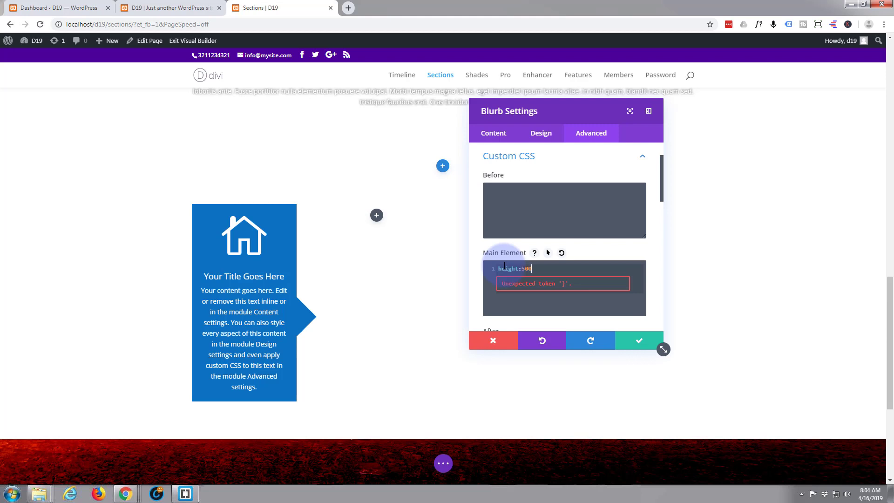
{"action": "type", "text": "px"}
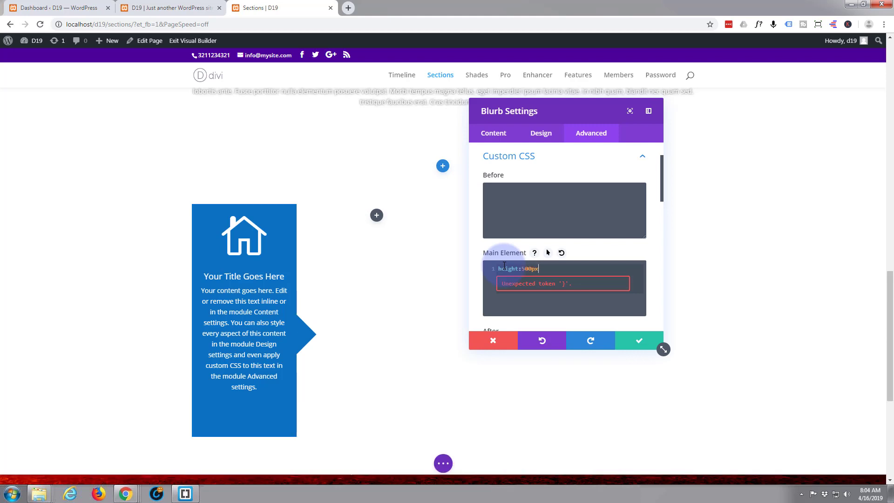
{"action": "type", "text": ";"}
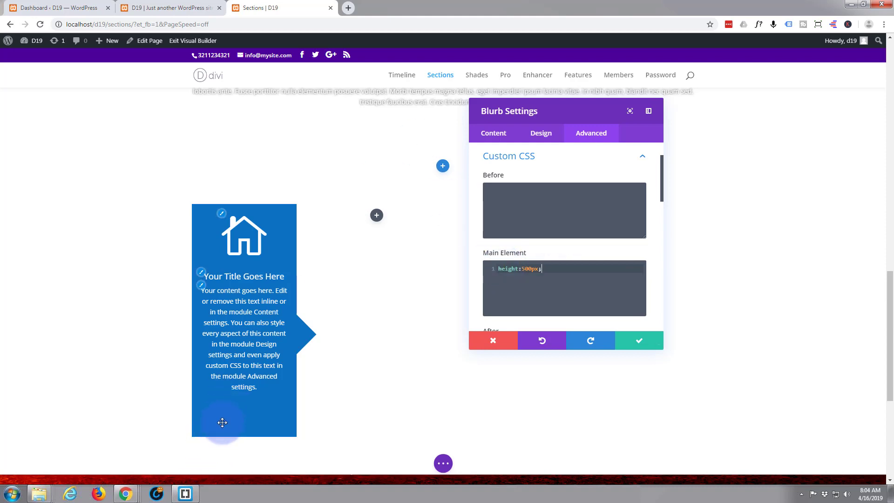
{"action": "mouse_move", "coordinate": [197, 411]}
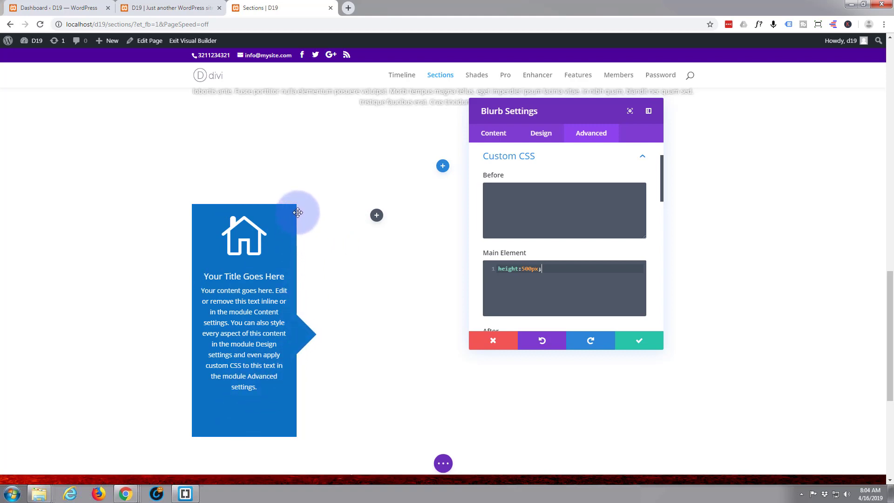
{"action": "mouse_move", "coordinate": [297, 363]}
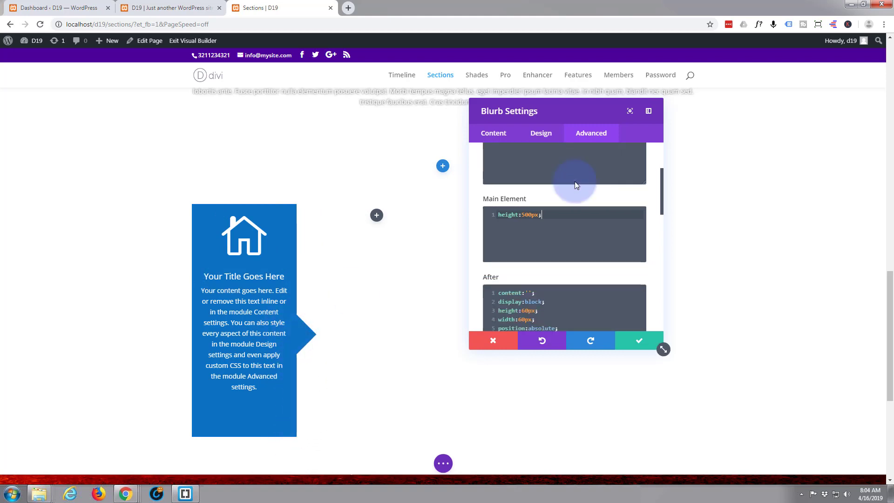
Step: Select the arrow's 50% top value in the After CSS for editing
{"action": "scroll", "scroll_direction": "down", "scroll_amount": 3}
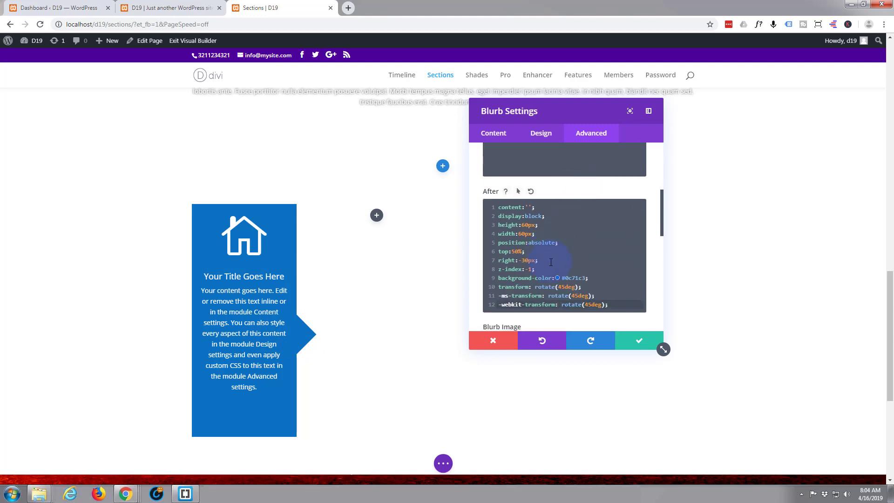
{"action": "double_click", "coordinate": [516, 251]}
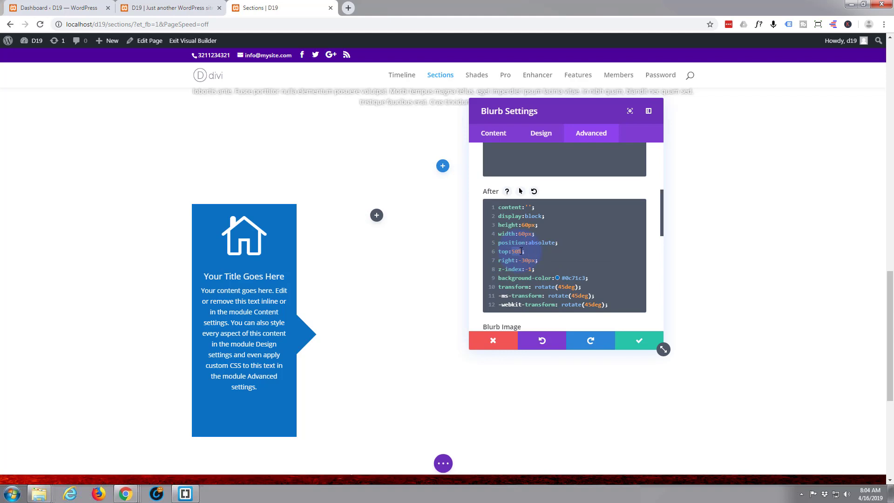
{"action": "scroll", "scroll_direction": "down", "scroll_amount": 3}
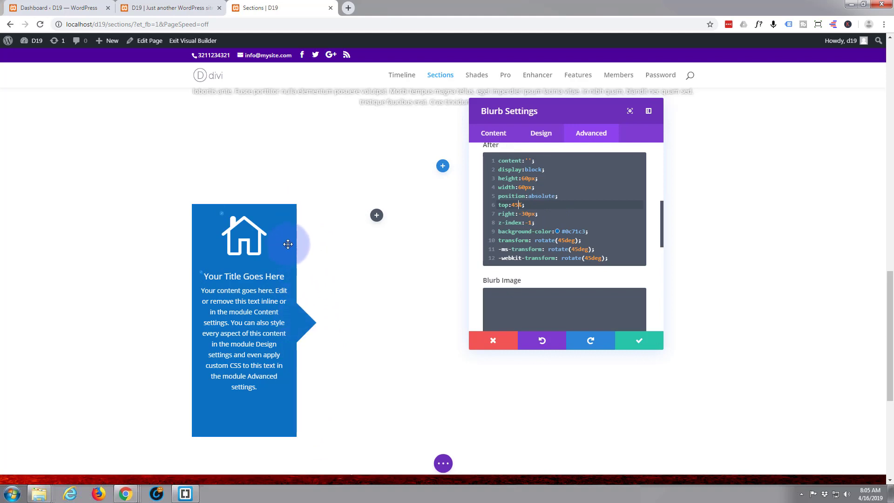
{"action": "mouse_move", "coordinate": [311, 206]}
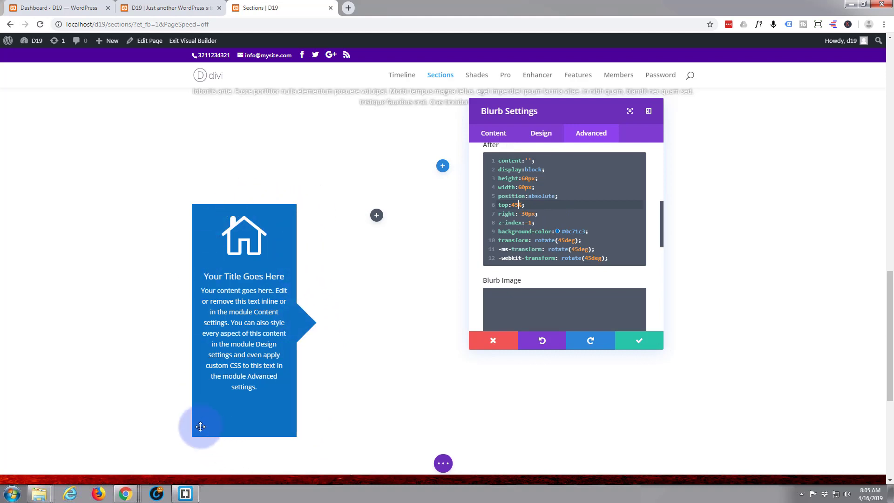
{"action": "mouse_move", "coordinate": [289, 208]}
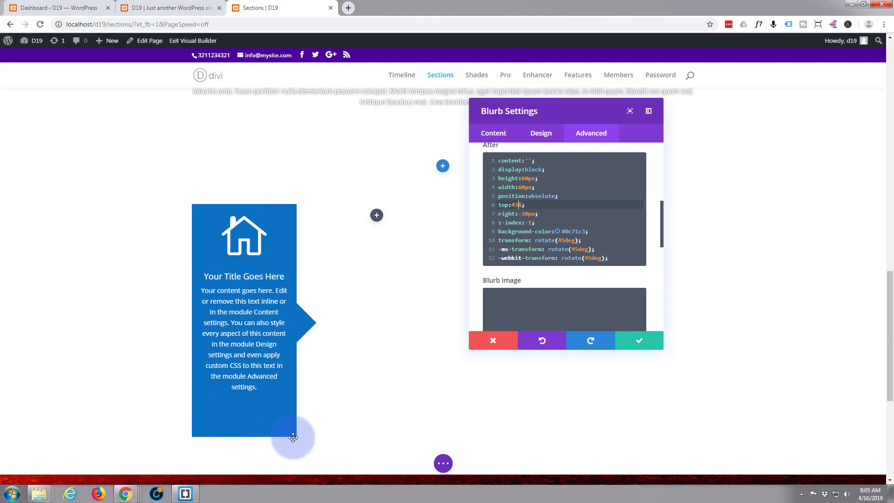
{"action": "mouse_move", "coordinate": [190, 199]}
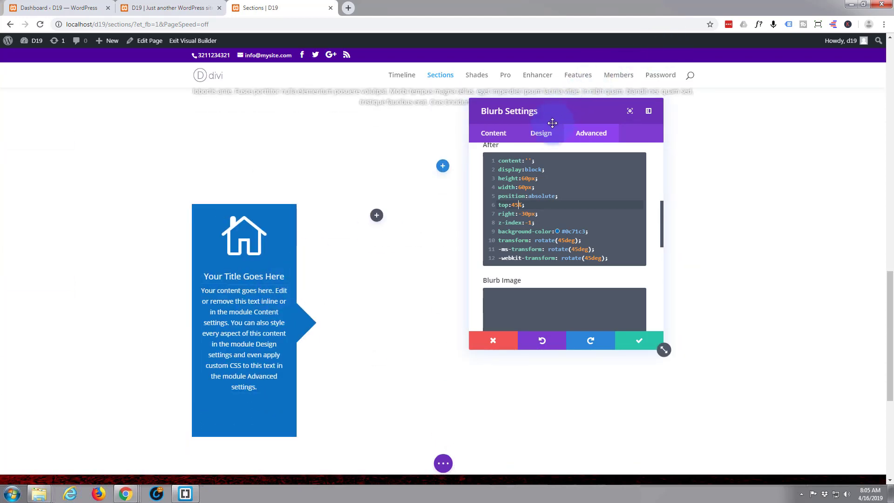
Step: Apply the lower-right Box Shadow preset (6px offsets) to the blue blurb
{"action": "left_click", "coordinate": [541, 132]}
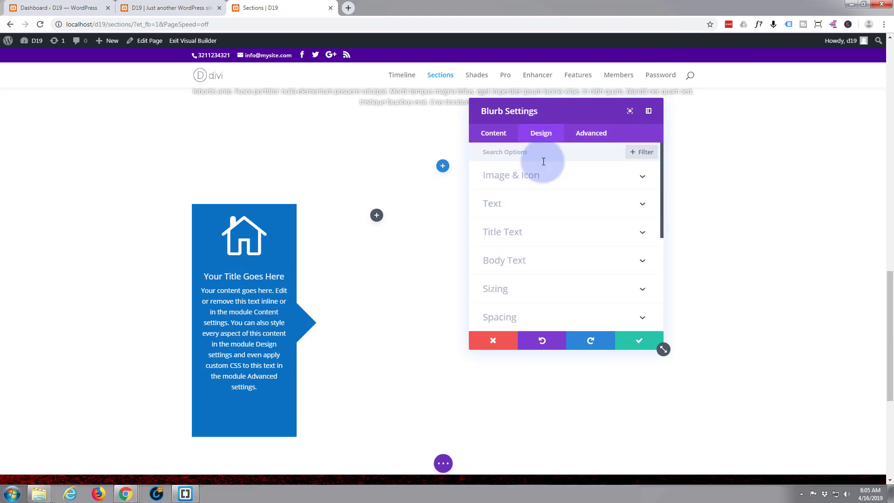
{"action": "scroll", "scroll_direction": "down", "scroll_amount": 3}
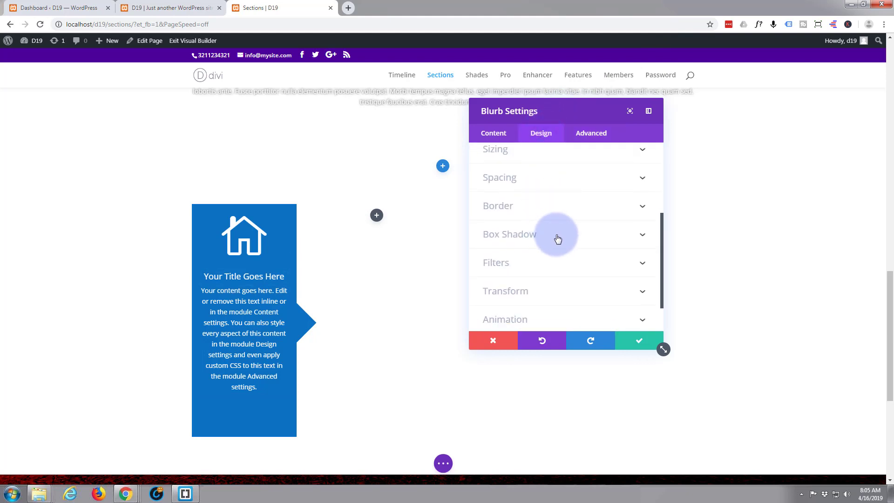
{"action": "left_click", "coordinate": [509, 234]}
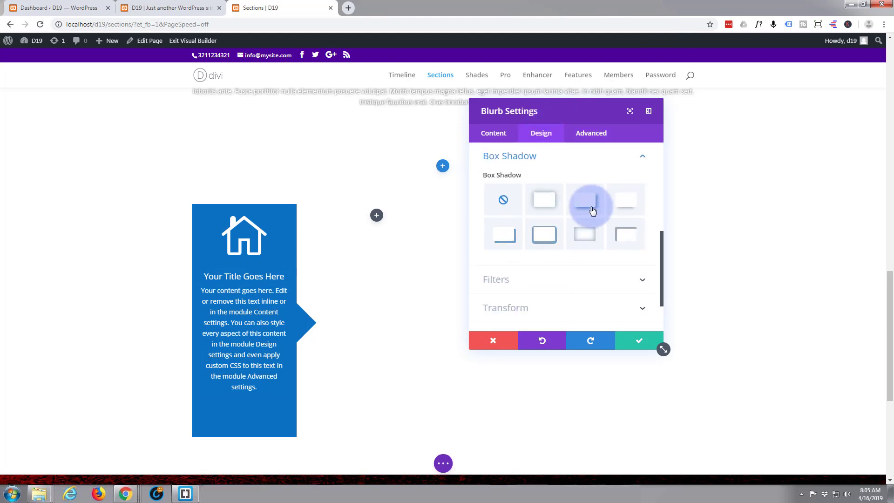
{"action": "left_click", "coordinate": [585, 199]}
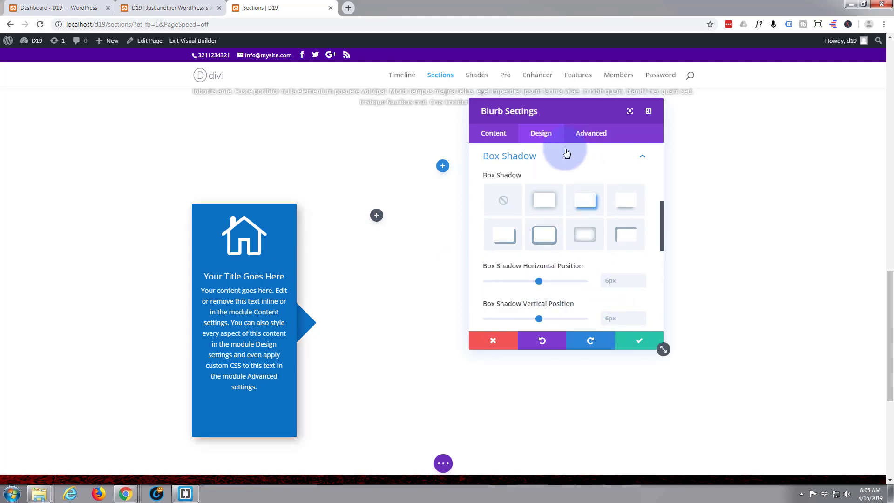
{"action": "left_click", "coordinate": [590, 132]}
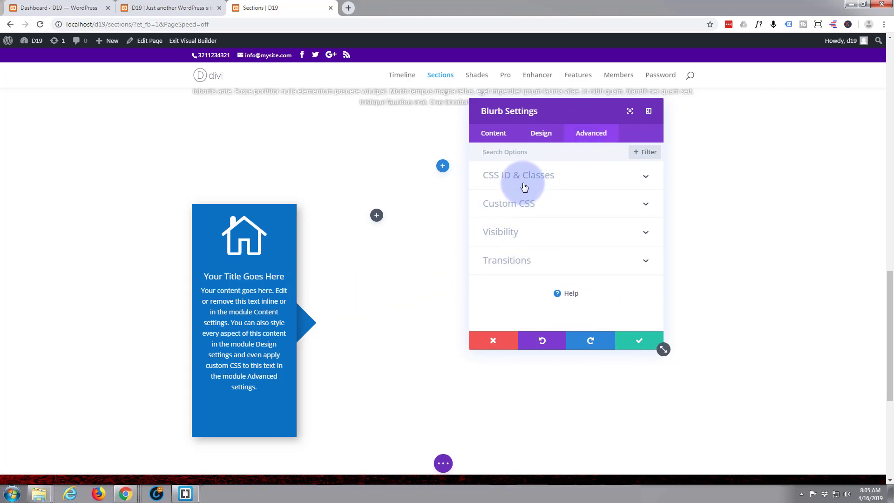
Step: Add box-shadow: 5px 5px 15px #777; on a new line in the After CSS
{"action": "left_click", "coordinate": [508, 204]}
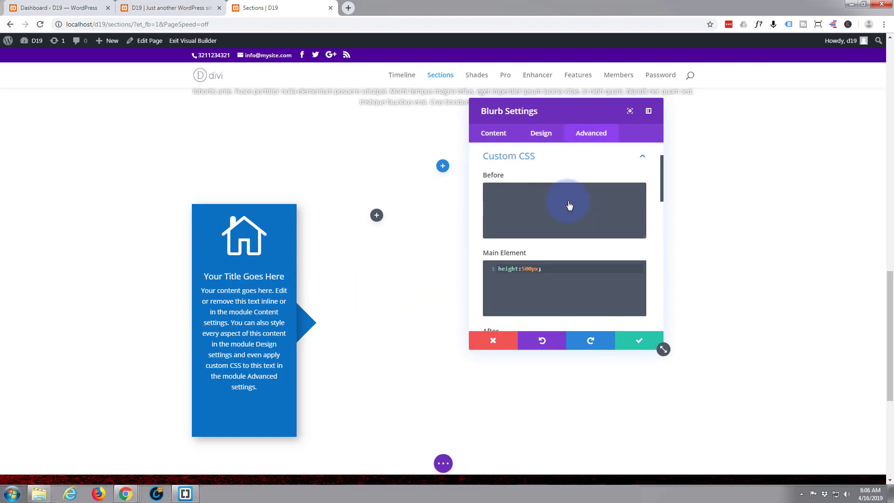
{"action": "scroll", "scroll_direction": "down", "scroll_amount": 3}
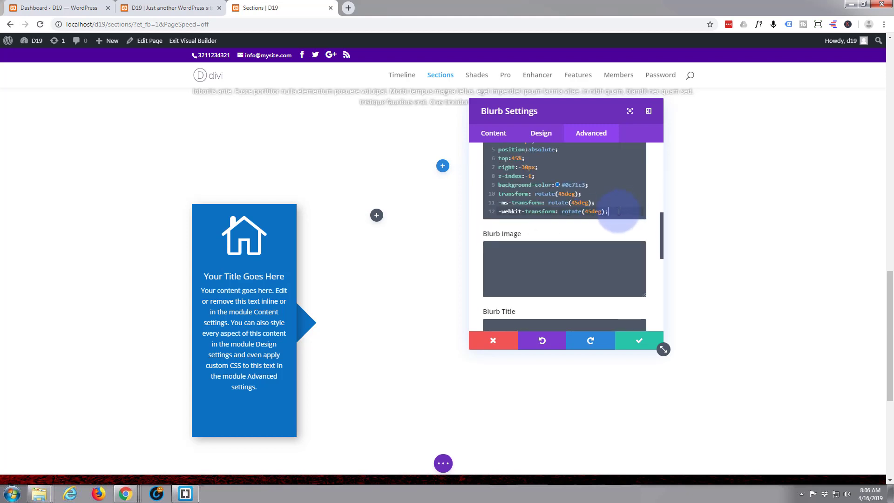
{"action": "key", "text": "Enter"}
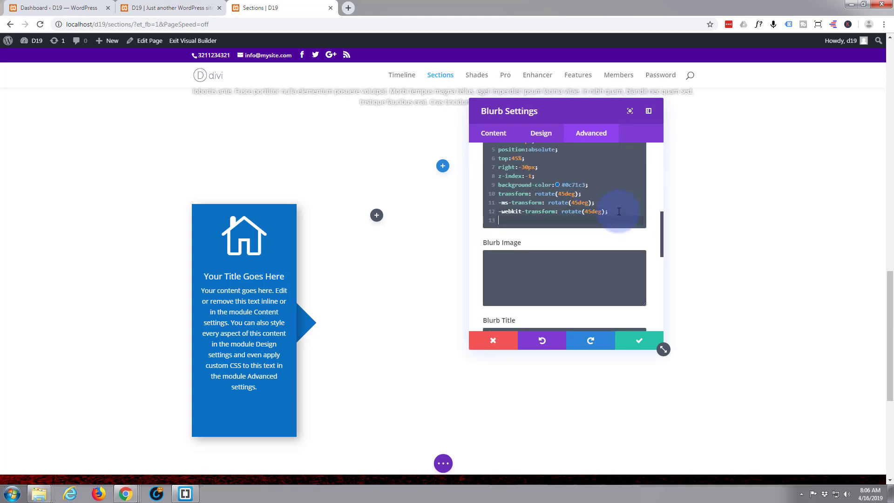
{"action": "type", "text": "box"}
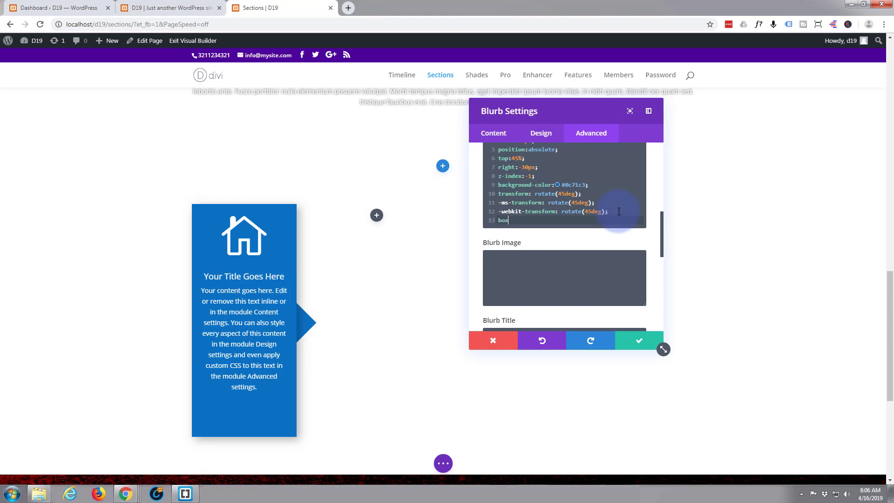
{"action": "type", "text": "-shado"}
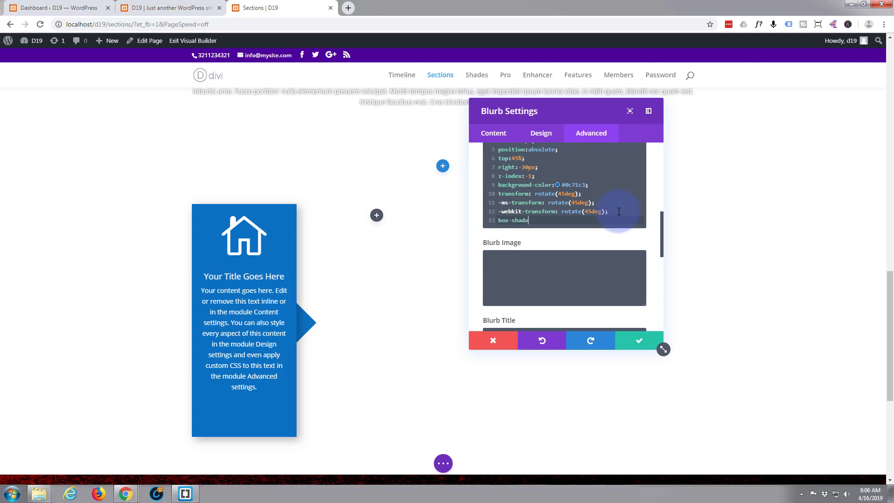
{"action": "type", "text": "w:5"}
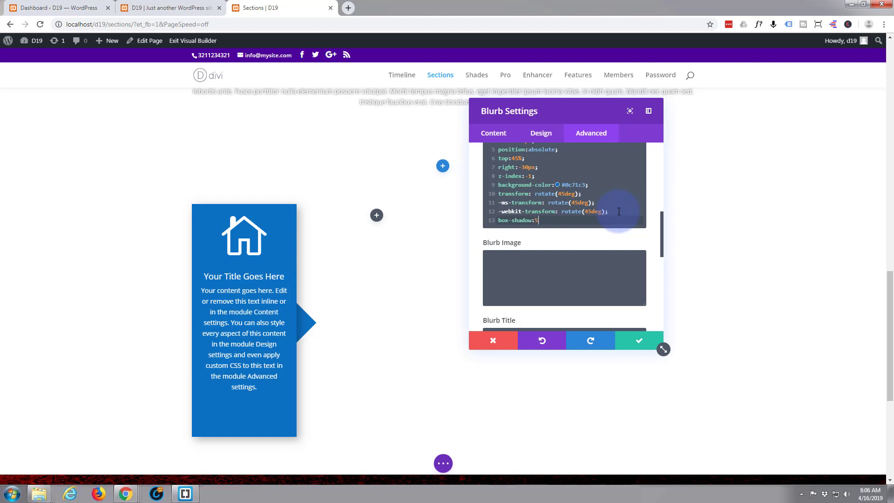
{"action": "type", "text": "px 5px 15"}
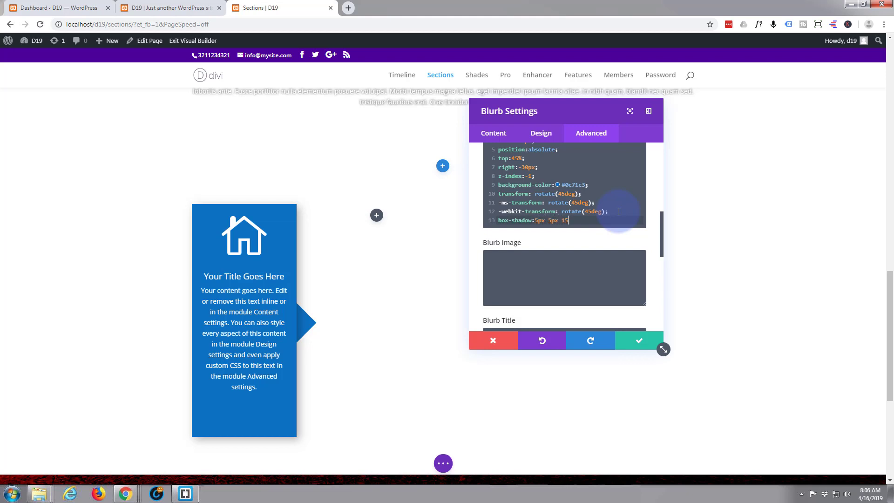
{"action": "type", "text": "px"}
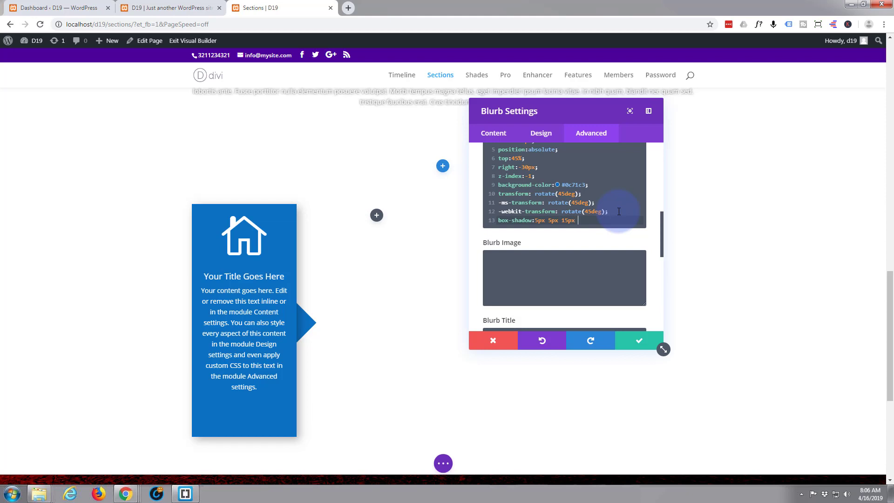
{"action": "type", "text": "#"}
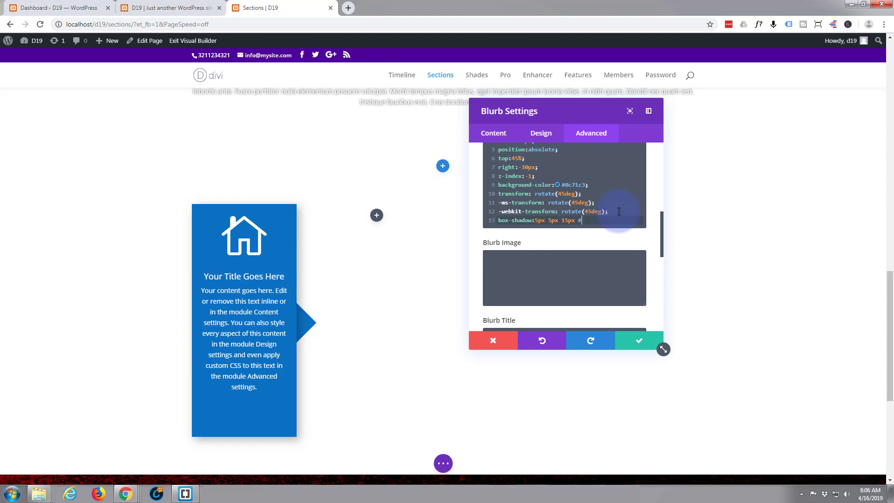
{"action": "type", "text": "777"}
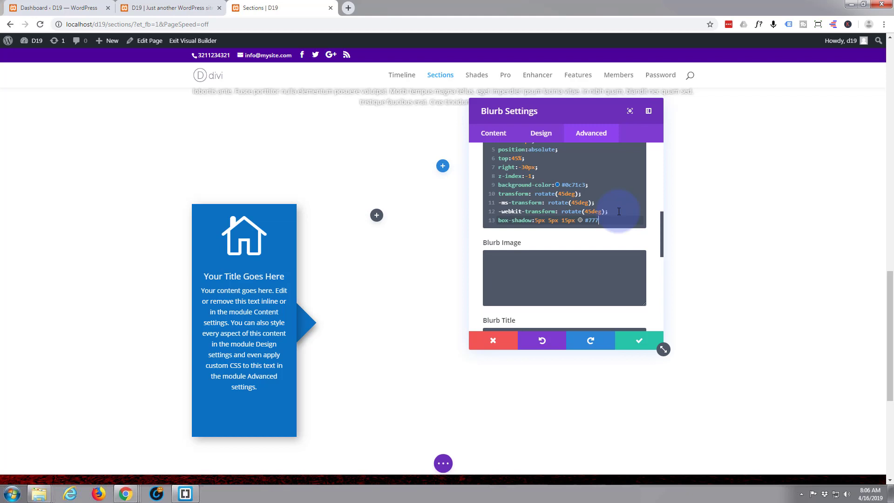
{"action": "type", "text": ";"}
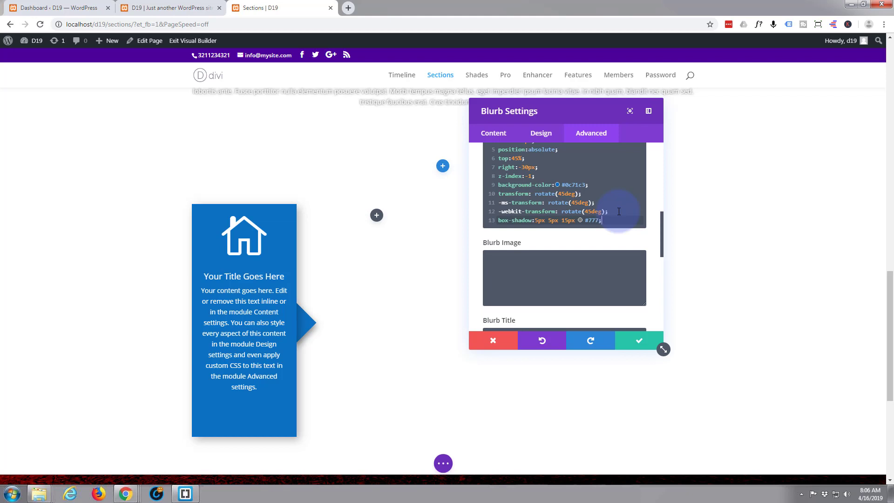
{"action": "mouse_move", "coordinate": [323, 331]}
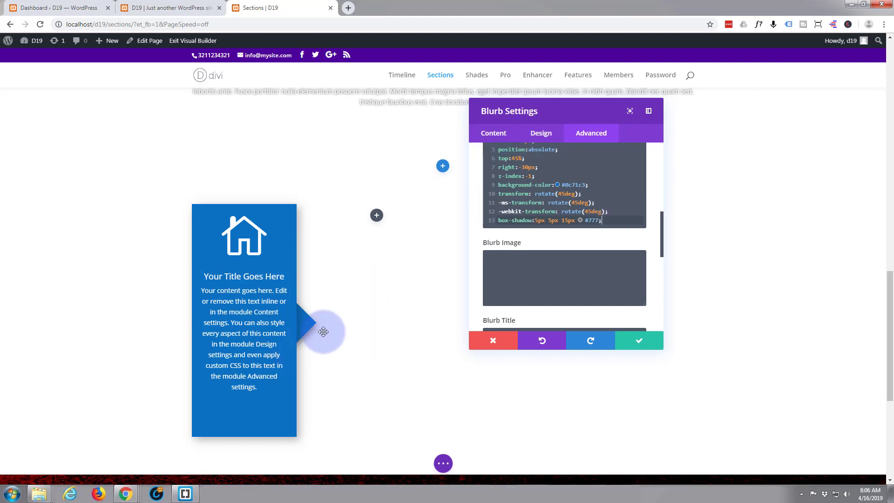
{"action": "mouse_move", "coordinate": [300, 307]}
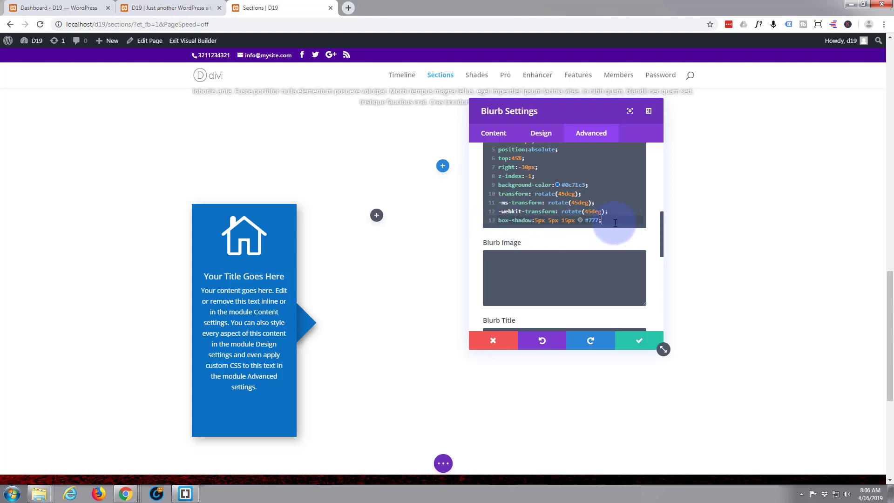
{"action": "mouse_move", "coordinate": [605, 136]}
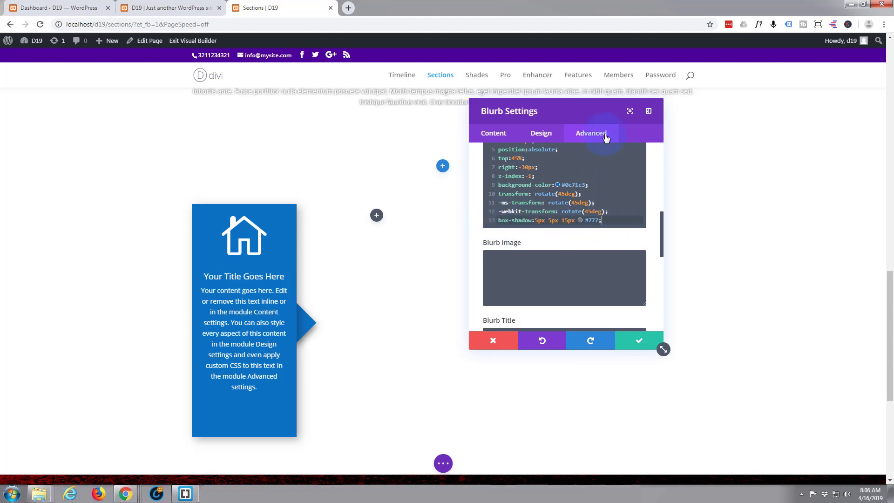
{"action": "mouse_move", "coordinate": [649, 353]}
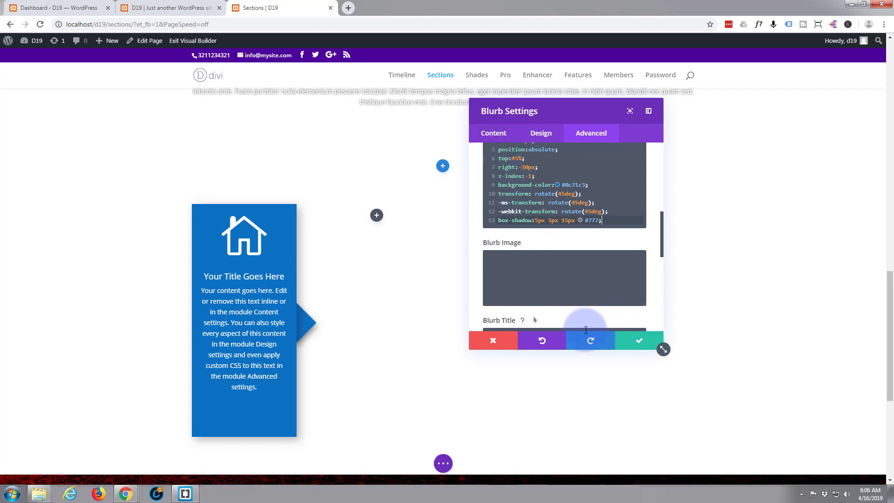
{"action": "mouse_move", "coordinate": [640, 340]}
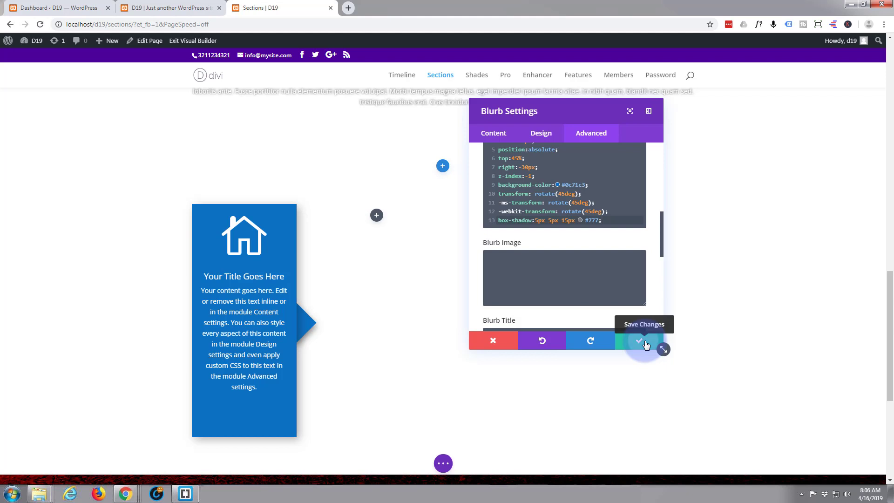
Step: Save the blue blurb and duplicate it into the remaining three columns
{"action": "left_click", "coordinate": [639, 341]}
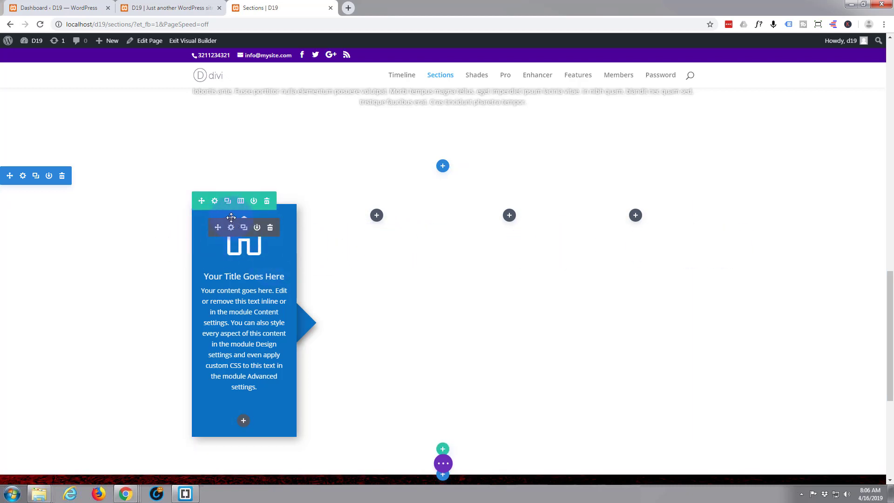
{"action": "mouse_move", "coordinate": [238, 234]}
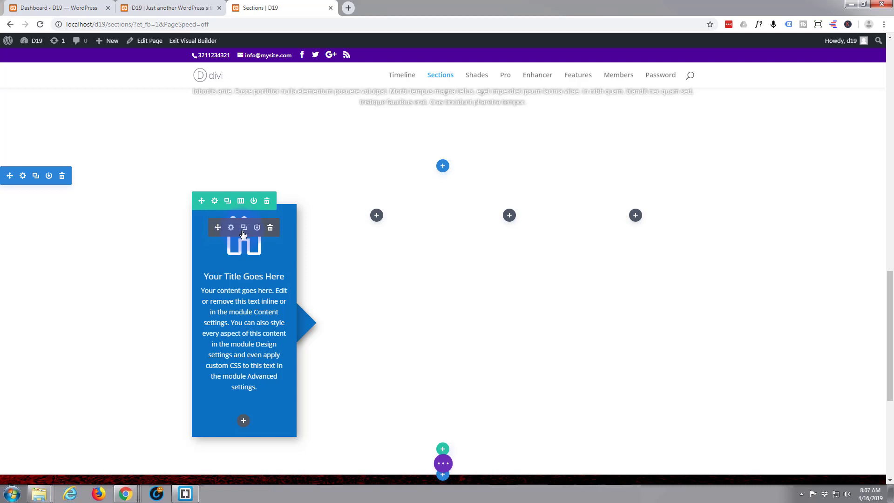
{"action": "left_click", "coordinate": [243, 227]}
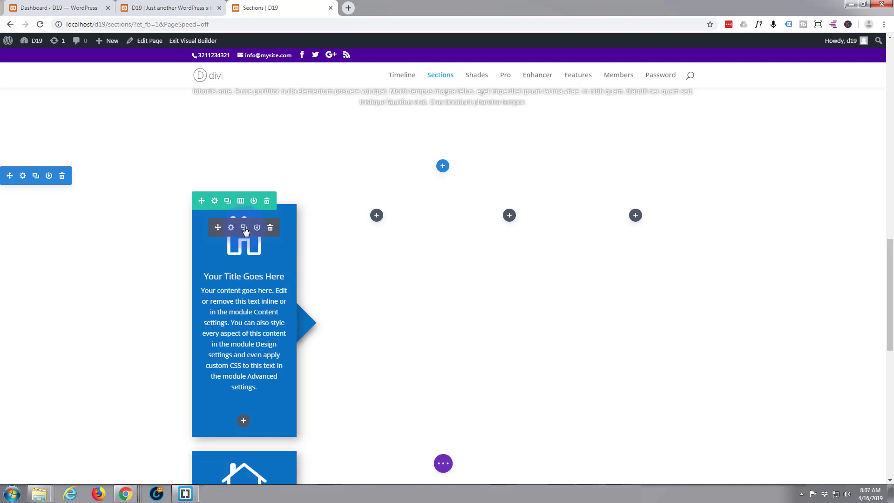
{"action": "left_click", "coordinate": [243, 227]}
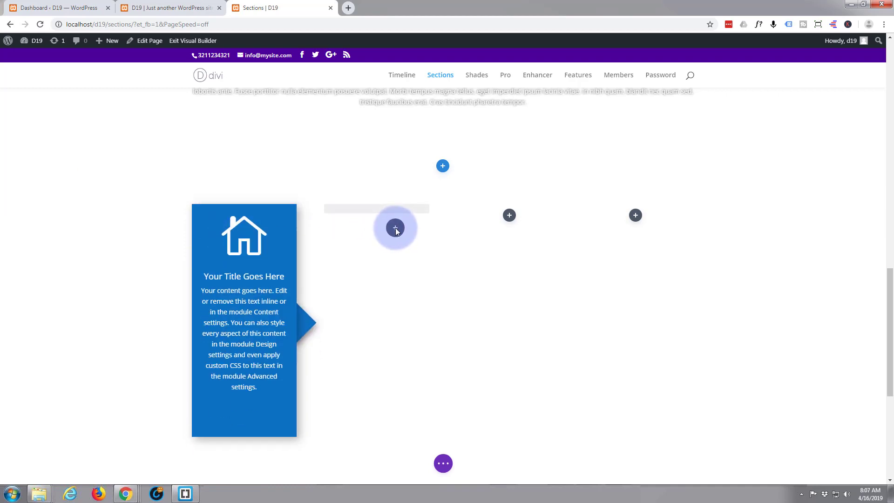
{"action": "left_click", "coordinate": [395, 228]}
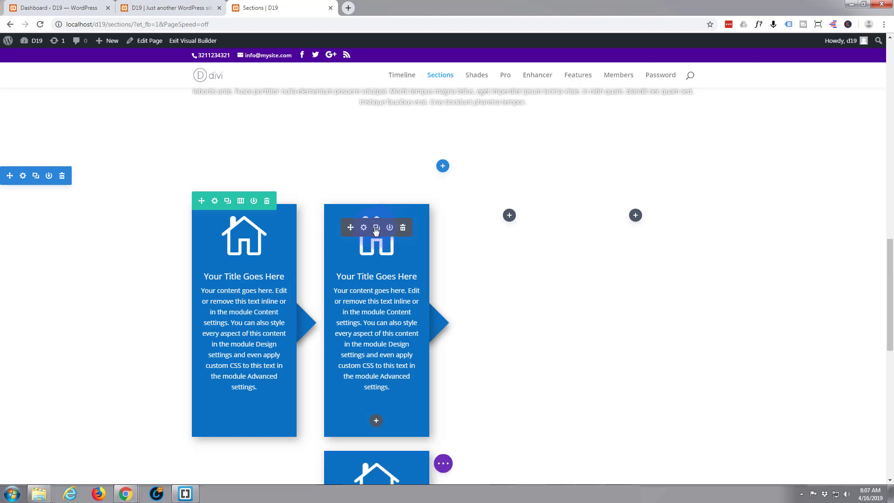
{"action": "mouse_move", "coordinate": [522, 221]}
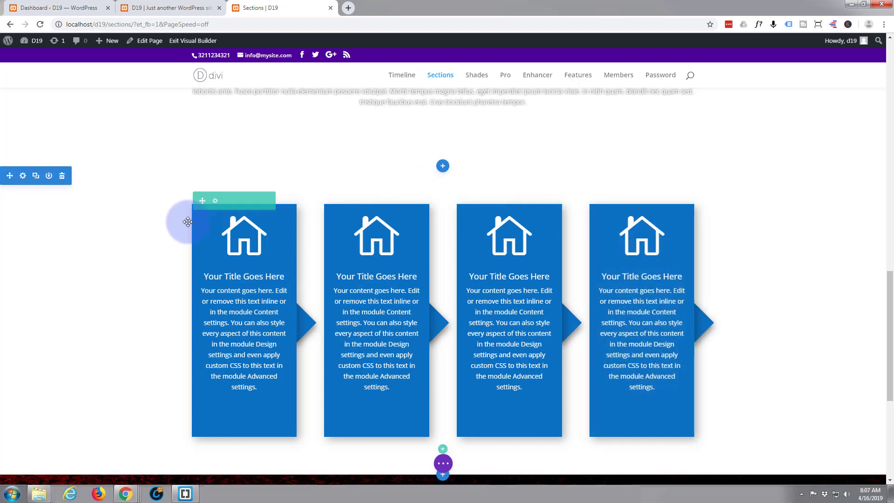
{"action": "mouse_move", "coordinate": [103, 302]}
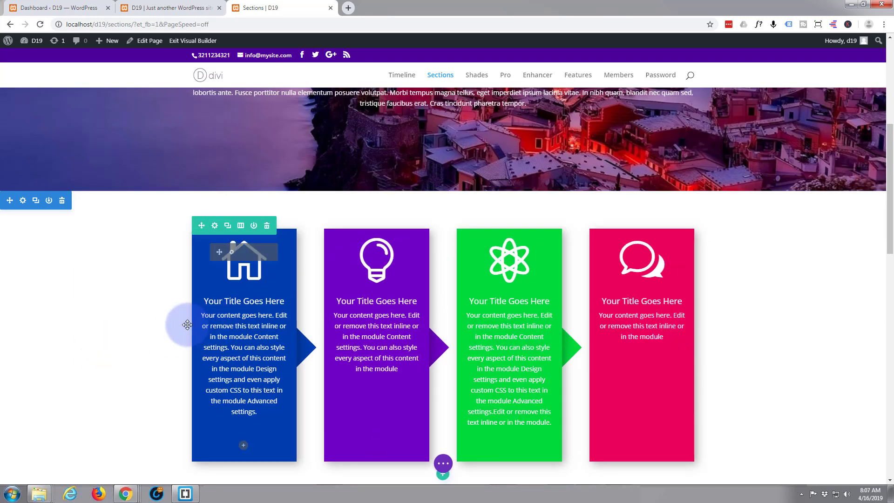
{"action": "scroll", "scroll_direction": "down", "scroll_amount": 3}
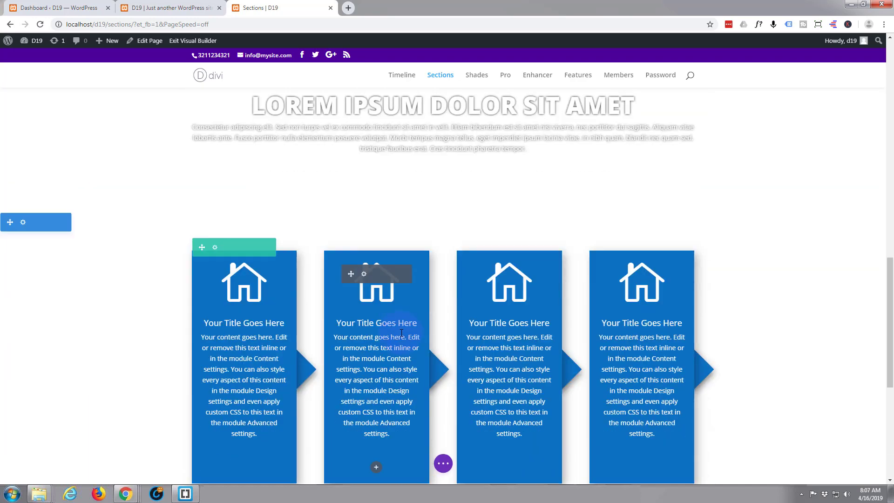
{"action": "scroll", "scroll_direction": "down", "scroll_amount": 3}
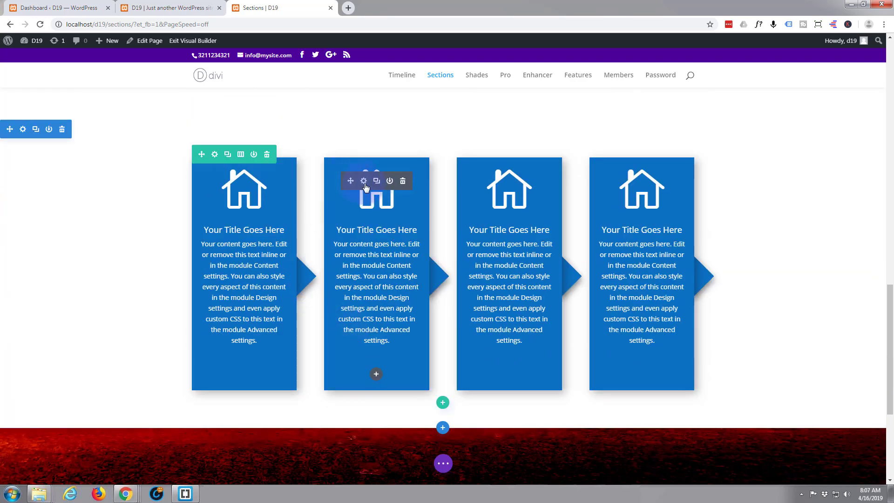
Step: Trim the second blurb's body text, set a #2df40e background, and choose the lightbulb icon
{"action": "left_click", "coordinate": [363, 180]}
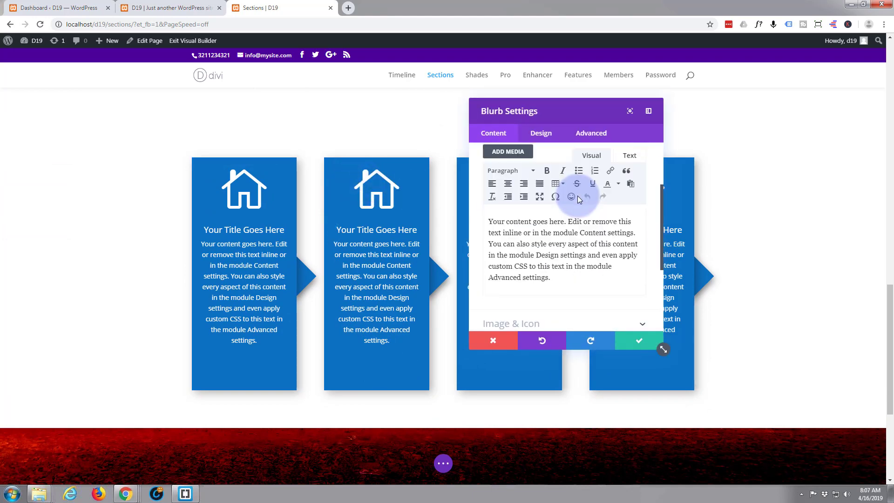
{"action": "left_click_drag", "start_coordinate": [535, 255], "coordinate": [550, 277]}
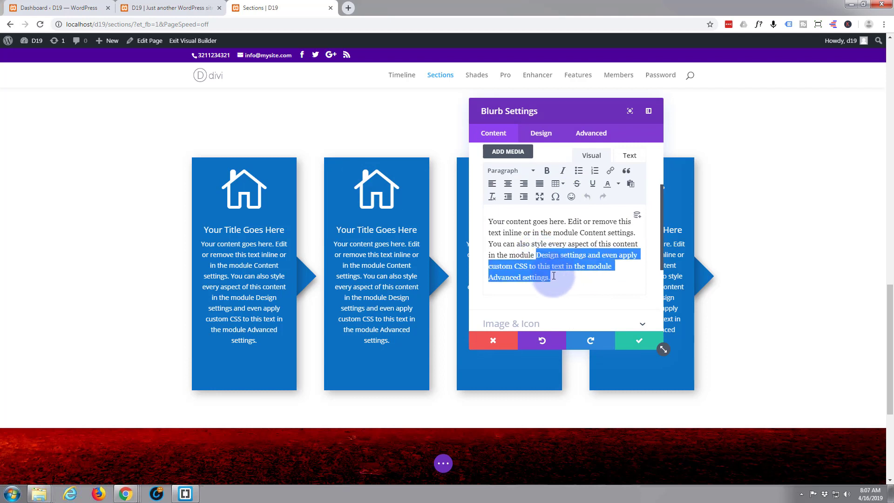
{"action": "key", "text": "Delete"}
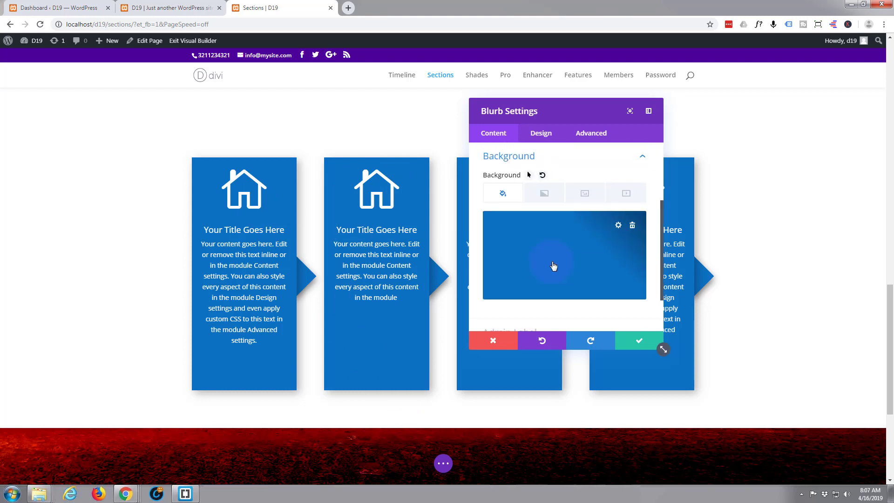
{"action": "left_click", "coordinate": [553, 255]}
{"action": "type", "text": "#2cf20e"}
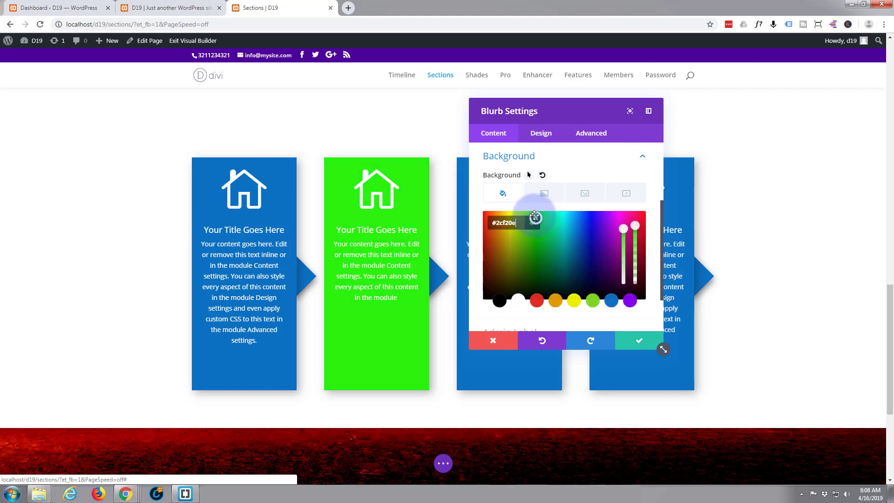
{"action": "left_click_drag", "start_coordinate": [535, 216], "coordinate": [535, 218]}
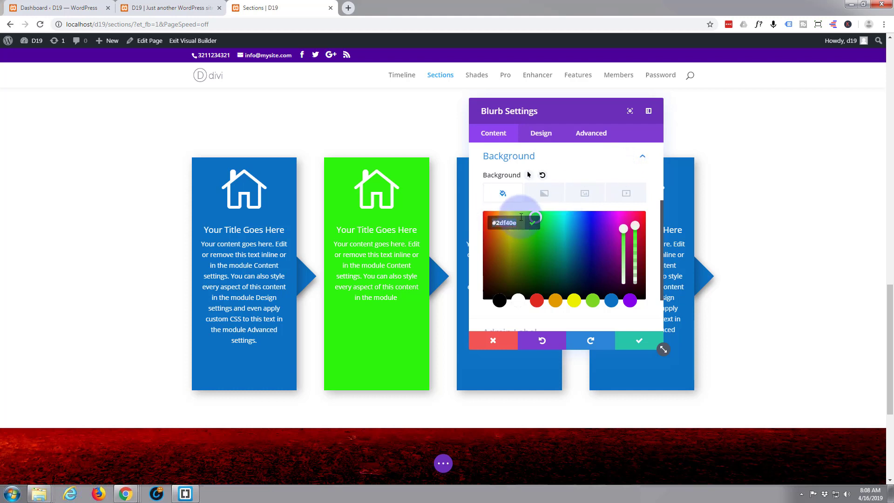
{"action": "mouse_move", "coordinate": [586, 174]}
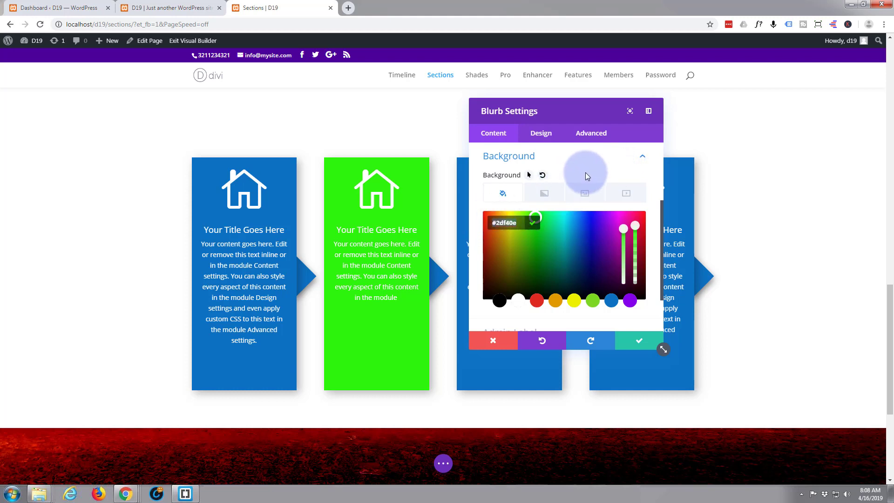
{"action": "mouse_move", "coordinate": [580, 170]}
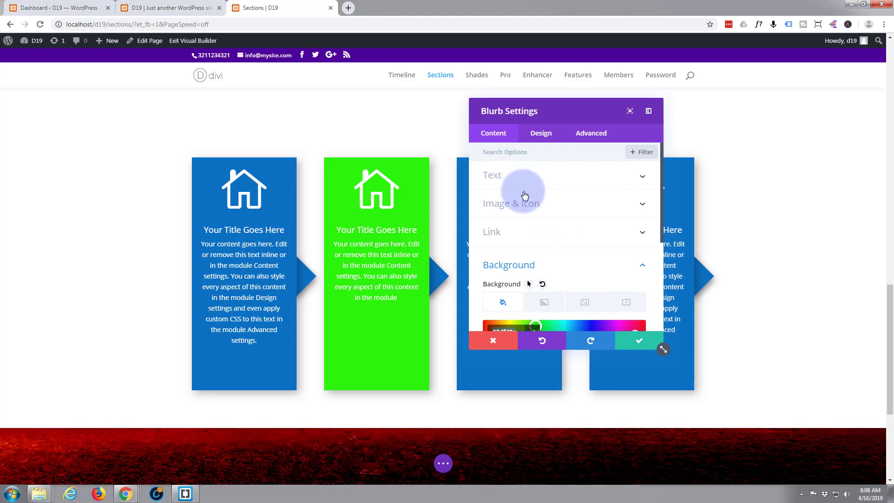
{"action": "left_click", "coordinate": [511, 203]}
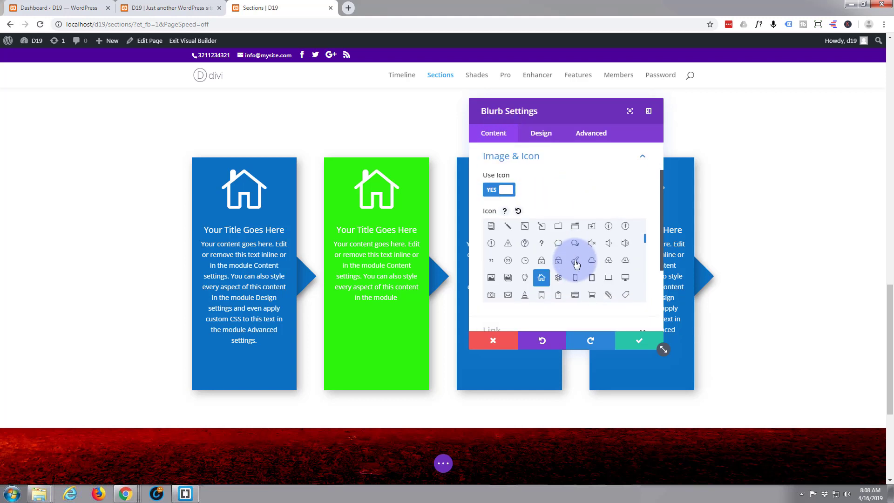
{"action": "left_click", "coordinate": [524, 277]}
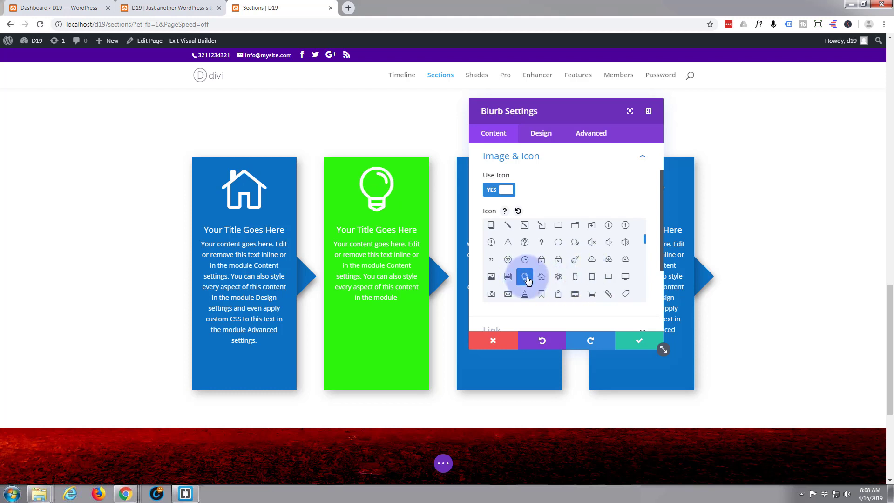
Step: Save the green blurb, then reopen its settings on the Advanced tab for the arrow colour
{"action": "left_click", "coordinate": [638, 340]}
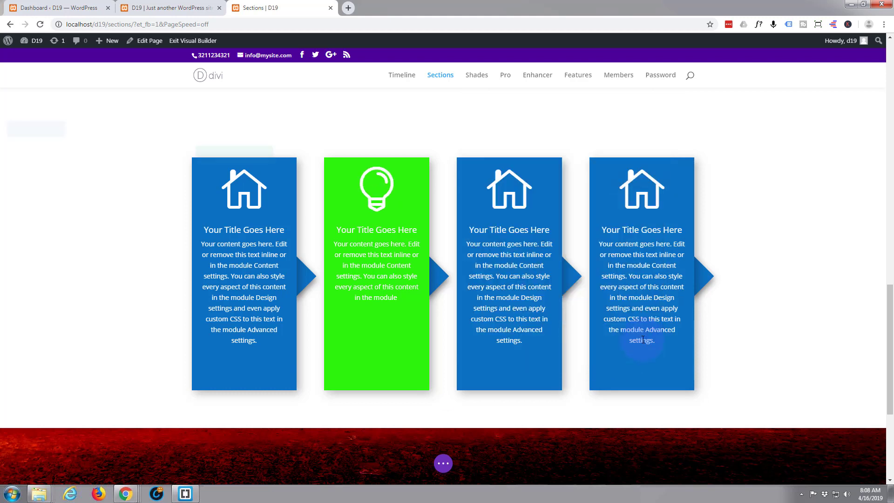
{"action": "mouse_move", "coordinate": [364, 184]}
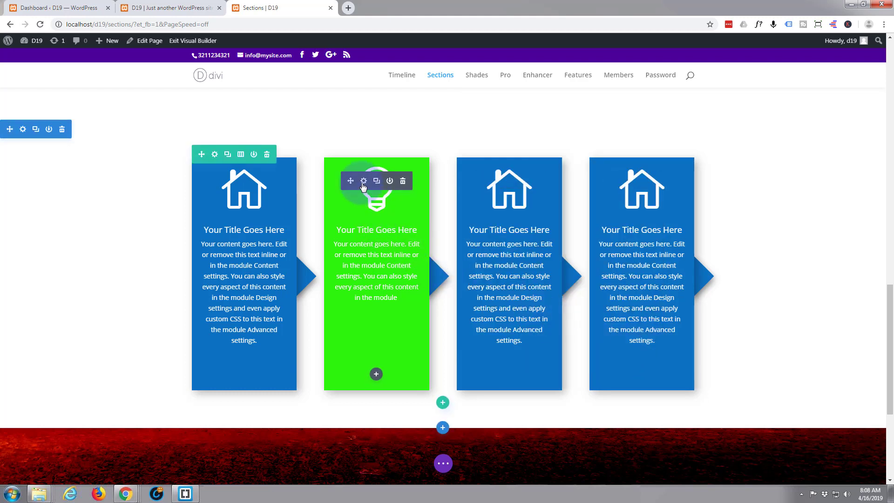
{"action": "left_click", "coordinate": [363, 181]}
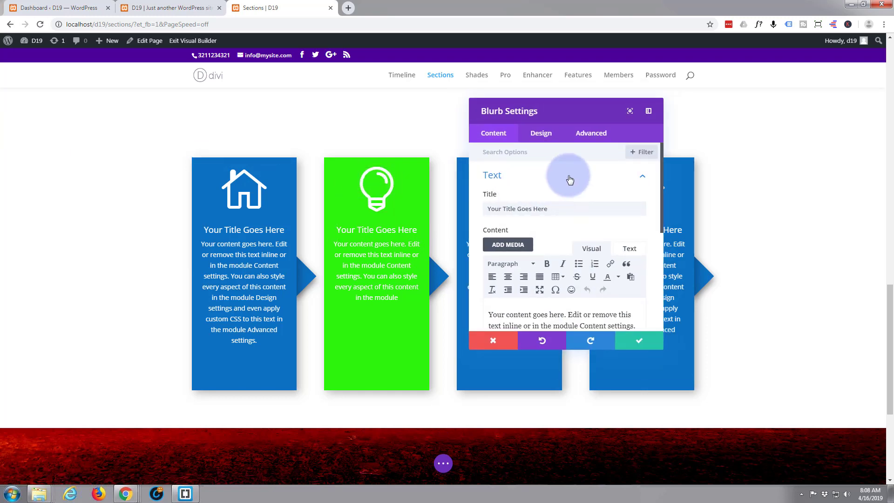
{"action": "left_click", "coordinate": [590, 133]}
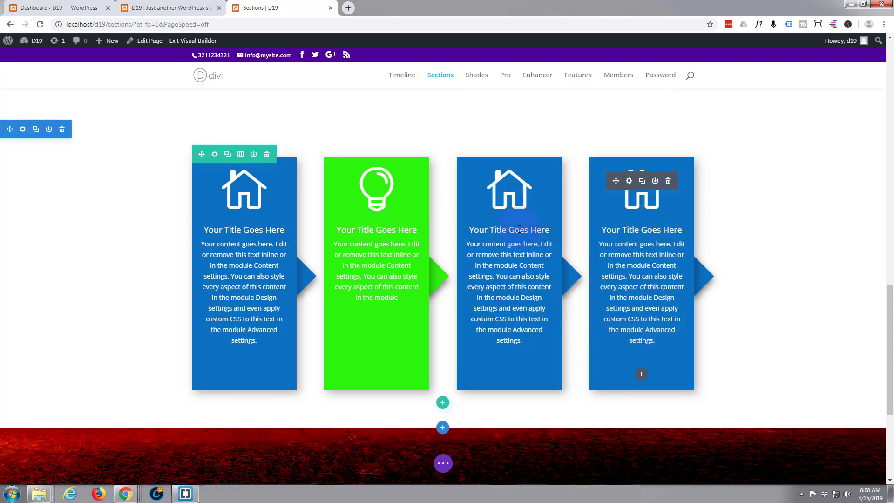
Step: Paste a repeated phrase into the third blurb's text and choose the atom icon
{"action": "left_click", "coordinate": [628, 181]}
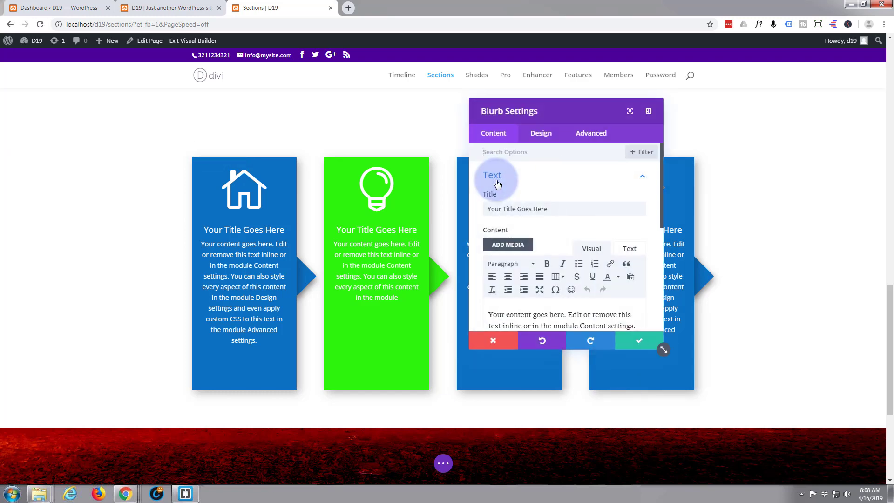
{"action": "scroll", "scroll_direction": "down", "scroll_amount": 3}
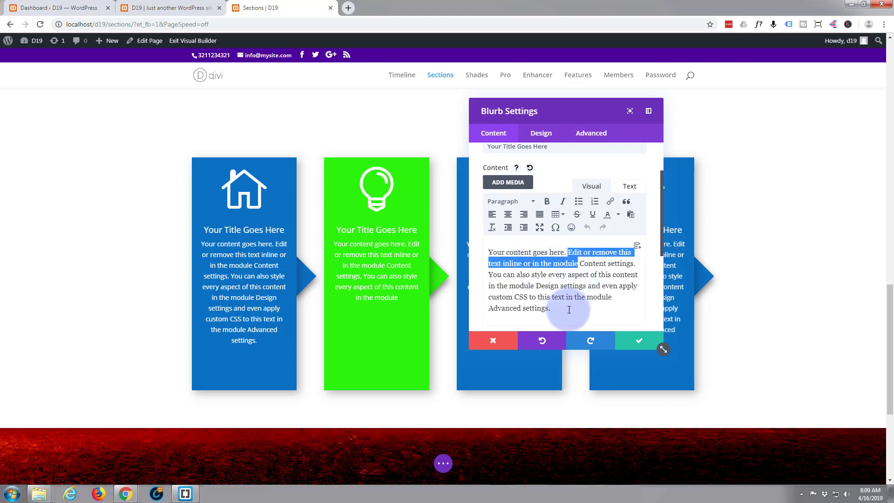
{"action": "left_click", "coordinate": [590, 341]}
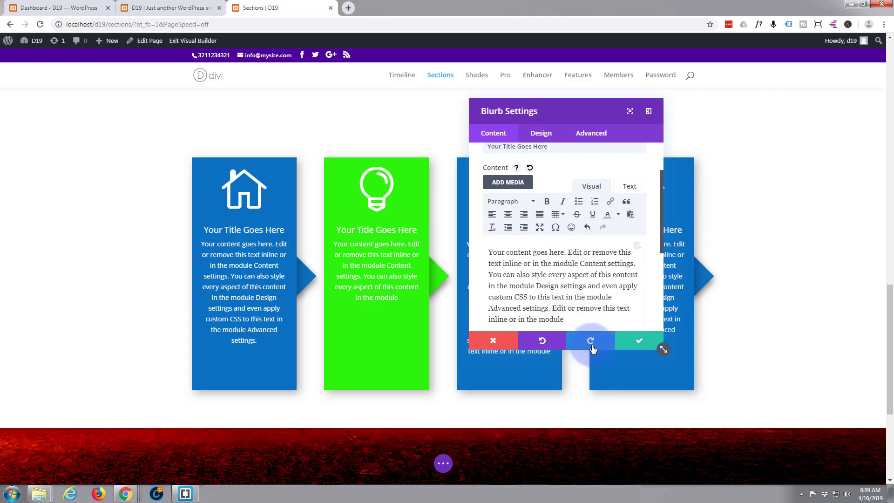
{"action": "left_click", "coordinate": [590, 340]}
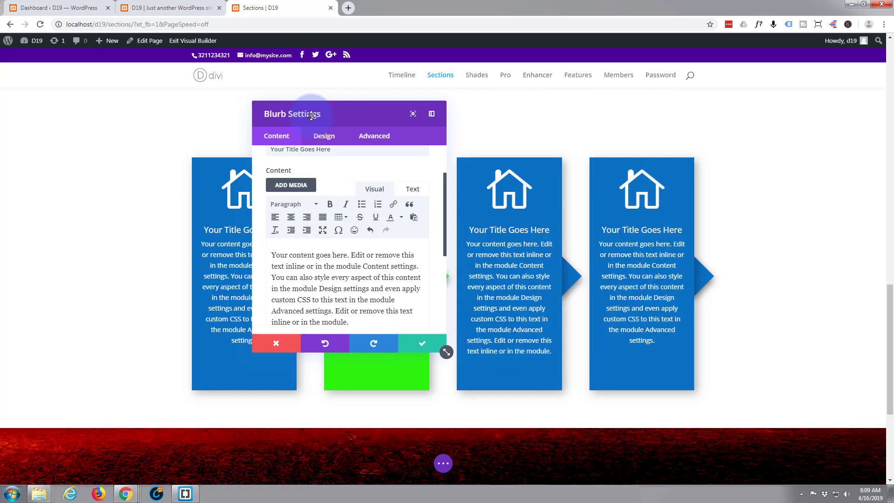
{"action": "left_click_drag", "start_coordinate": [312, 113], "coordinate": [216, 104]}
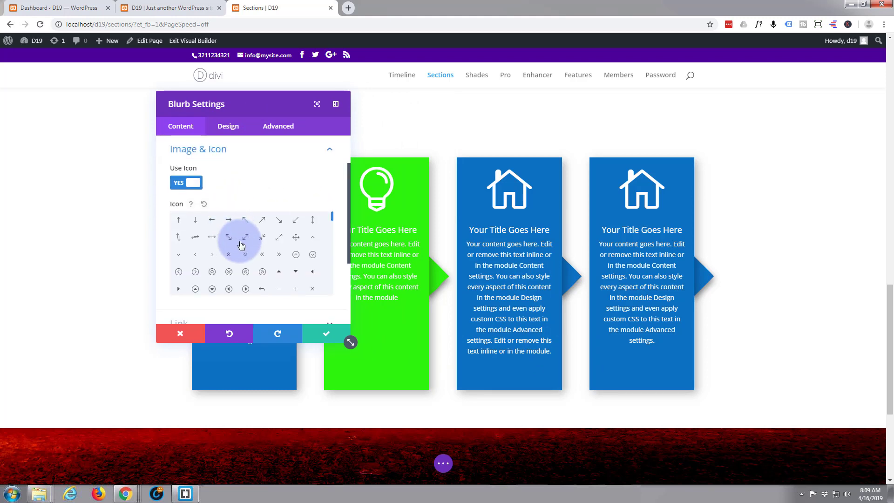
{"action": "scroll", "scroll_direction": "down", "scroll_amount": 3}
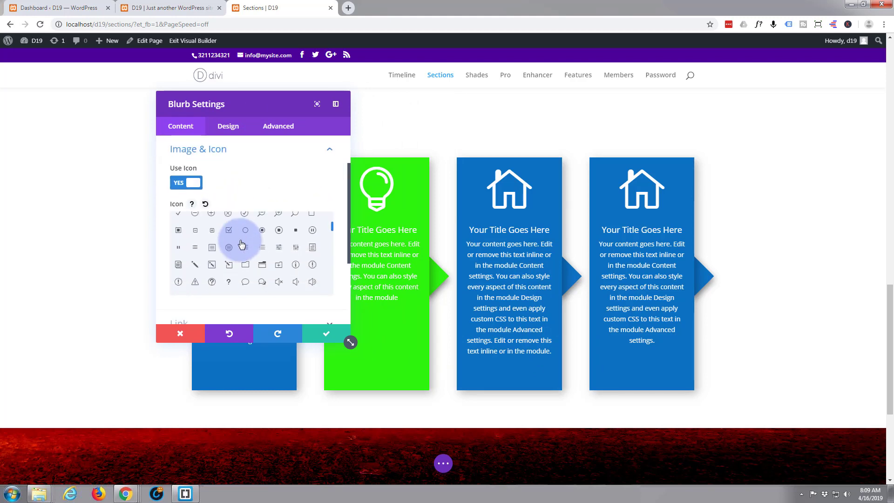
{"action": "scroll", "scroll_direction": "down", "scroll_amount": 3}
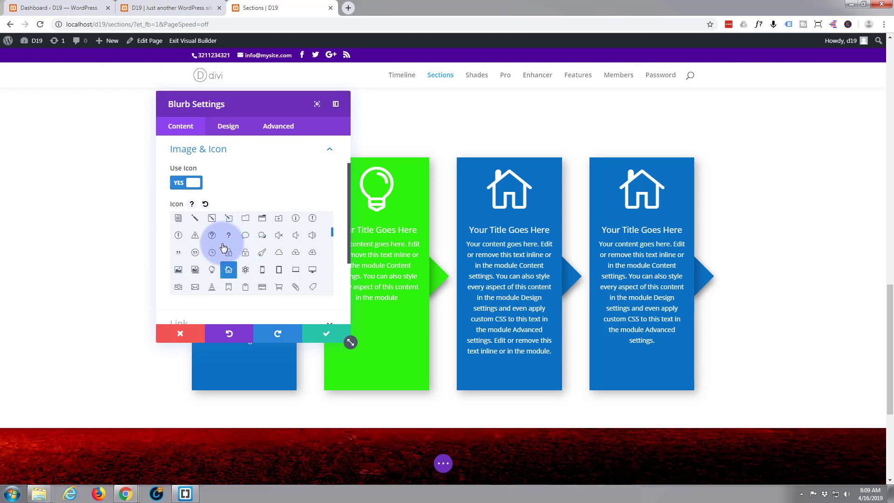
{"action": "left_click", "coordinate": [246, 269]}
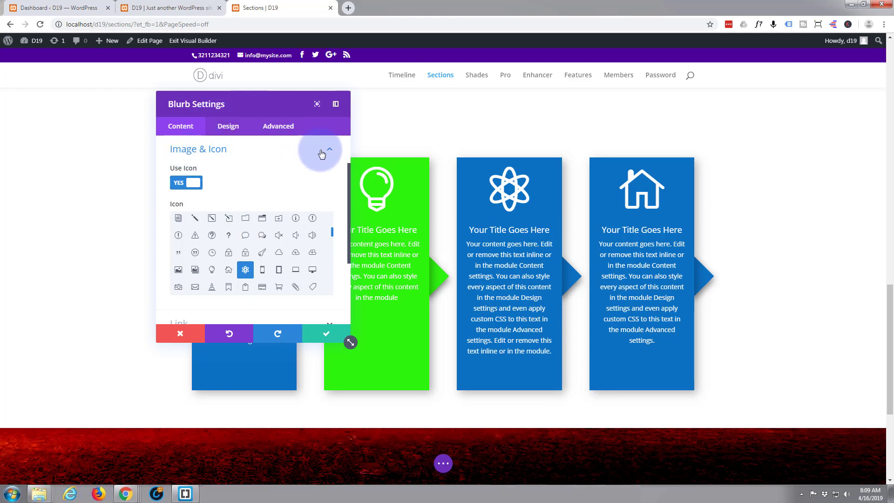
Step: Match the third box's After CSS arrow colour to its purple #8300e9 background
{"action": "left_click", "coordinate": [321, 152]}
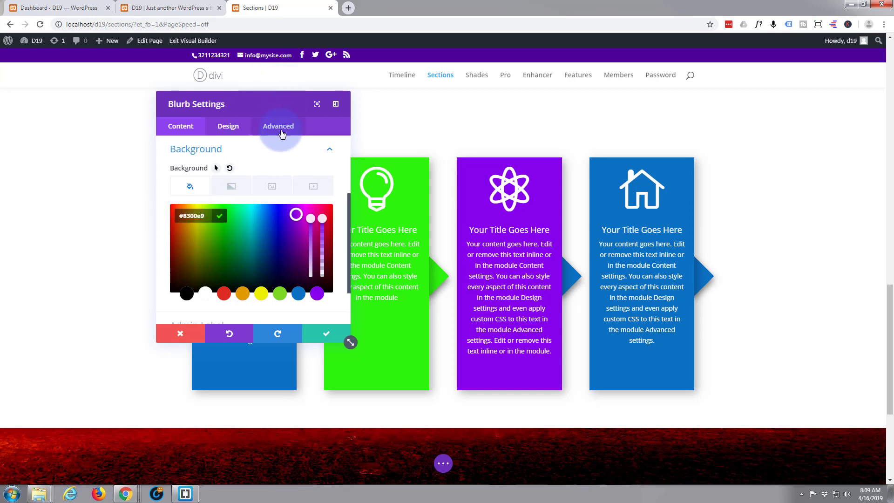
{"action": "left_click", "coordinate": [277, 125]}
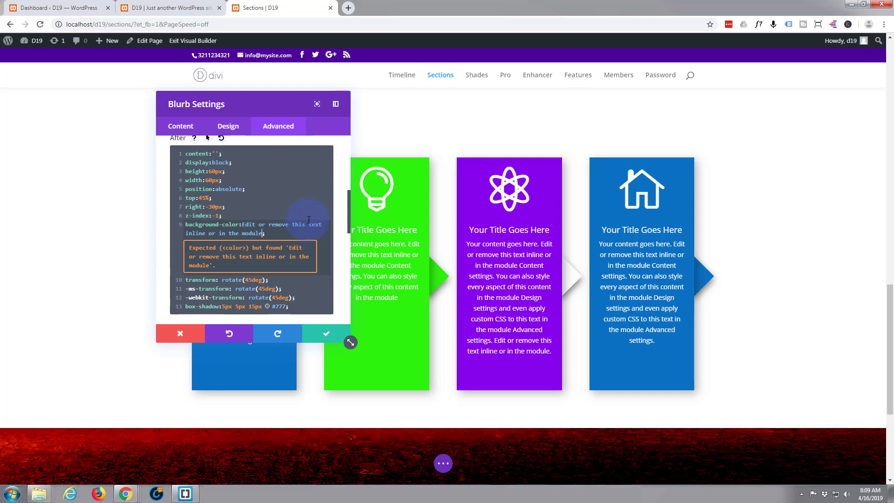
{"action": "type", "text": "#0c71c3;"}
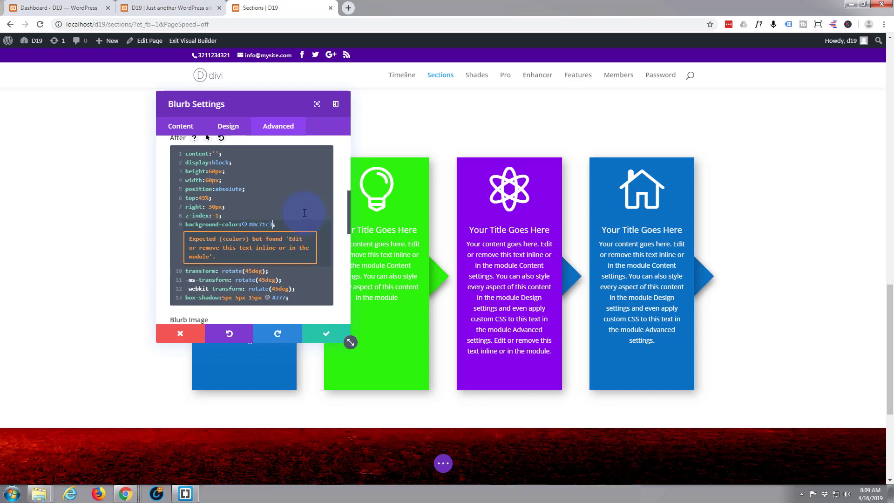
{"action": "left_click", "coordinate": [181, 126]}
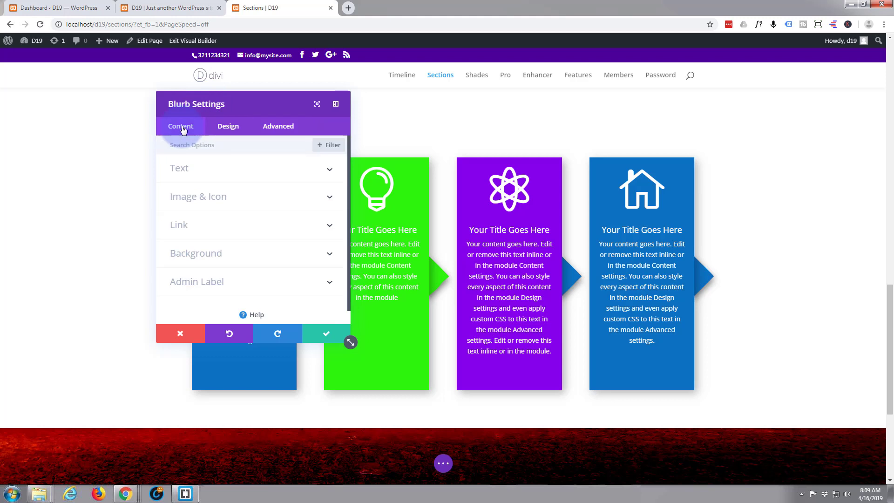
{"action": "left_click", "coordinate": [195, 253]}
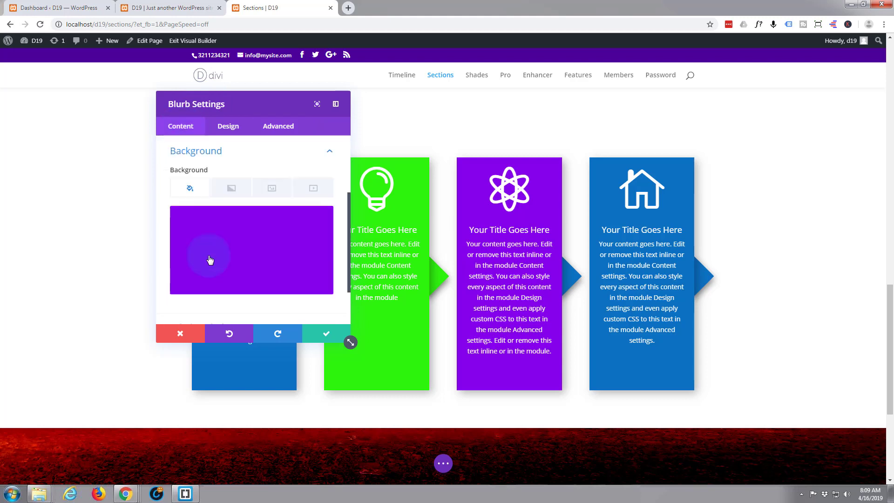
{"action": "left_click", "coordinate": [210, 259]}
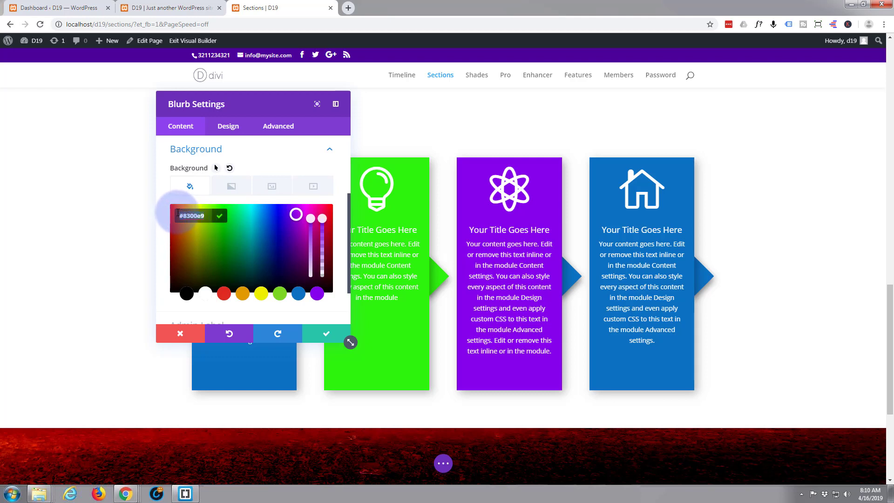
{"action": "left_click", "coordinate": [277, 126]}
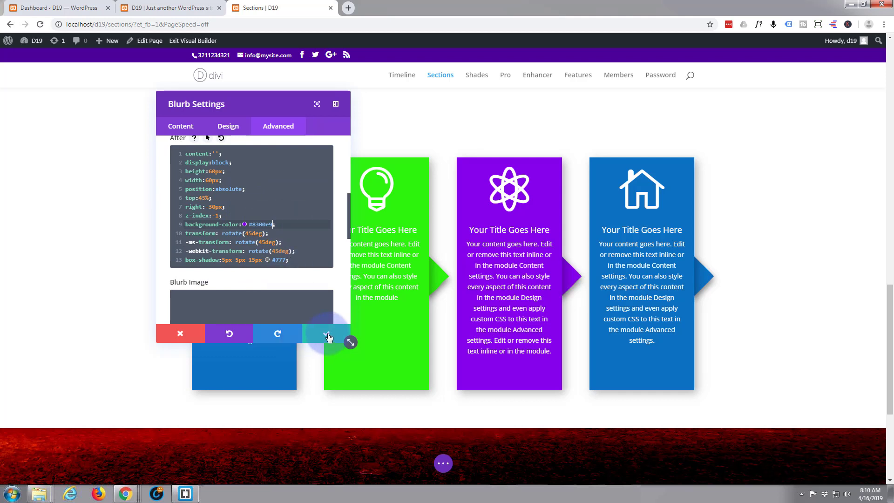
{"action": "mouse_move", "coordinate": [327, 334]}
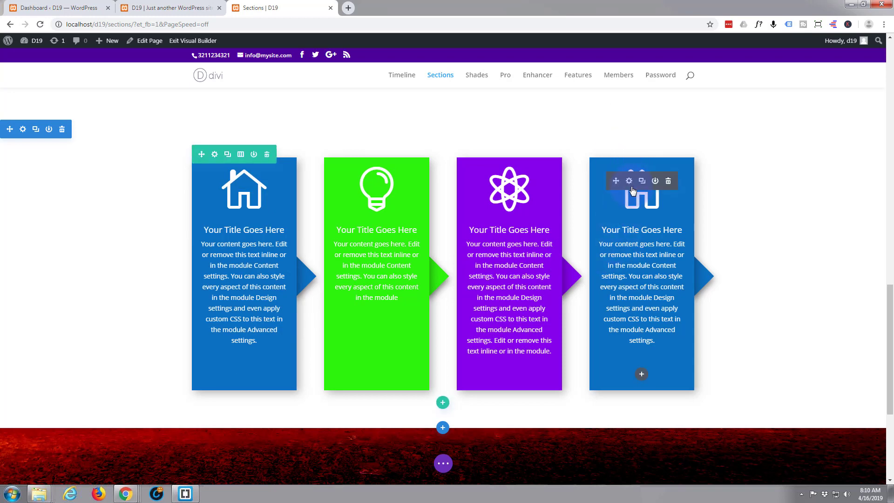
Step: Give the fourth blurb box a speech-bubble icon
{"action": "left_click", "coordinate": [628, 180]}
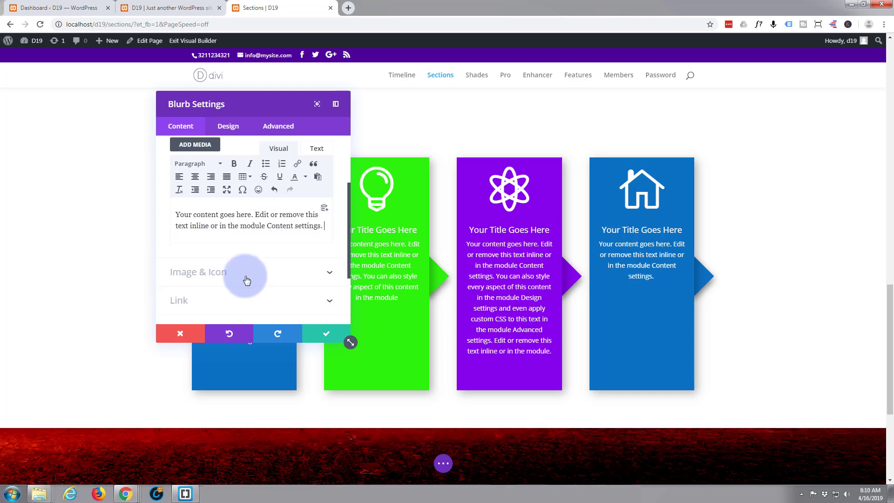
{"action": "mouse_move", "coordinate": [231, 241]}
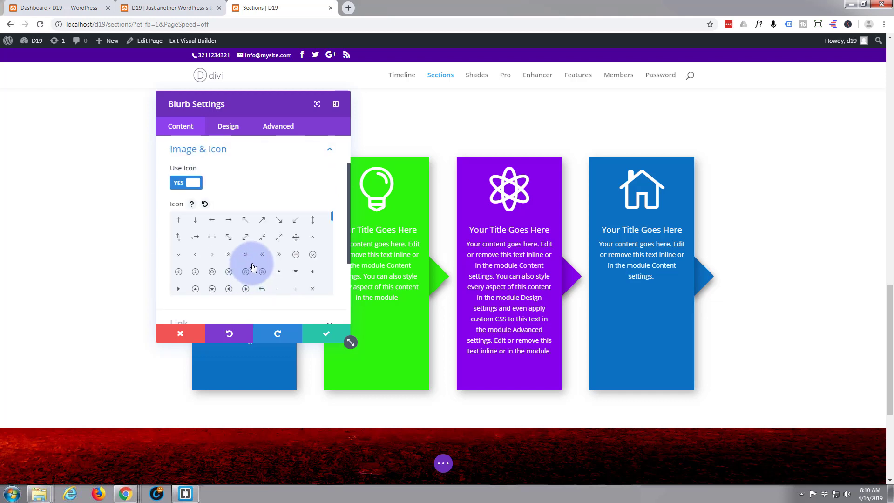
{"action": "scroll", "scroll_direction": "down", "scroll_amount": 3}
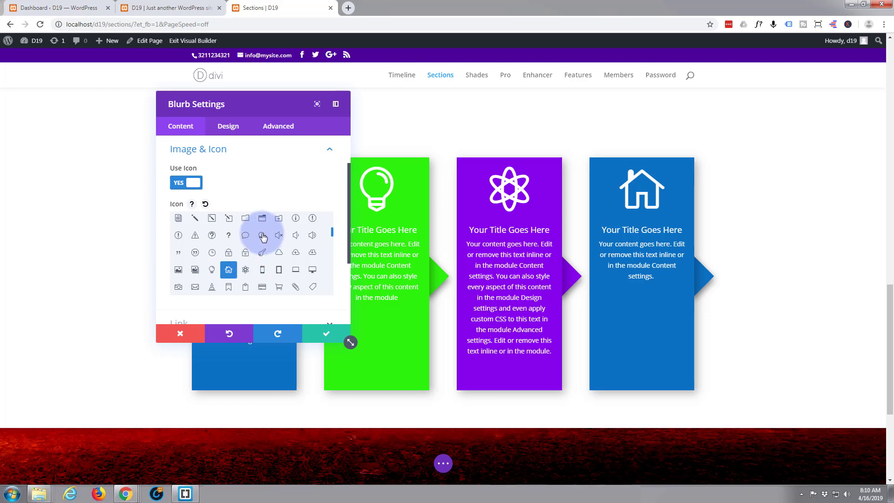
{"action": "left_click", "coordinate": [262, 235]}
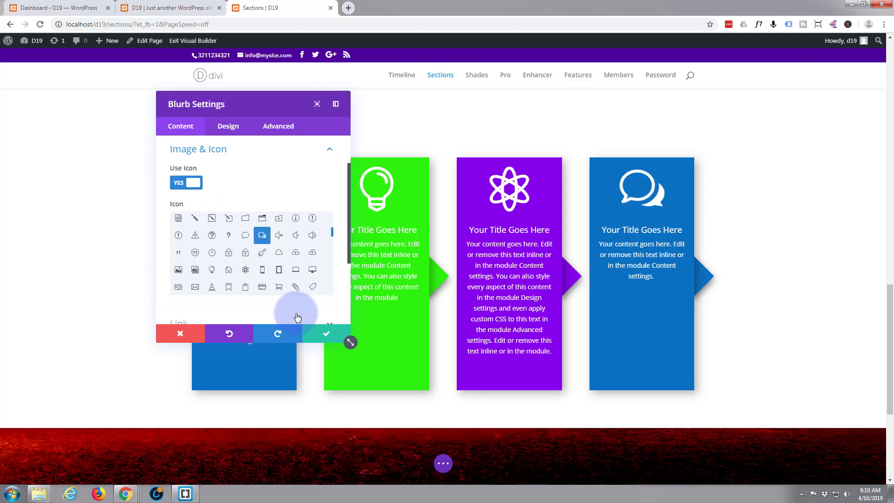
{"action": "left_click", "coordinate": [198, 148]}
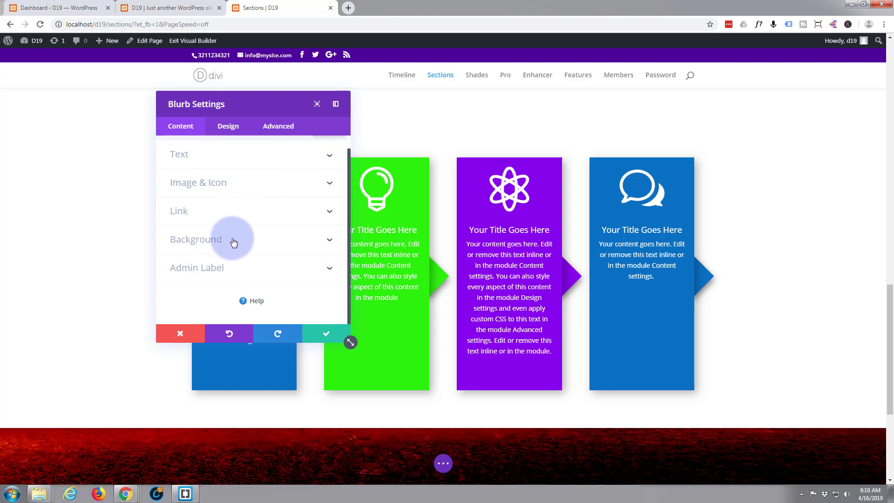
Step: Set the fourth box's background colour to red #e02b20
{"action": "left_click", "coordinate": [234, 240]}
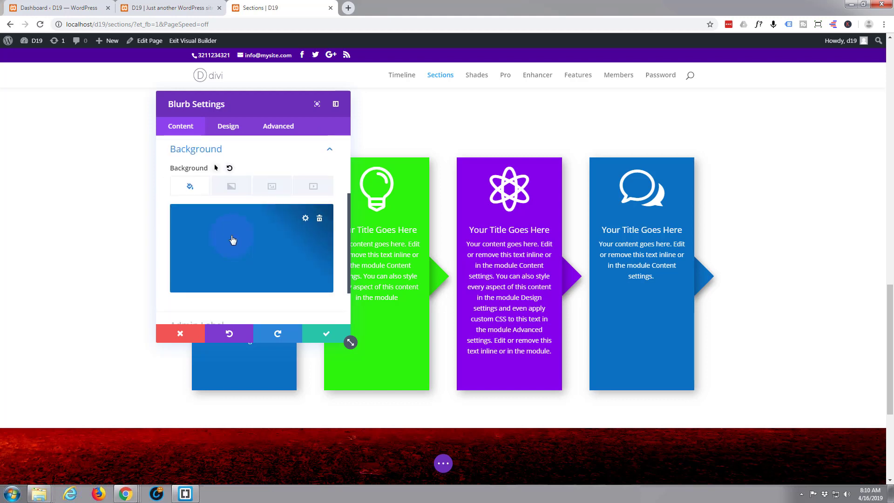
{"action": "left_click", "coordinate": [234, 239]}
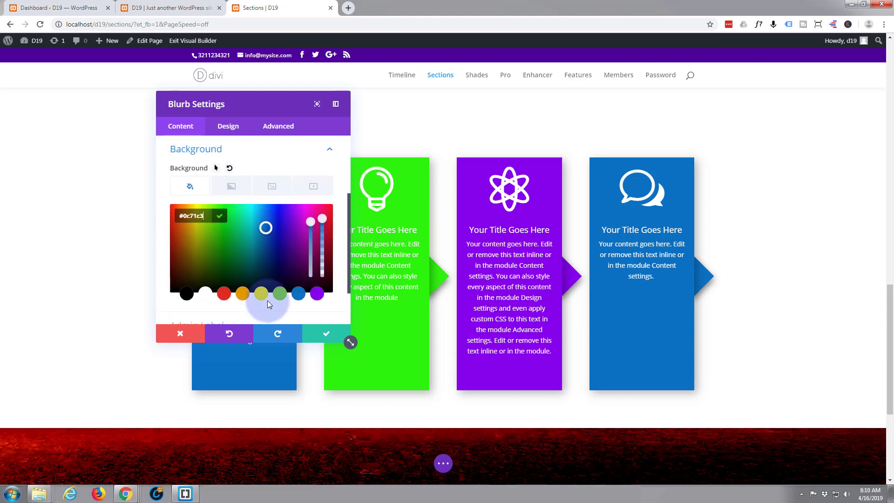
{"action": "left_click", "coordinate": [224, 294]}
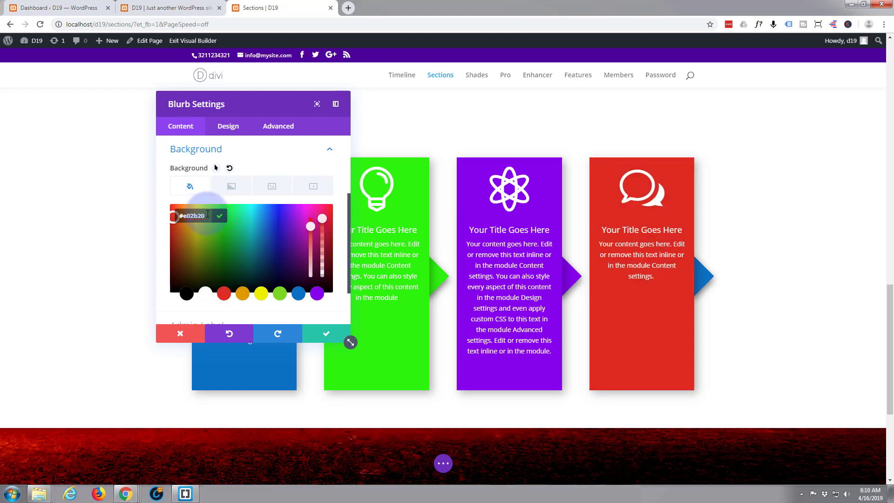
{"action": "right_click", "coordinate": [194, 215]}
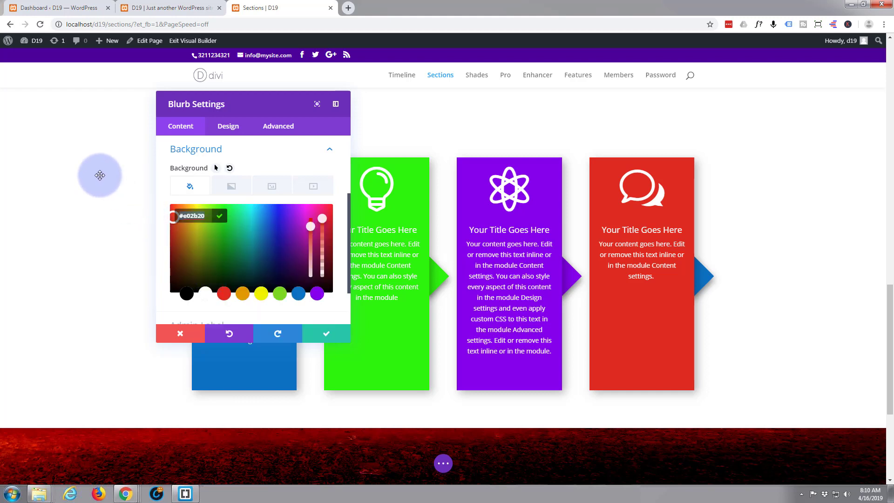
Step: Empty the red box's After custom CSS field and save its settings
{"action": "left_click", "coordinate": [277, 126]}
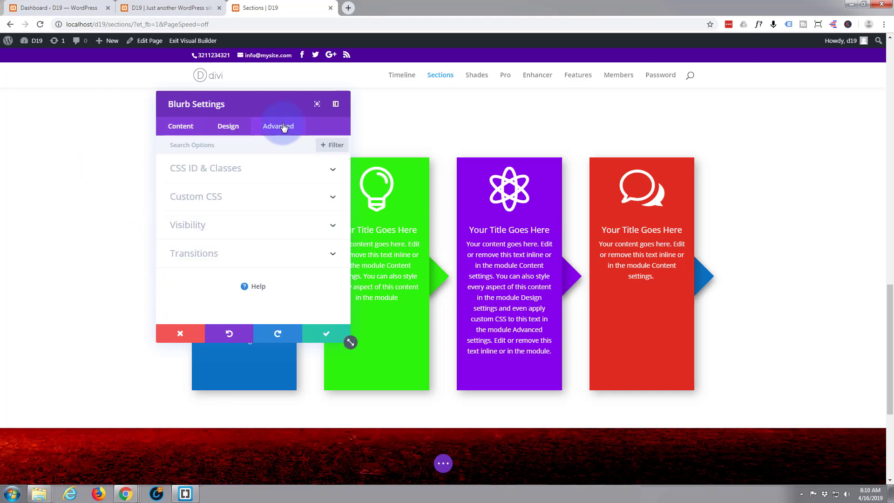
{"action": "mouse_move", "coordinate": [279, 126]}
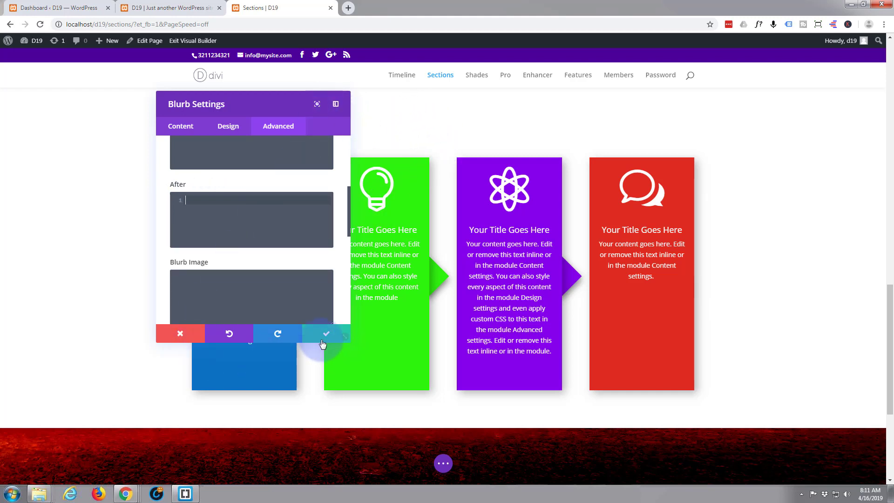
{"action": "left_click", "coordinate": [326, 333]}
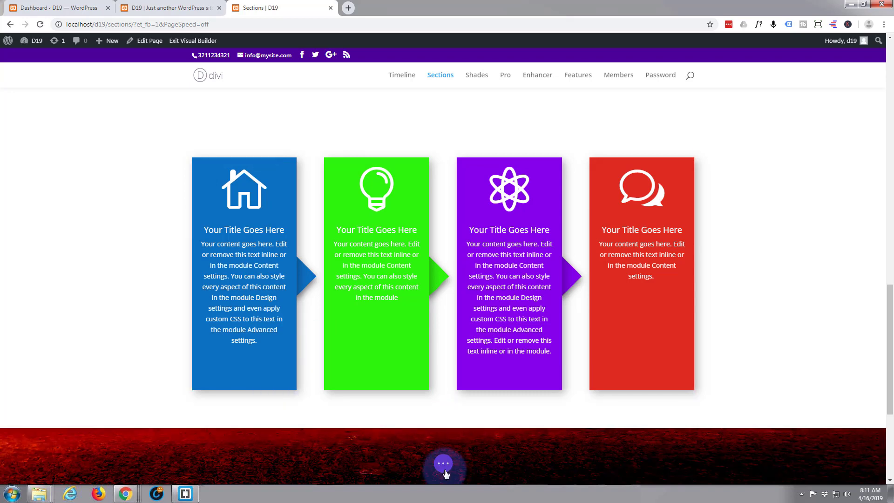
Step: Save all page changes from the page-level builder menu
{"action": "left_click", "coordinate": [443, 463]}
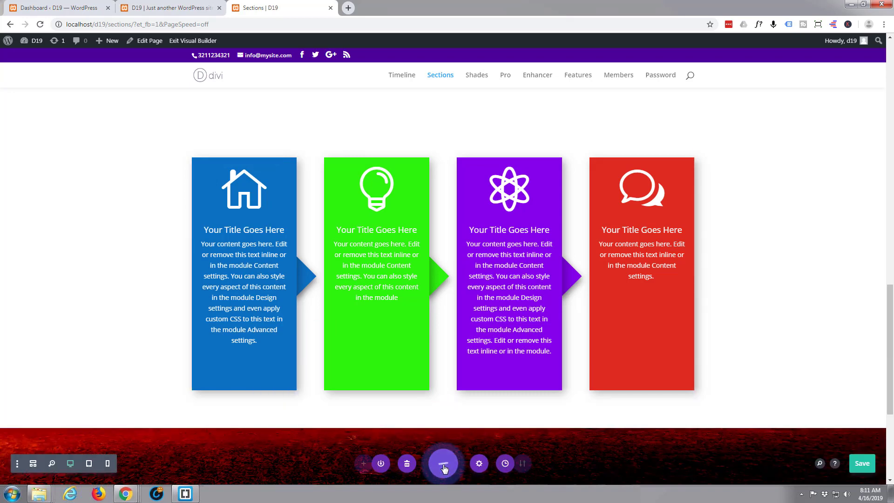
{"action": "left_click", "coordinate": [443, 463]}
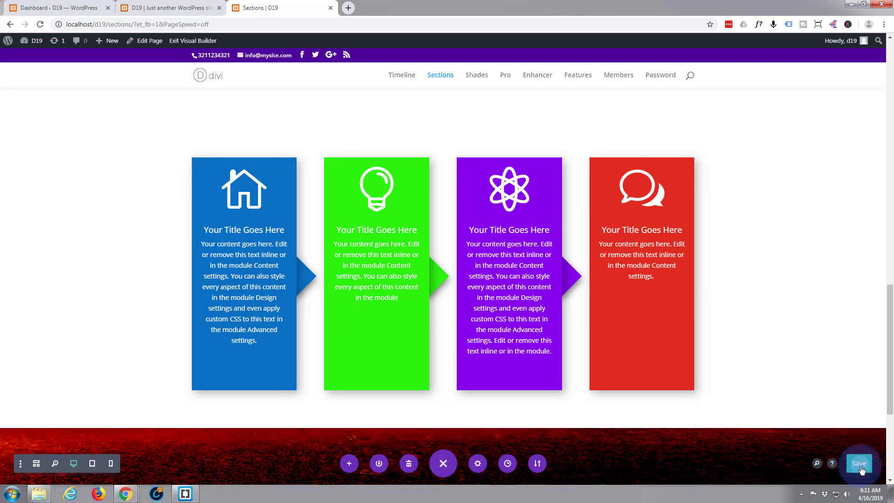
{"action": "left_click", "coordinate": [858, 464]}
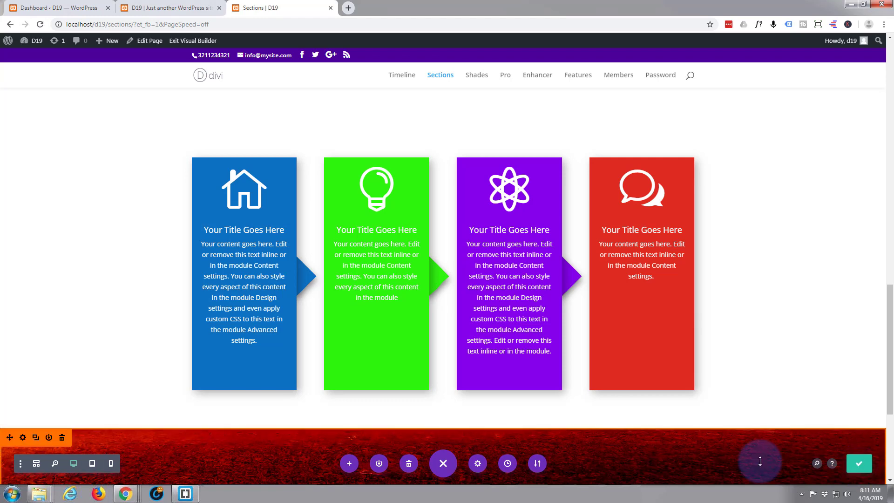
{"action": "mouse_move", "coordinate": [185, 42]}
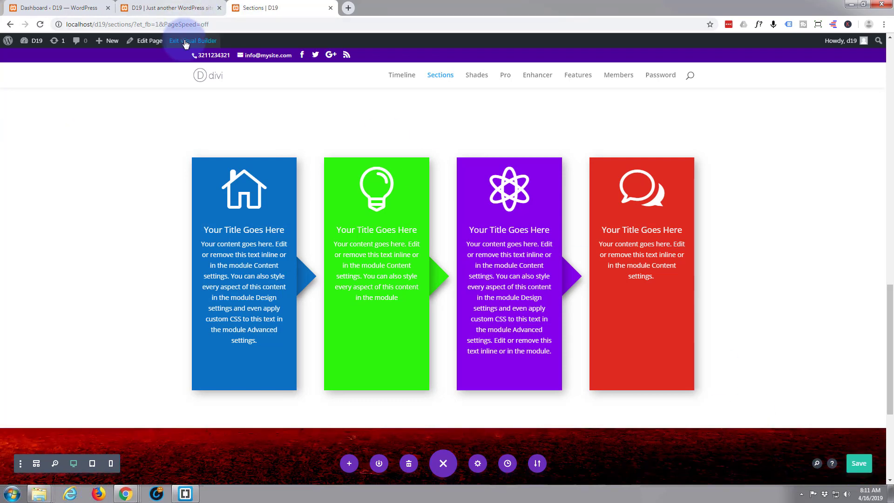
Step: Exit the Visual Builder and scroll down to the four-box flowchart
{"action": "left_click", "coordinate": [193, 40]}
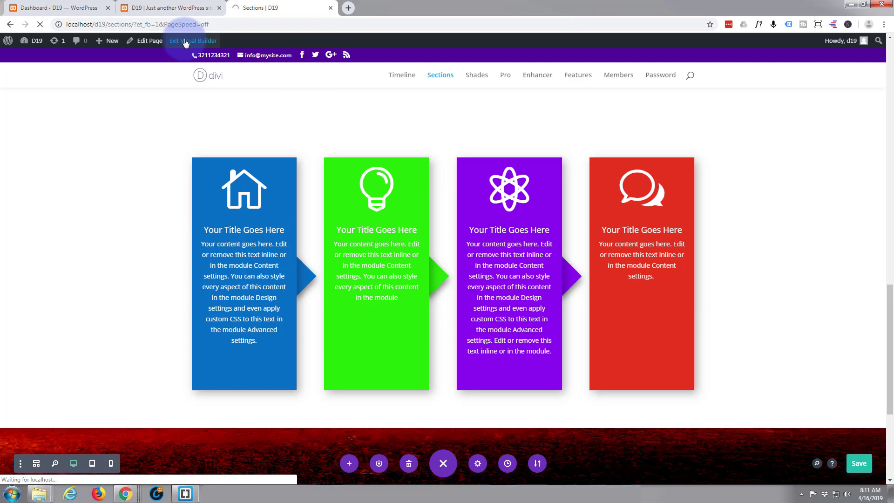
{"action": "left_click", "coordinate": [193, 40]}
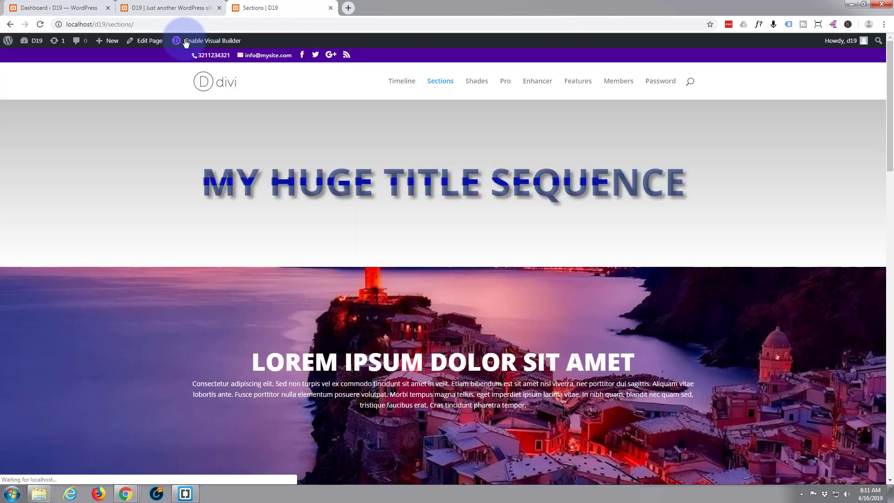
{"action": "scroll", "scroll_direction": "down", "scroll_amount": 3}
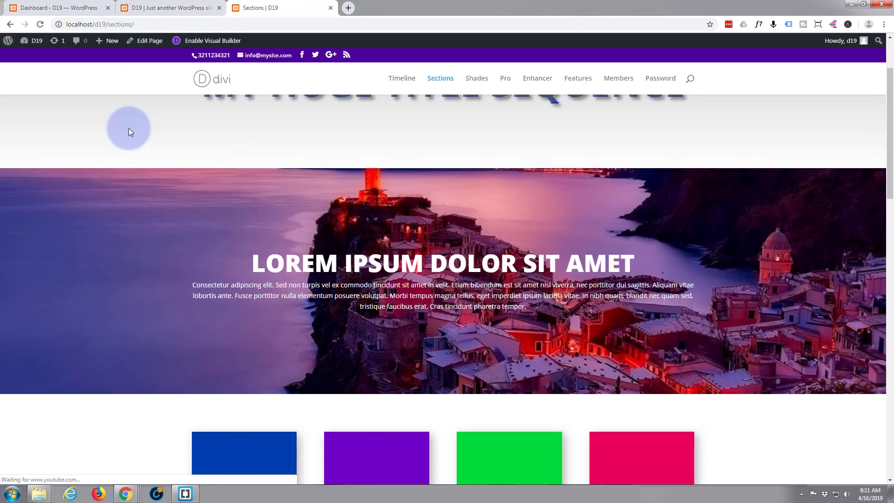
{"action": "scroll", "scroll_direction": "down", "scroll_amount": 3}
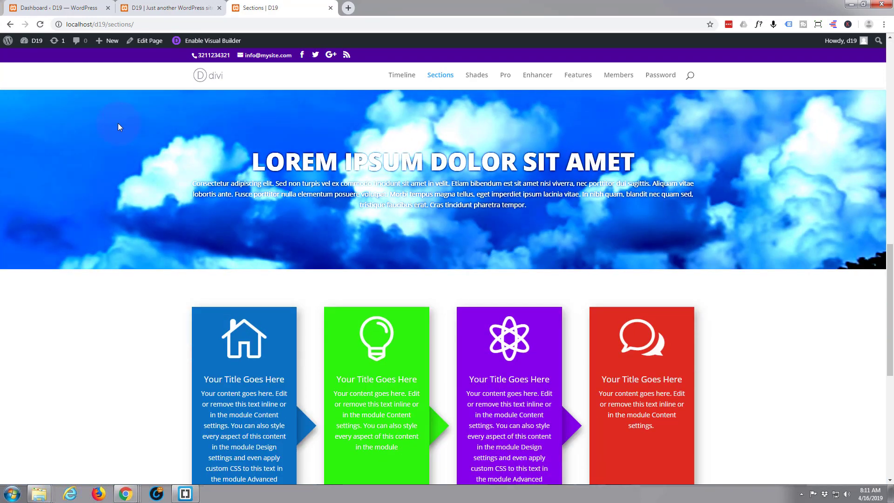
{"action": "scroll", "scroll_direction": "down", "scroll_amount": 3}
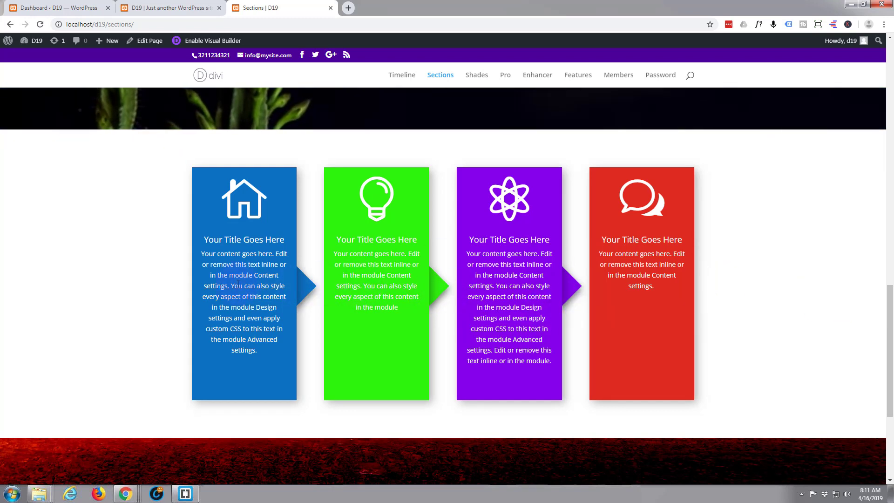
{"action": "mouse_move", "coordinate": [501, 299]}
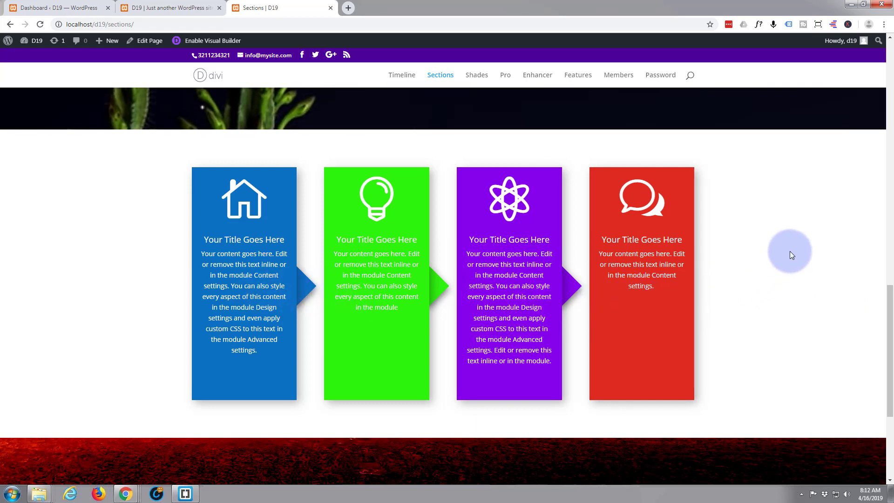
{"action": "mouse_move", "coordinate": [795, 250]}
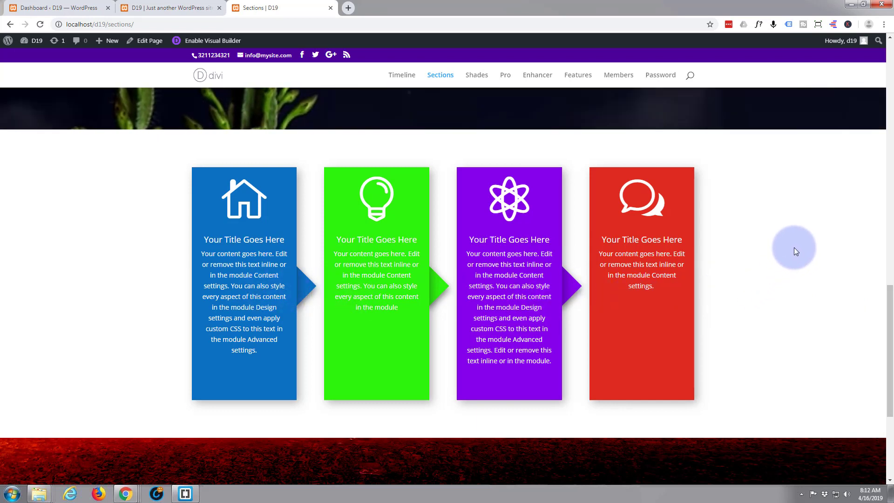